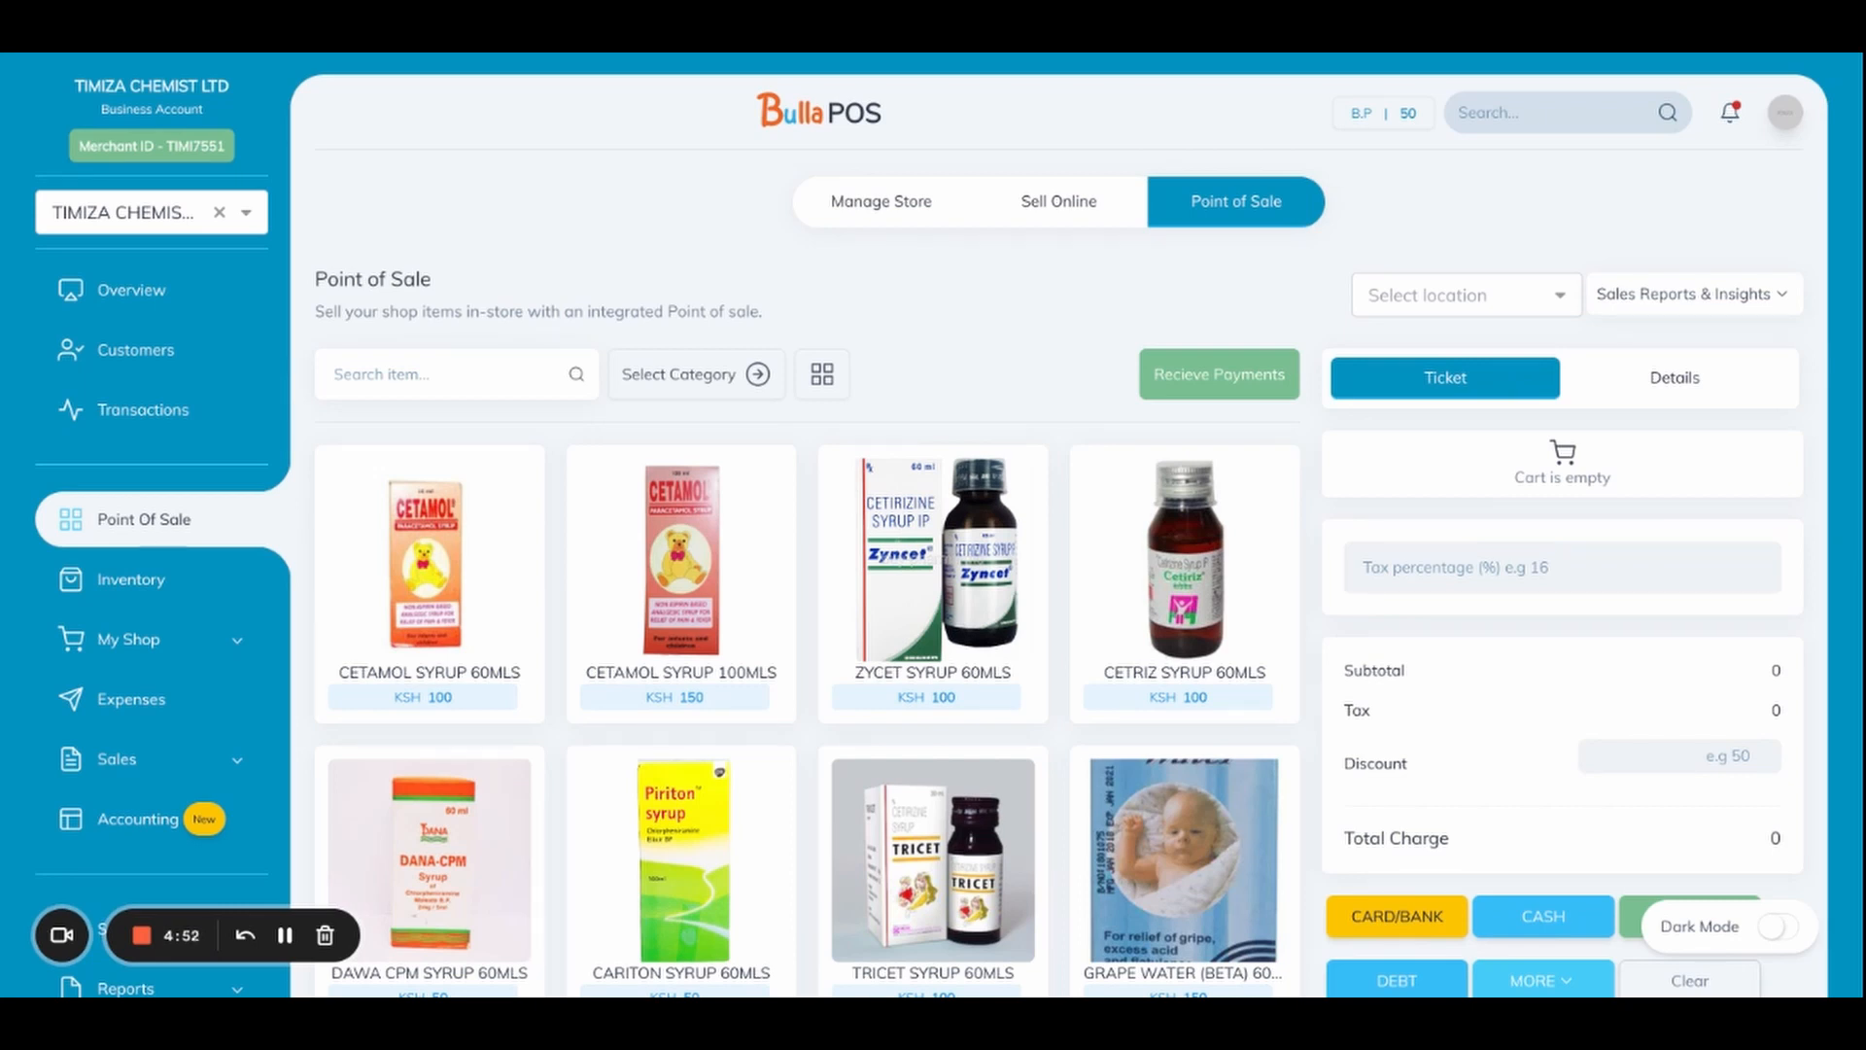
{"action": "mouse_move", "coordinate": [936, 383]}
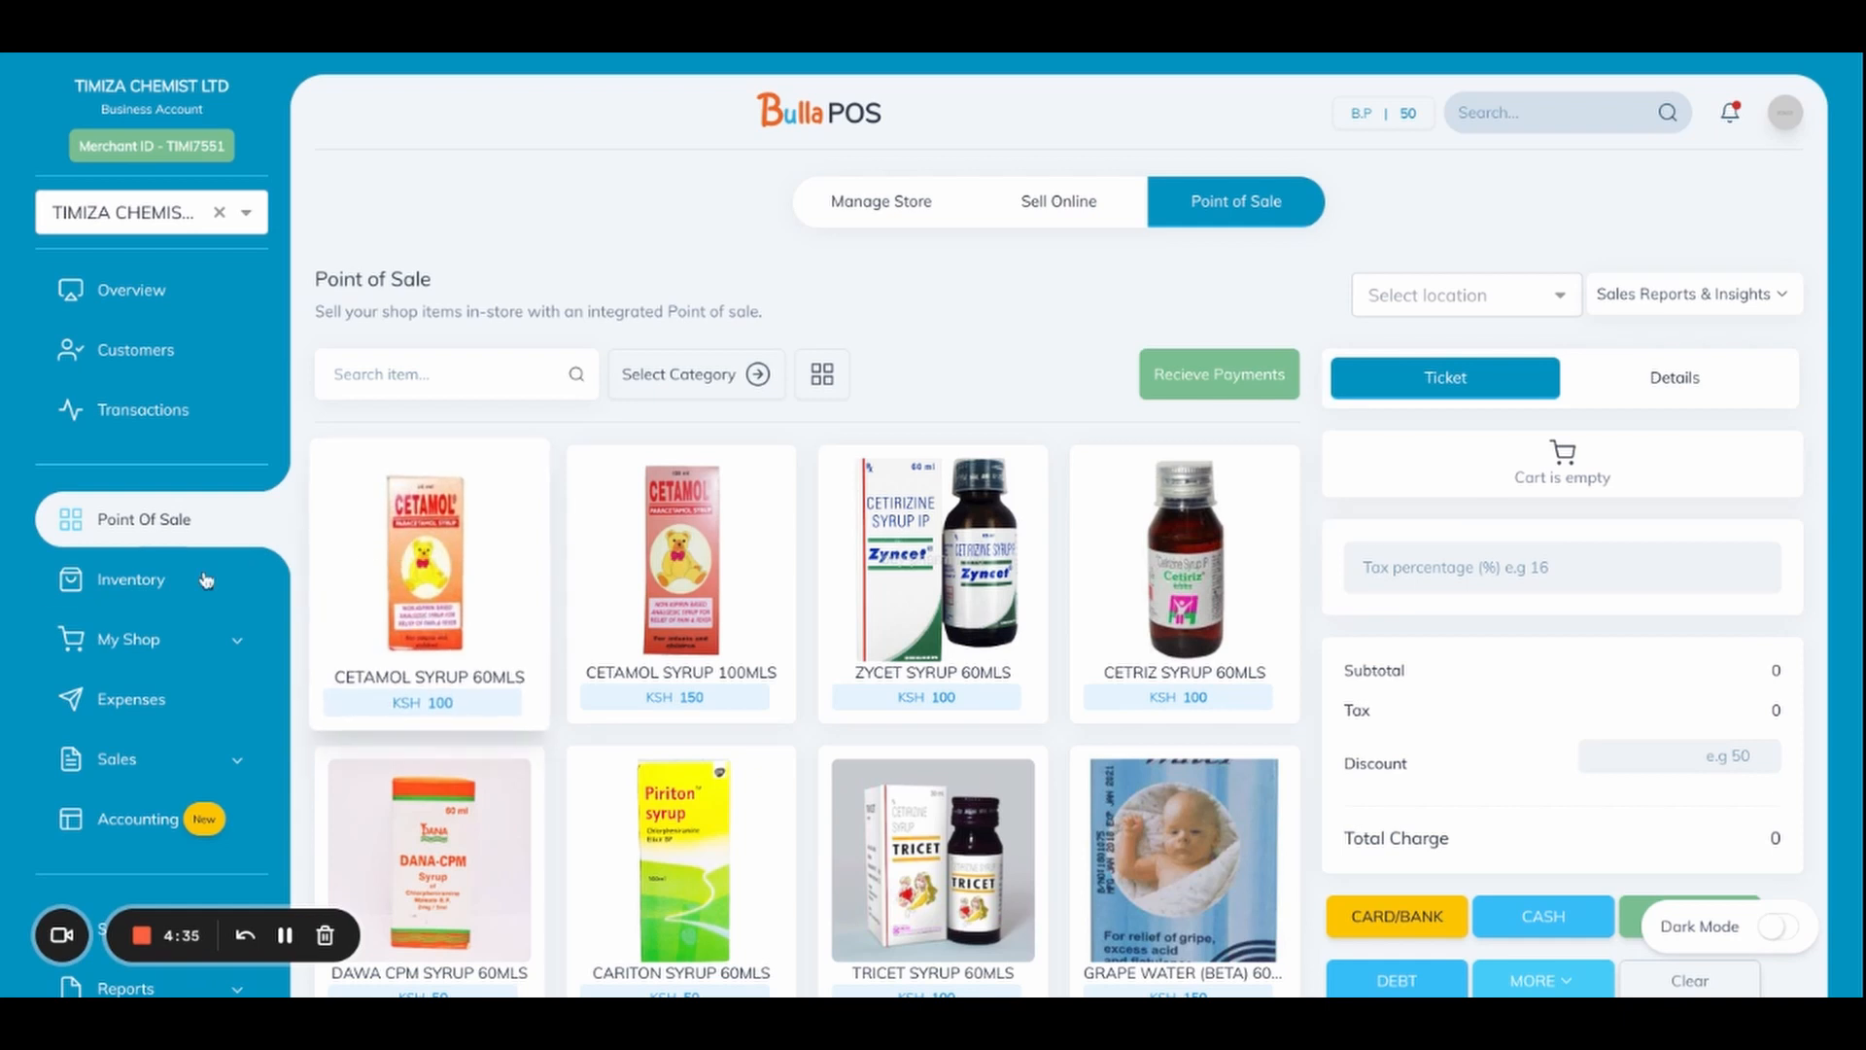
Browse the Inventory Stocks list of products with buying prices, available pieces and alert levels
{"action": "left_click", "coordinate": [130, 579]}
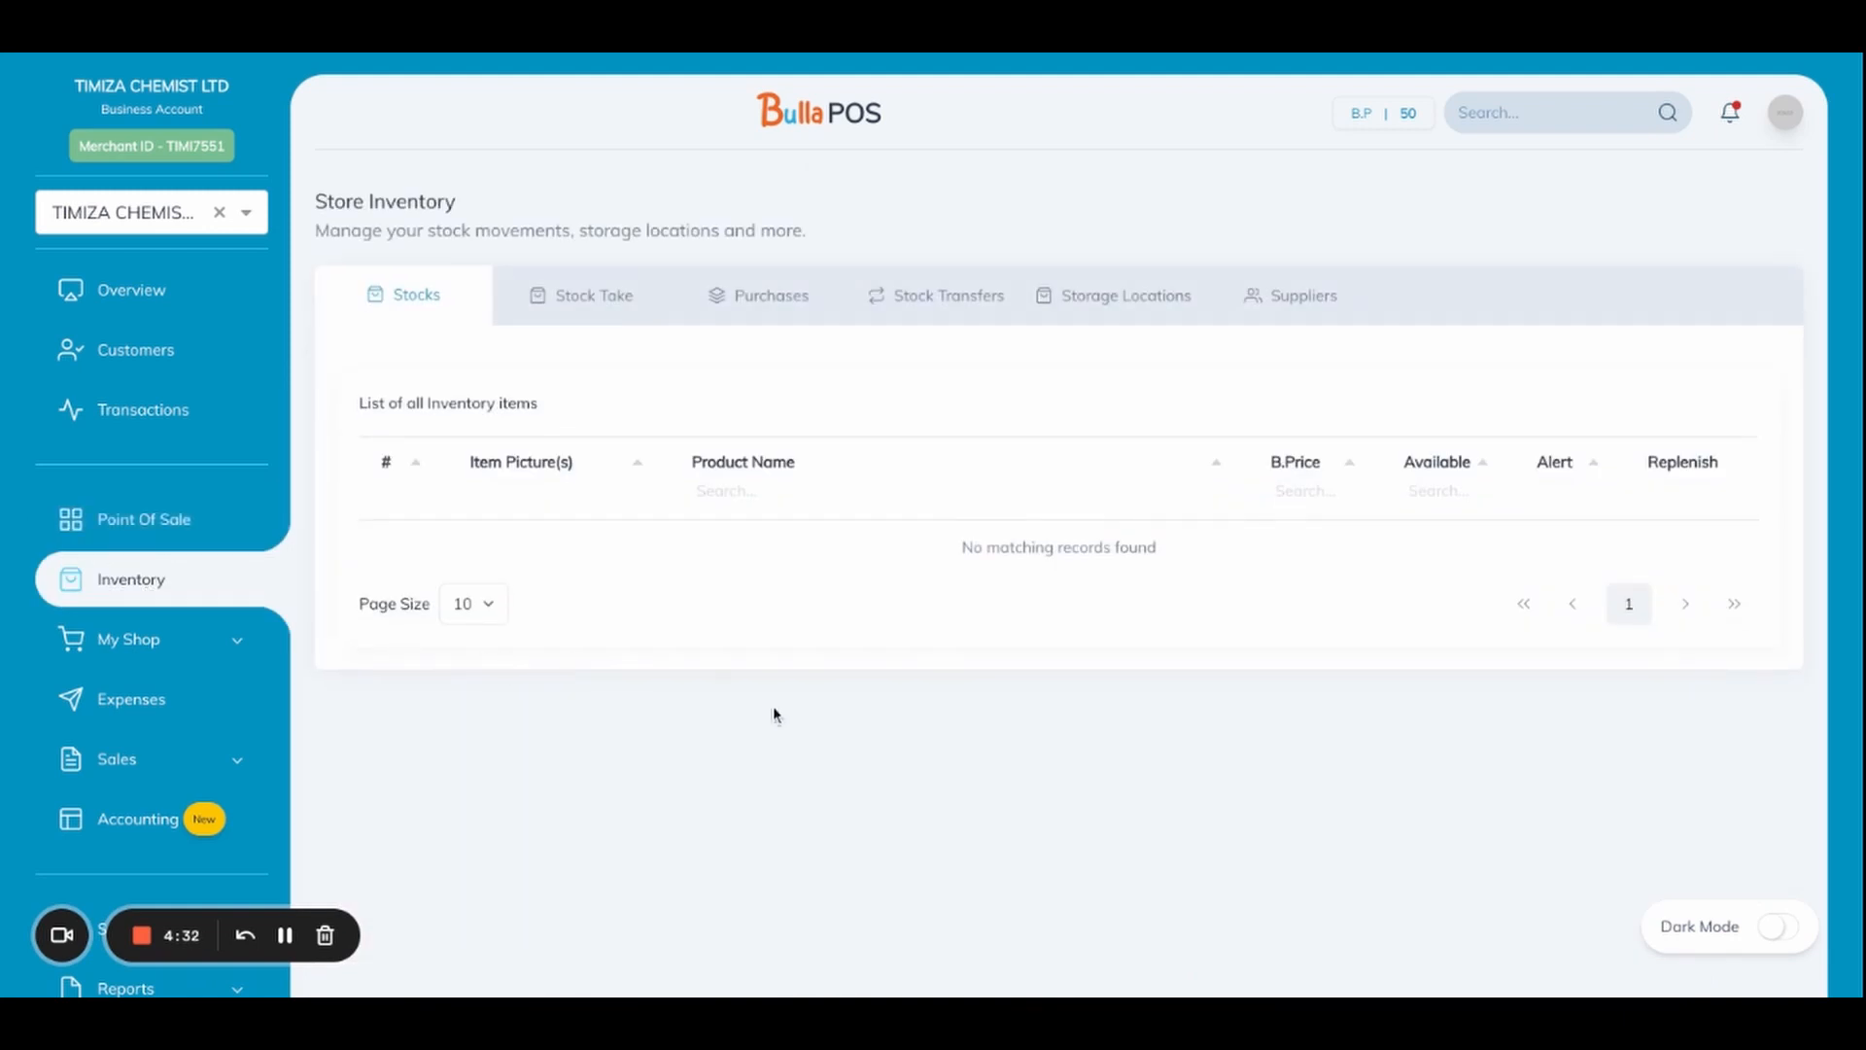
{"action": "mouse_move", "coordinate": [1450, 797]}
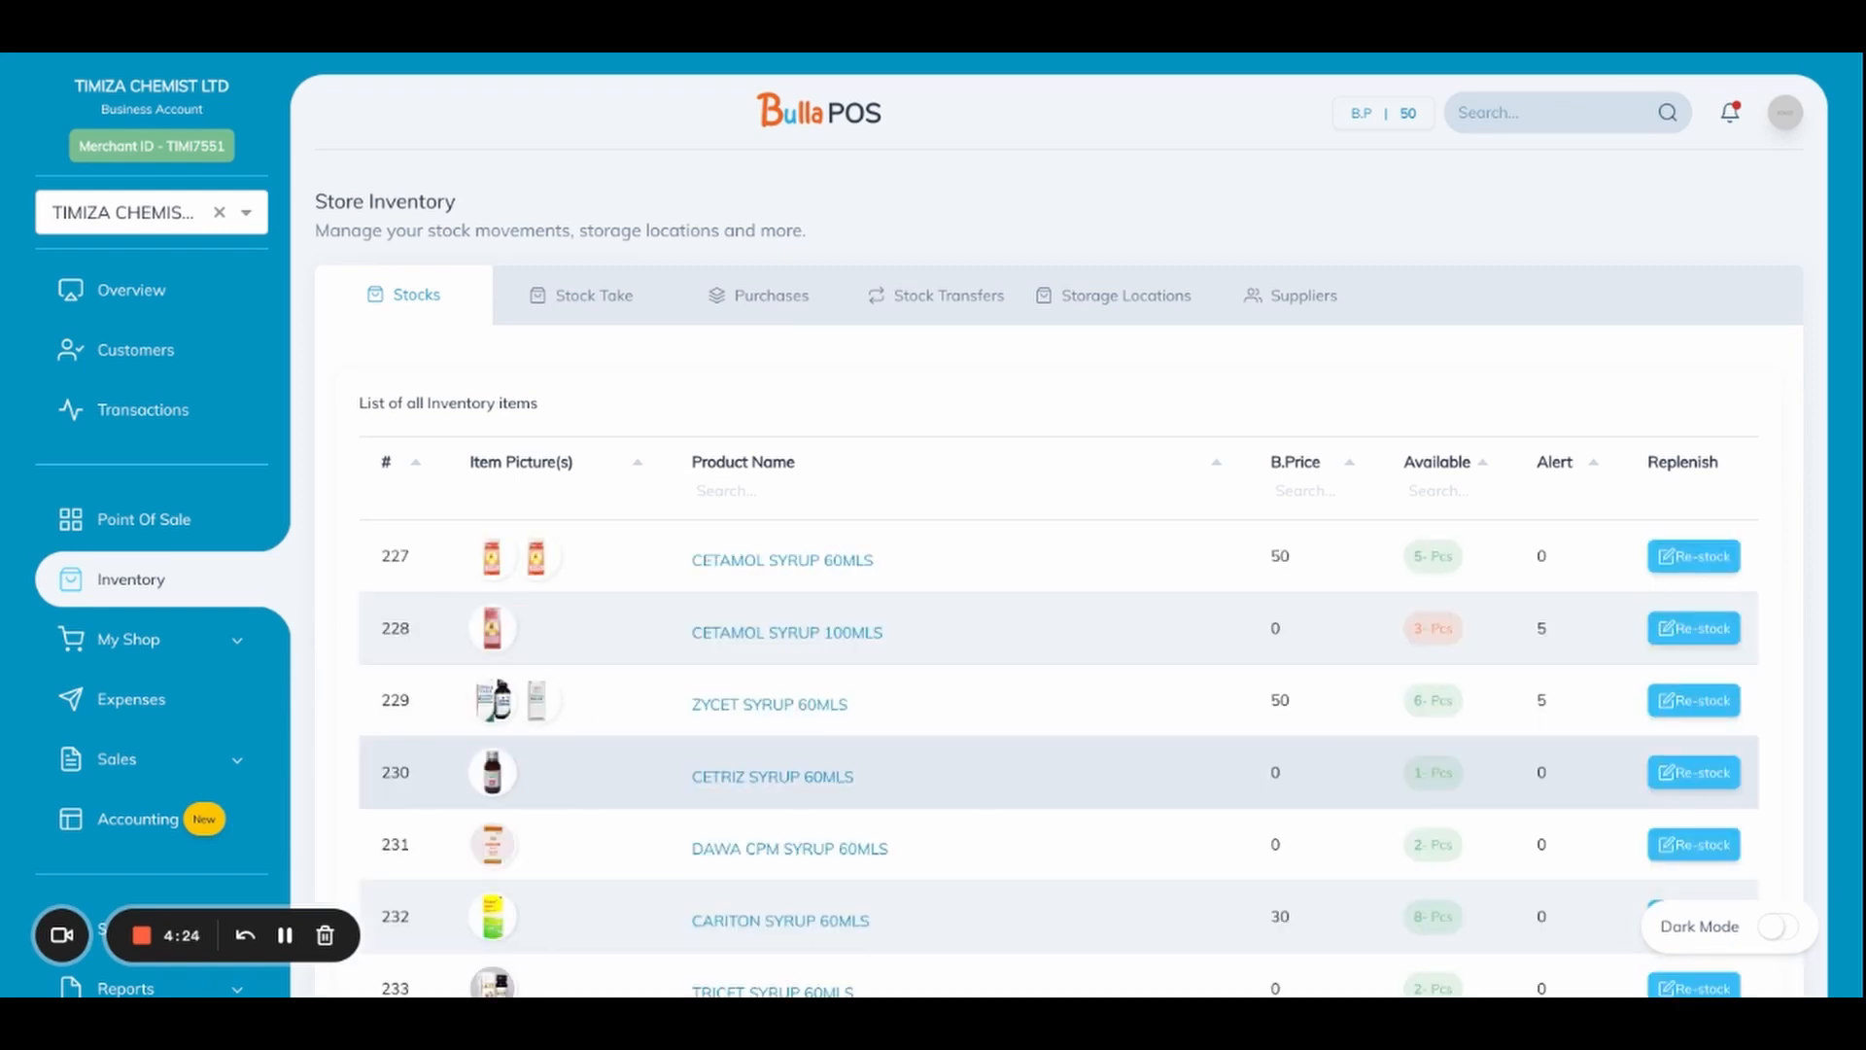
{"action": "mouse_move", "coordinate": [203, 579]}
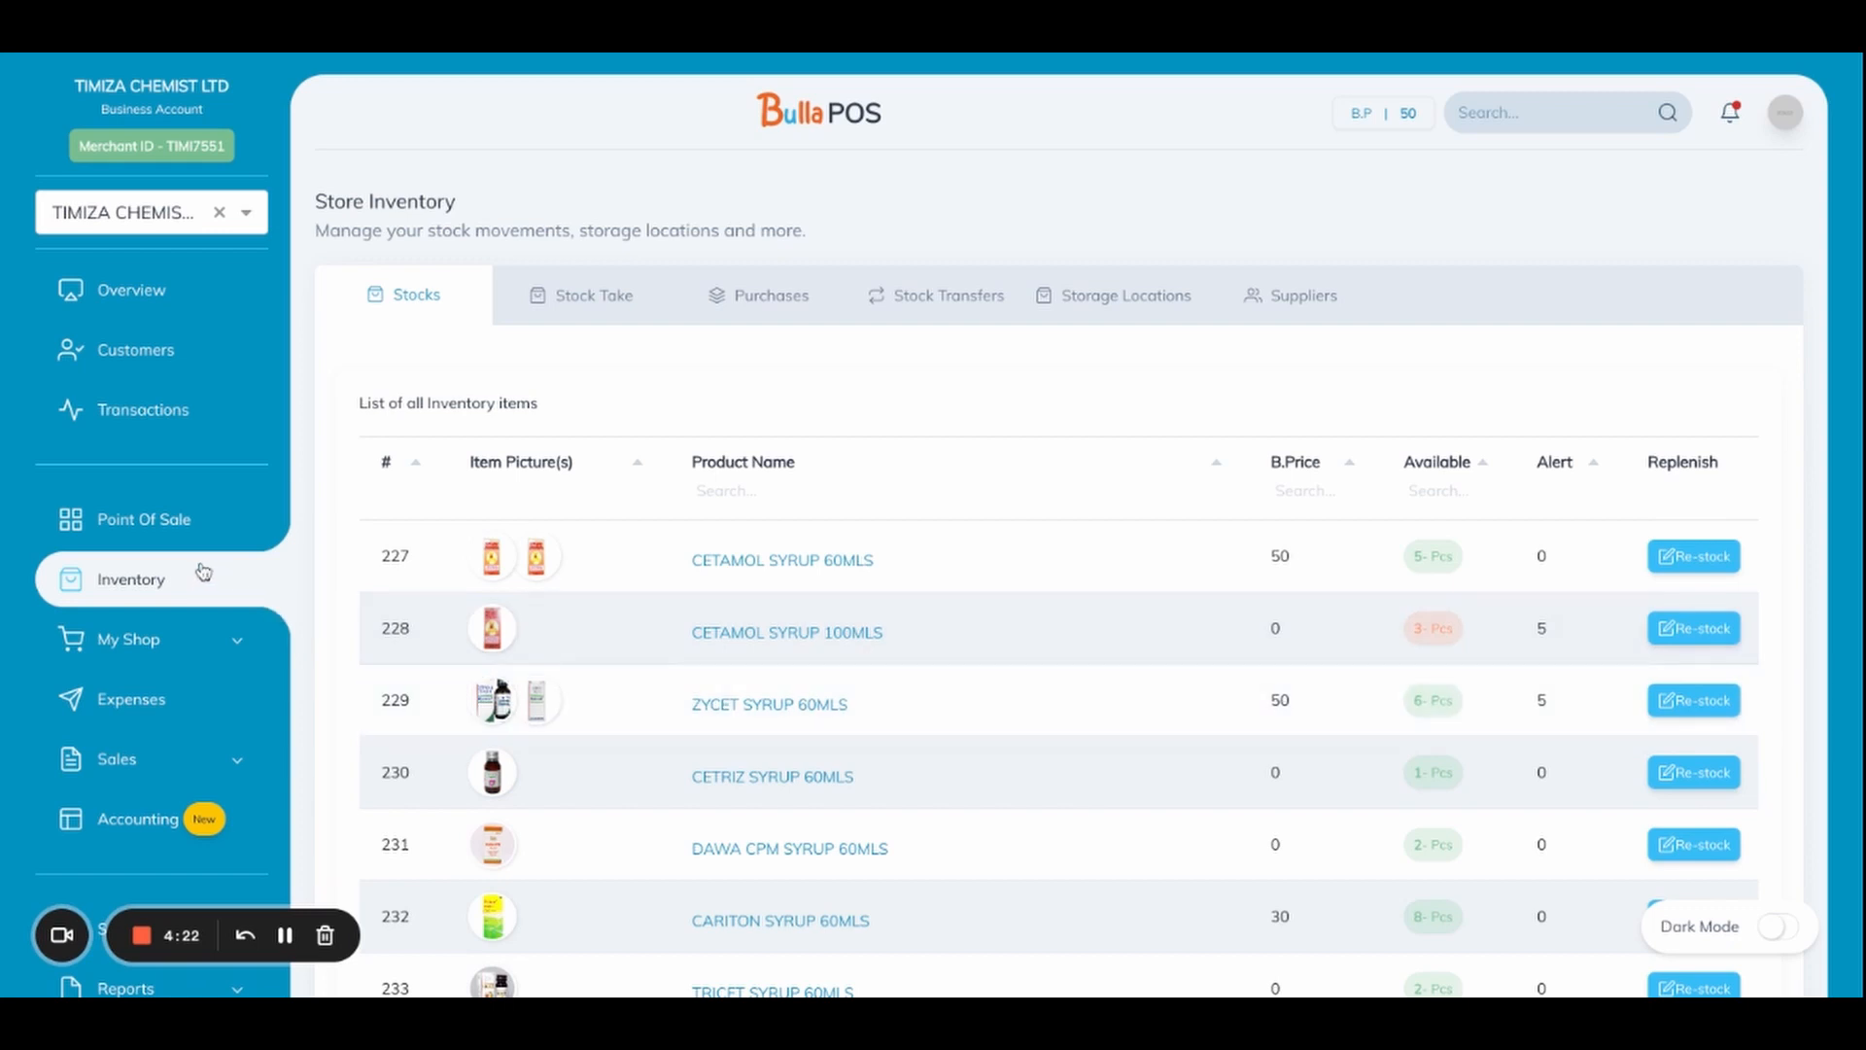
{"action": "mouse_move", "coordinate": [820, 622]}
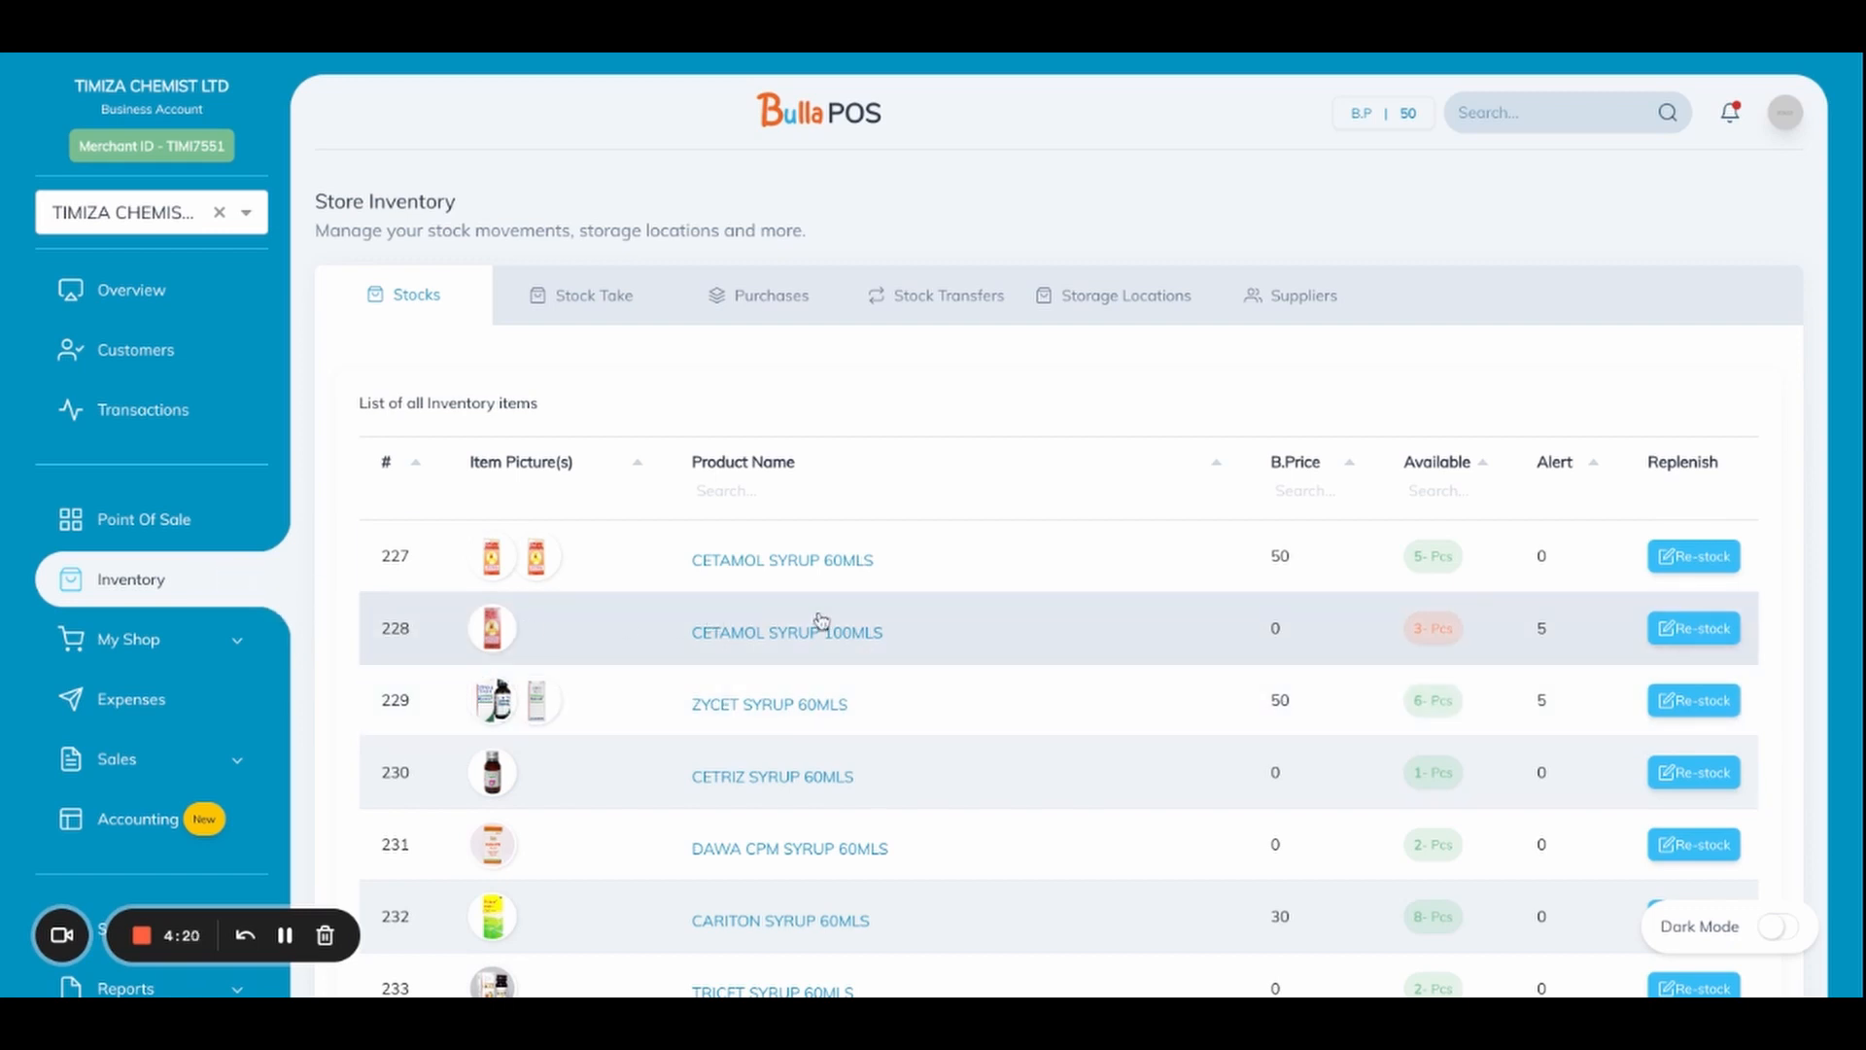
{"action": "mouse_move", "coordinate": [818, 620]}
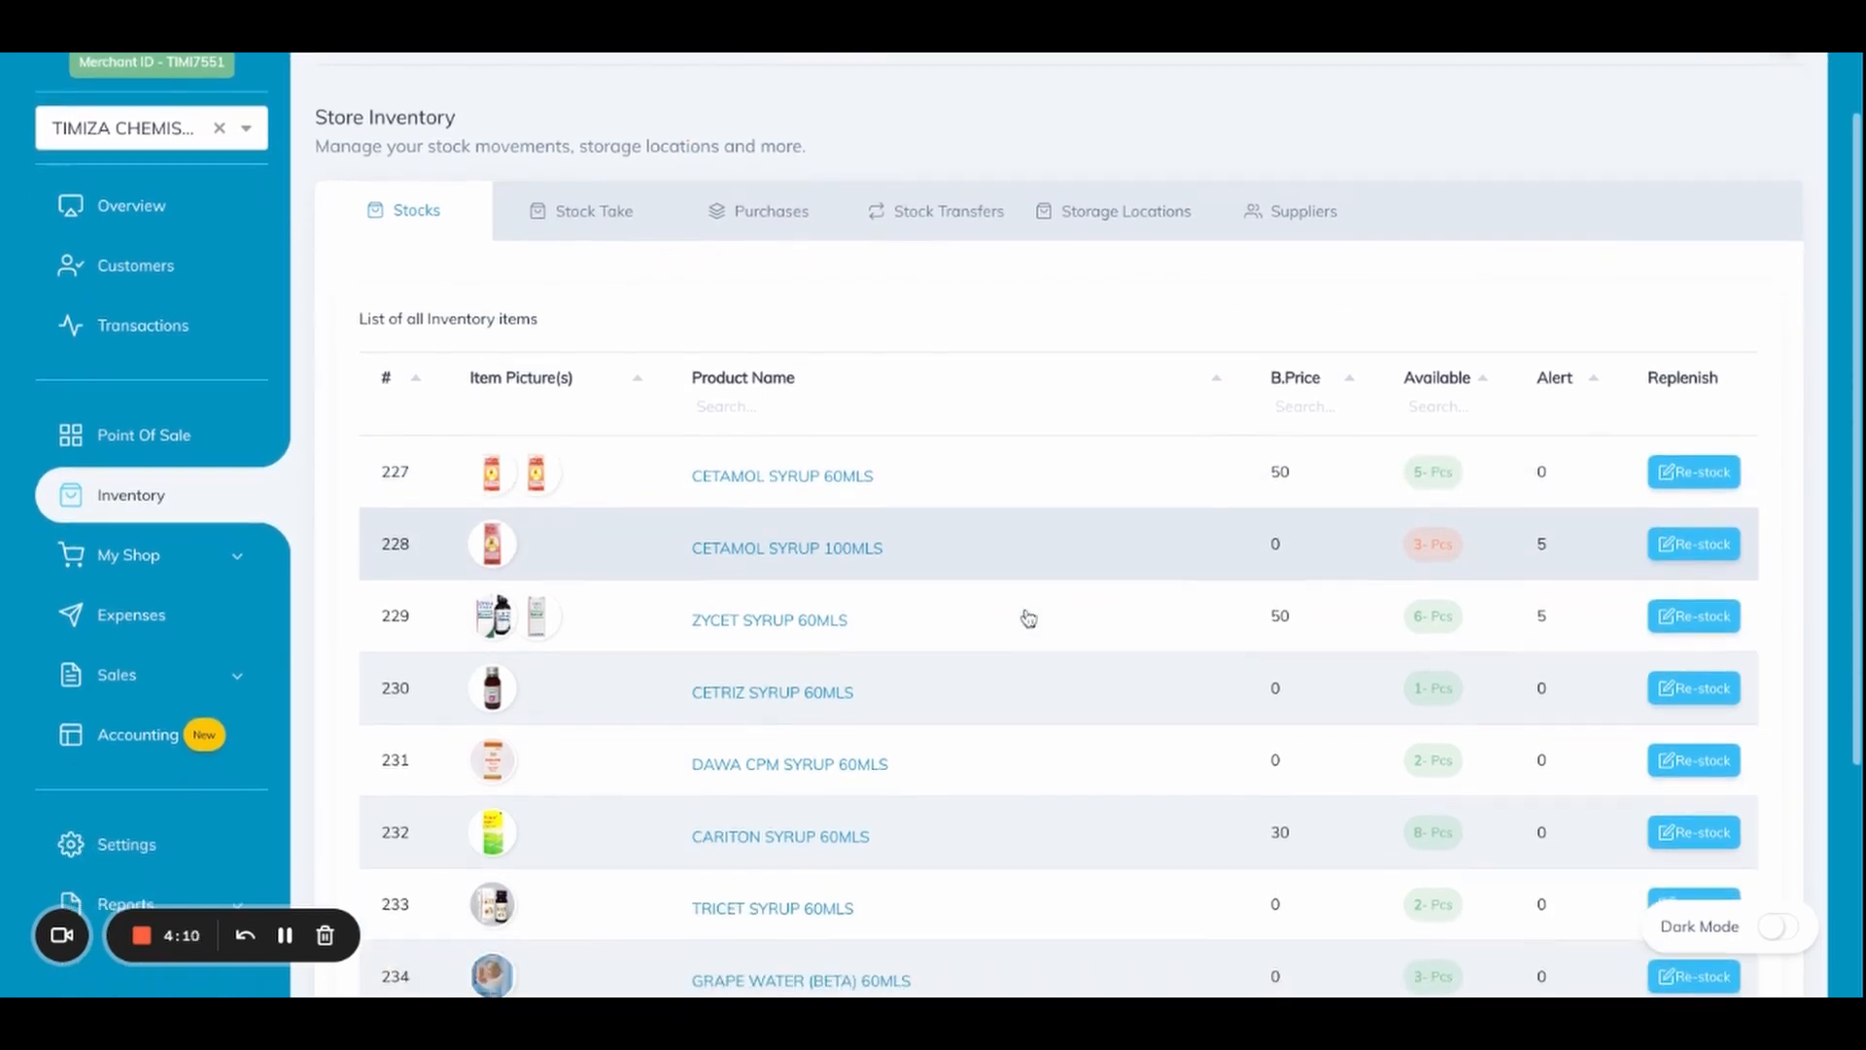
{"action": "scroll", "scroll_direction": "up", "scroll_amount": 3}
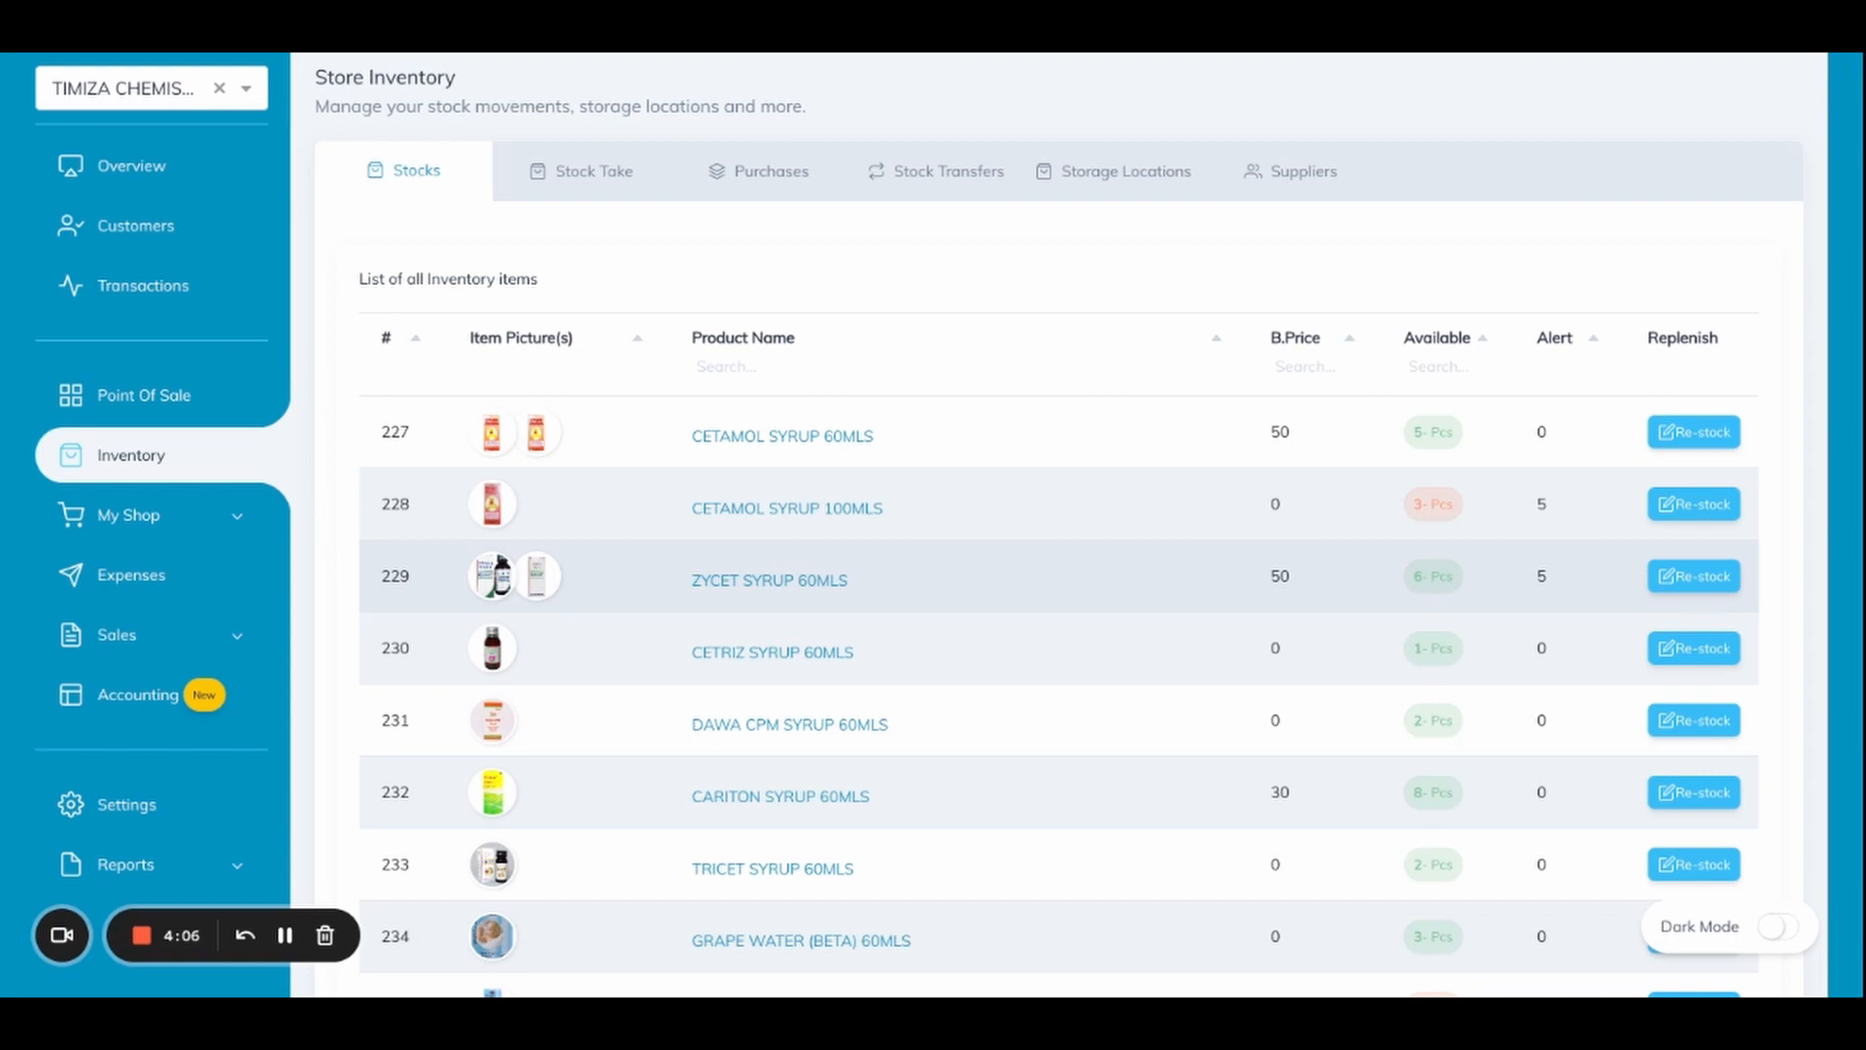
{"action": "mouse_move", "coordinate": [1366, 490]}
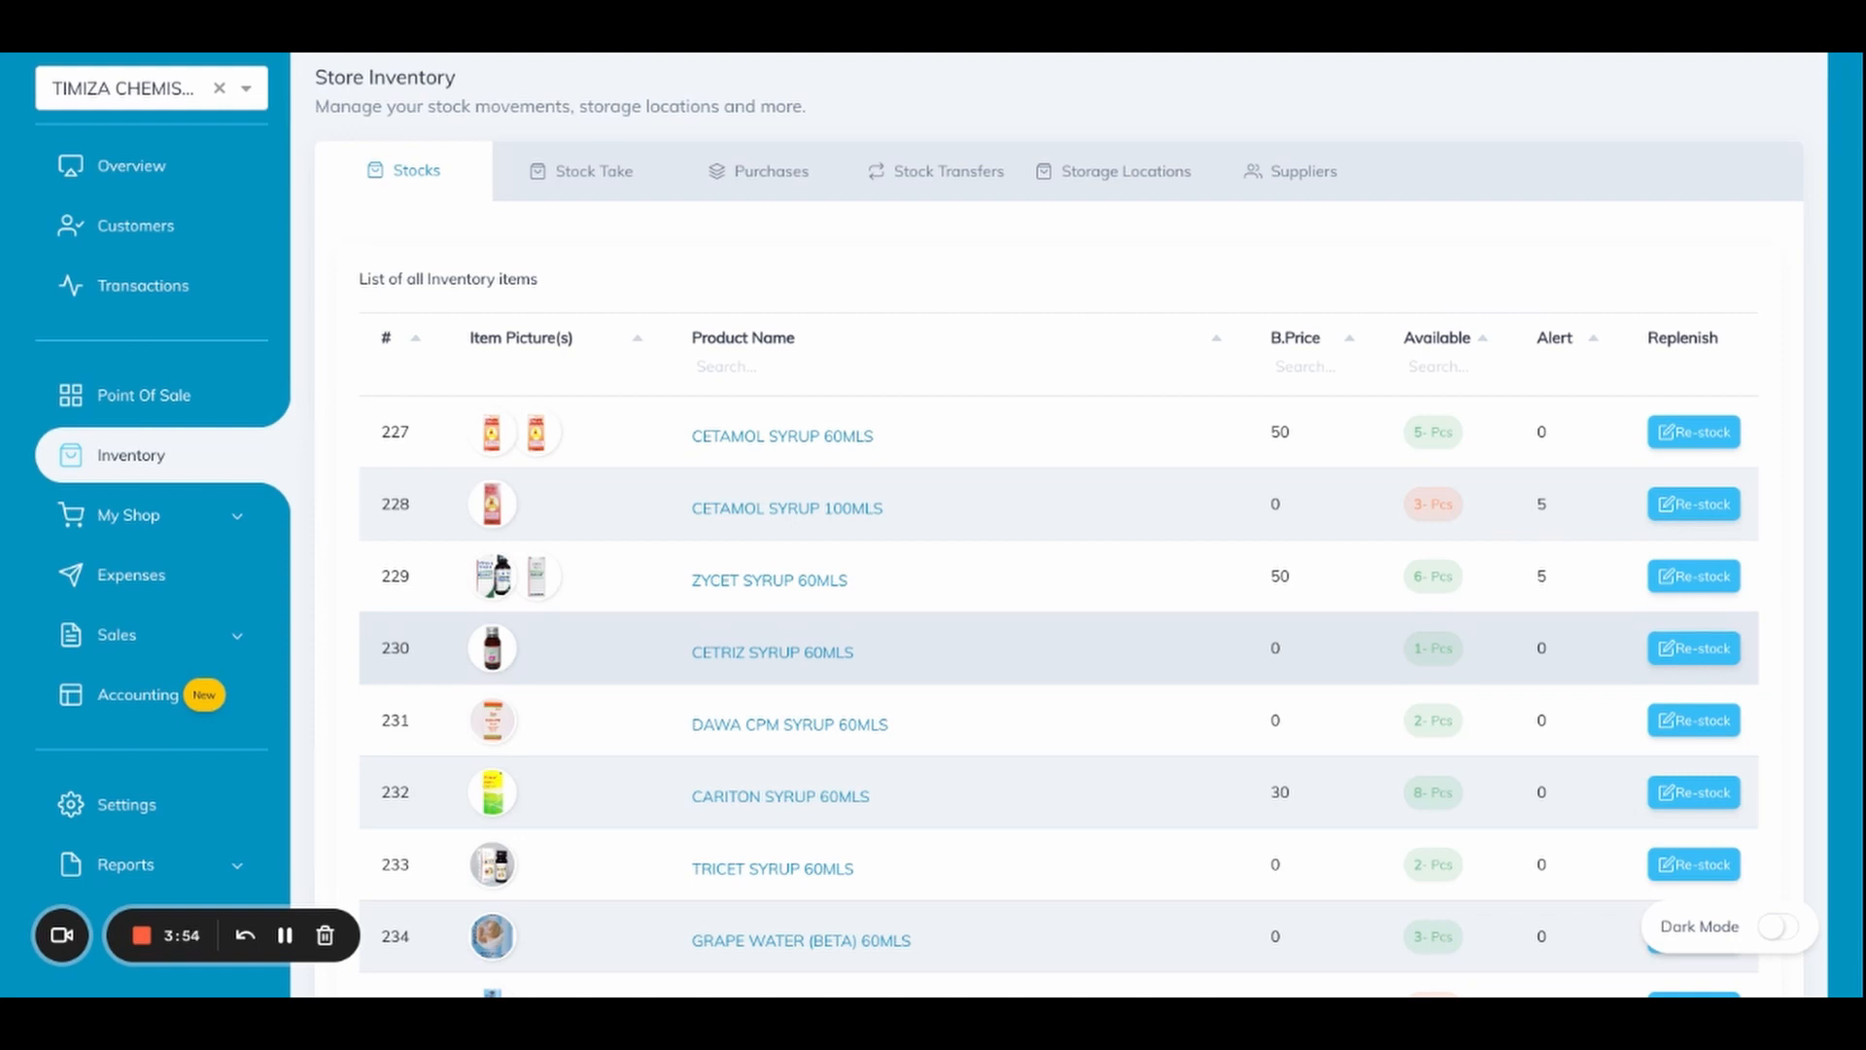
View the empty Purchases list and then the empty Stock Transfers list
{"action": "left_click", "coordinate": [772, 171]}
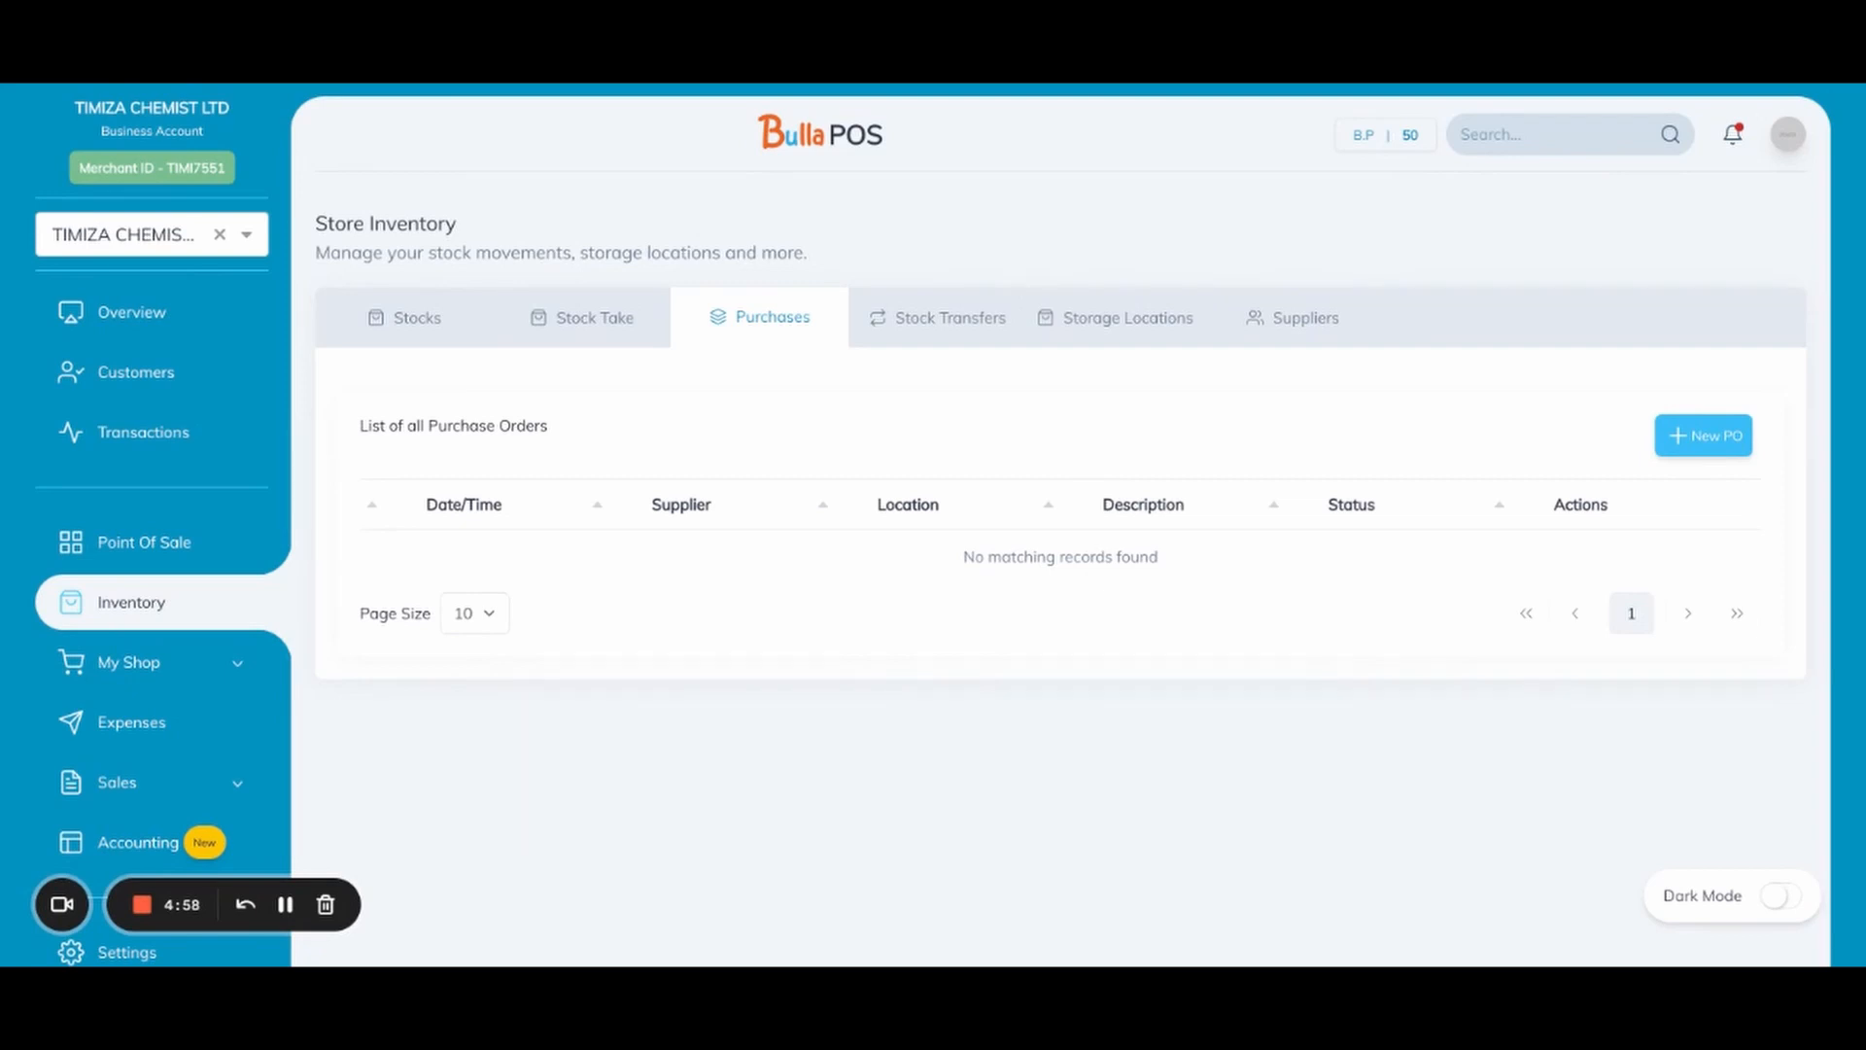
{"action": "mouse_move", "coordinate": [950, 317]}
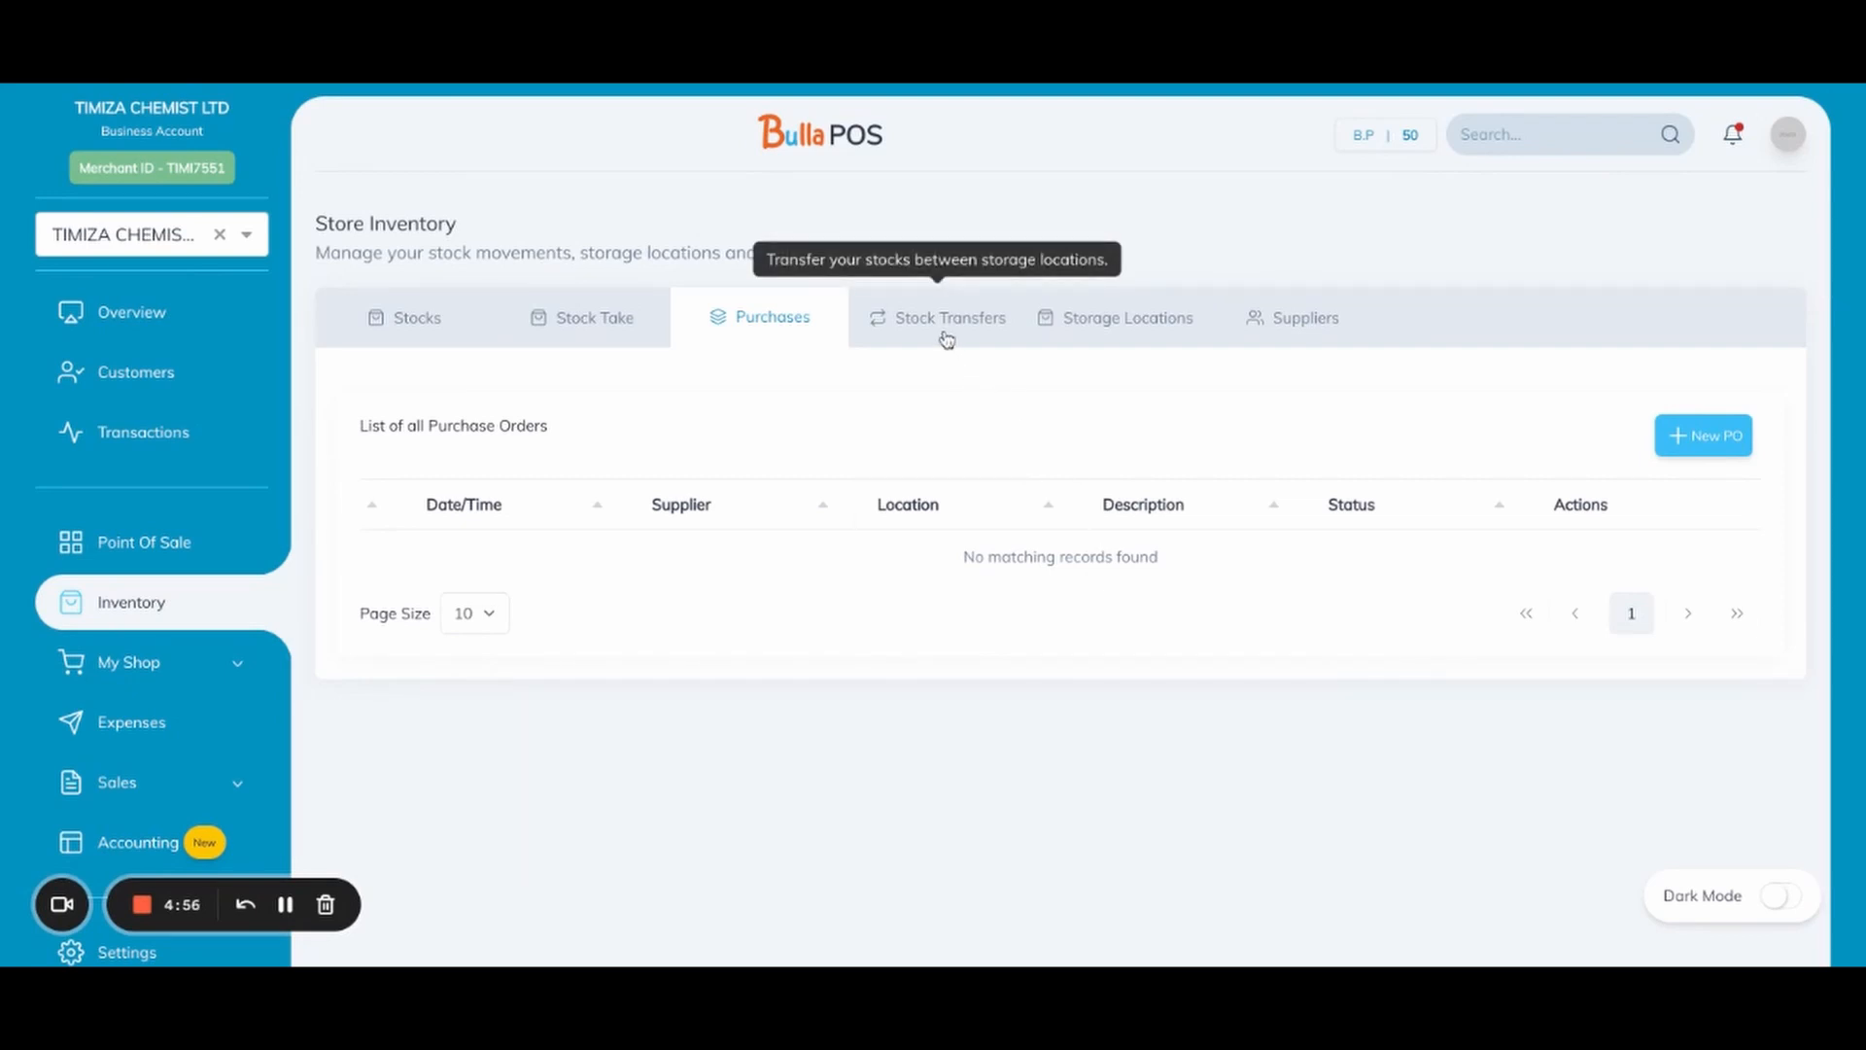
{"action": "left_click", "coordinate": [949, 317]}
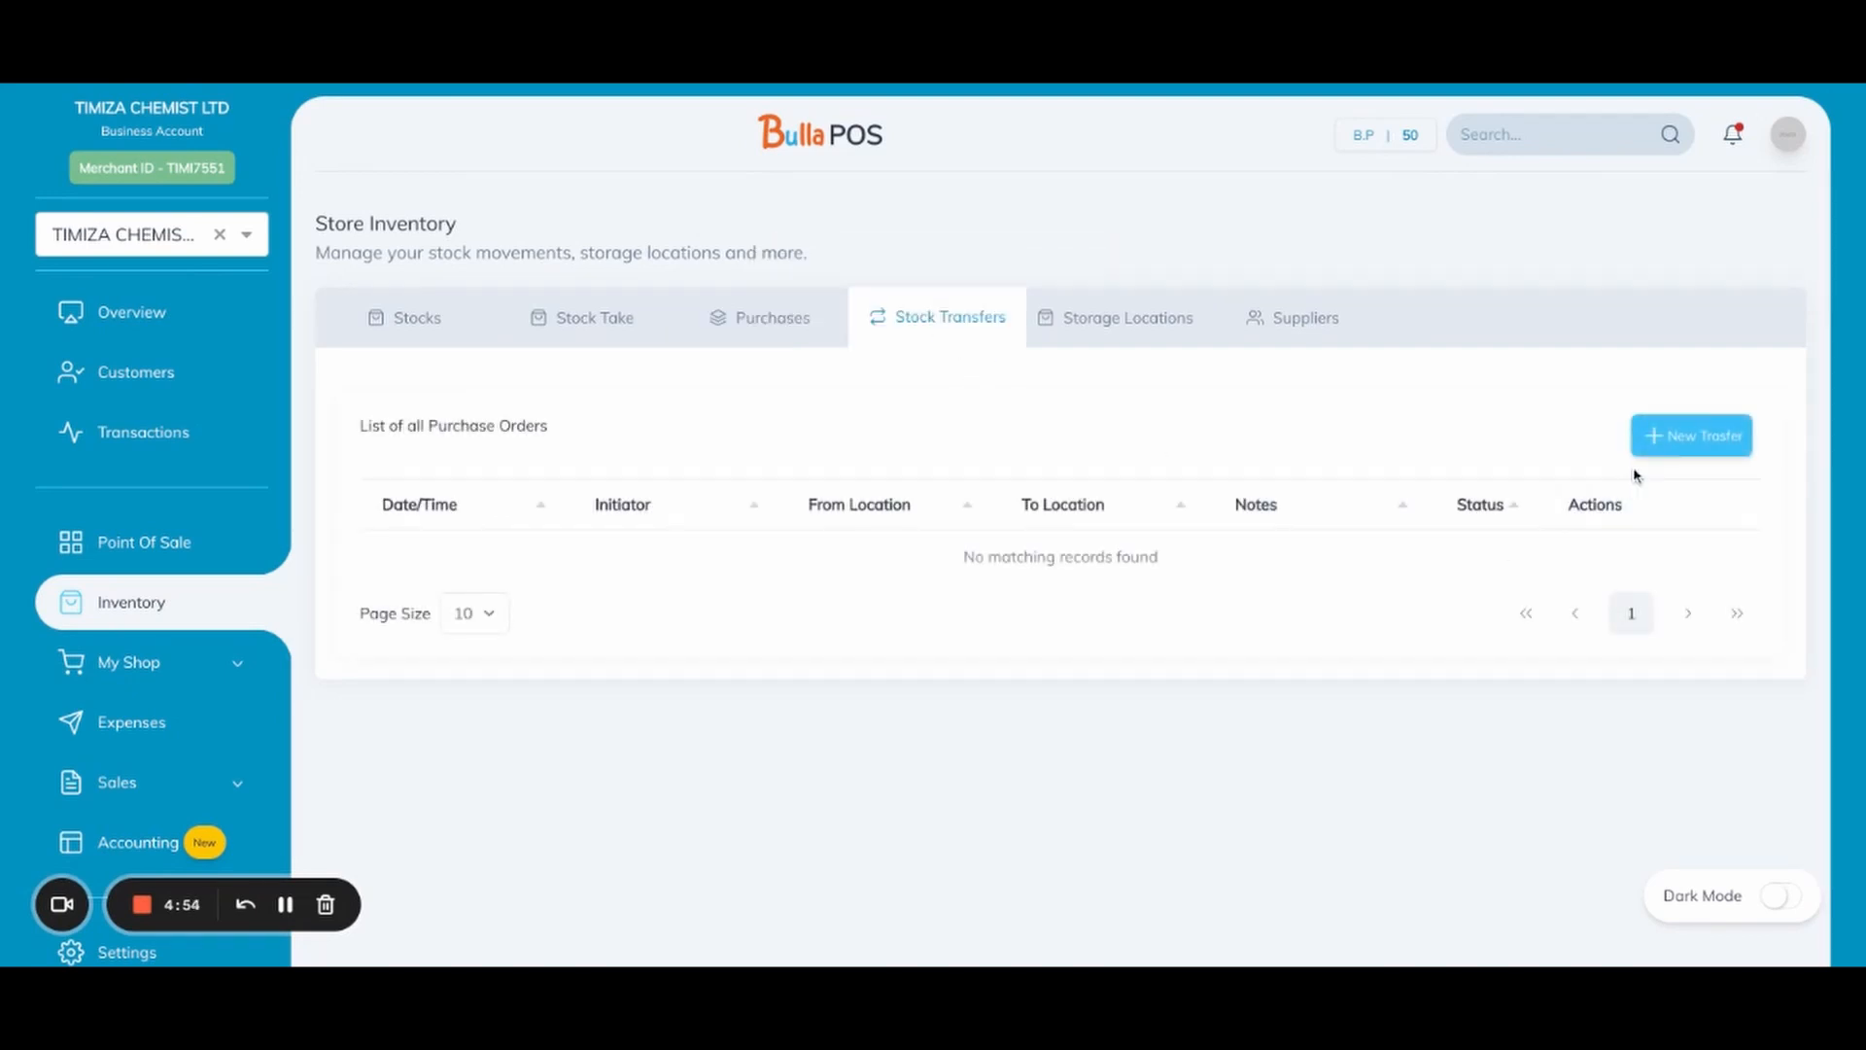
Start a new stock transfer from SOUTH B to Default Selling Point
{"action": "left_click", "coordinate": [1689, 433]}
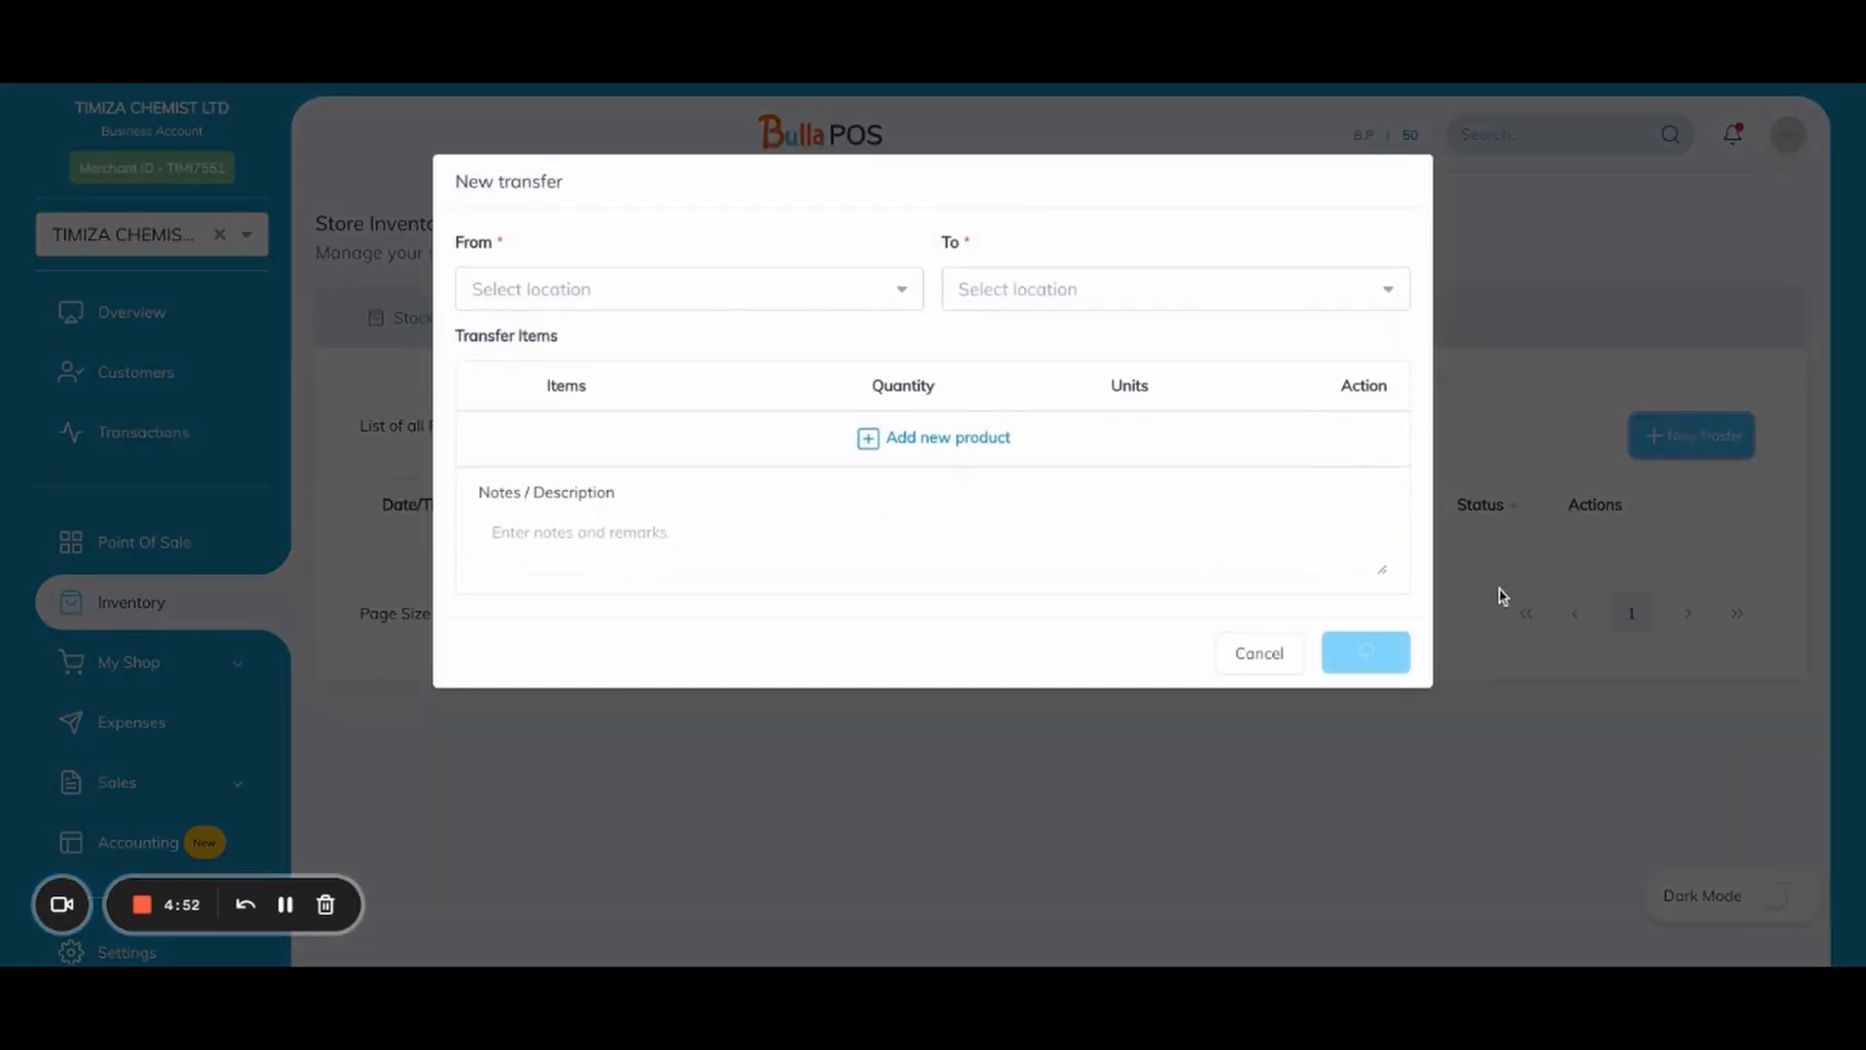
{"action": "mouse_move", "coordinate": [1141, 622]}
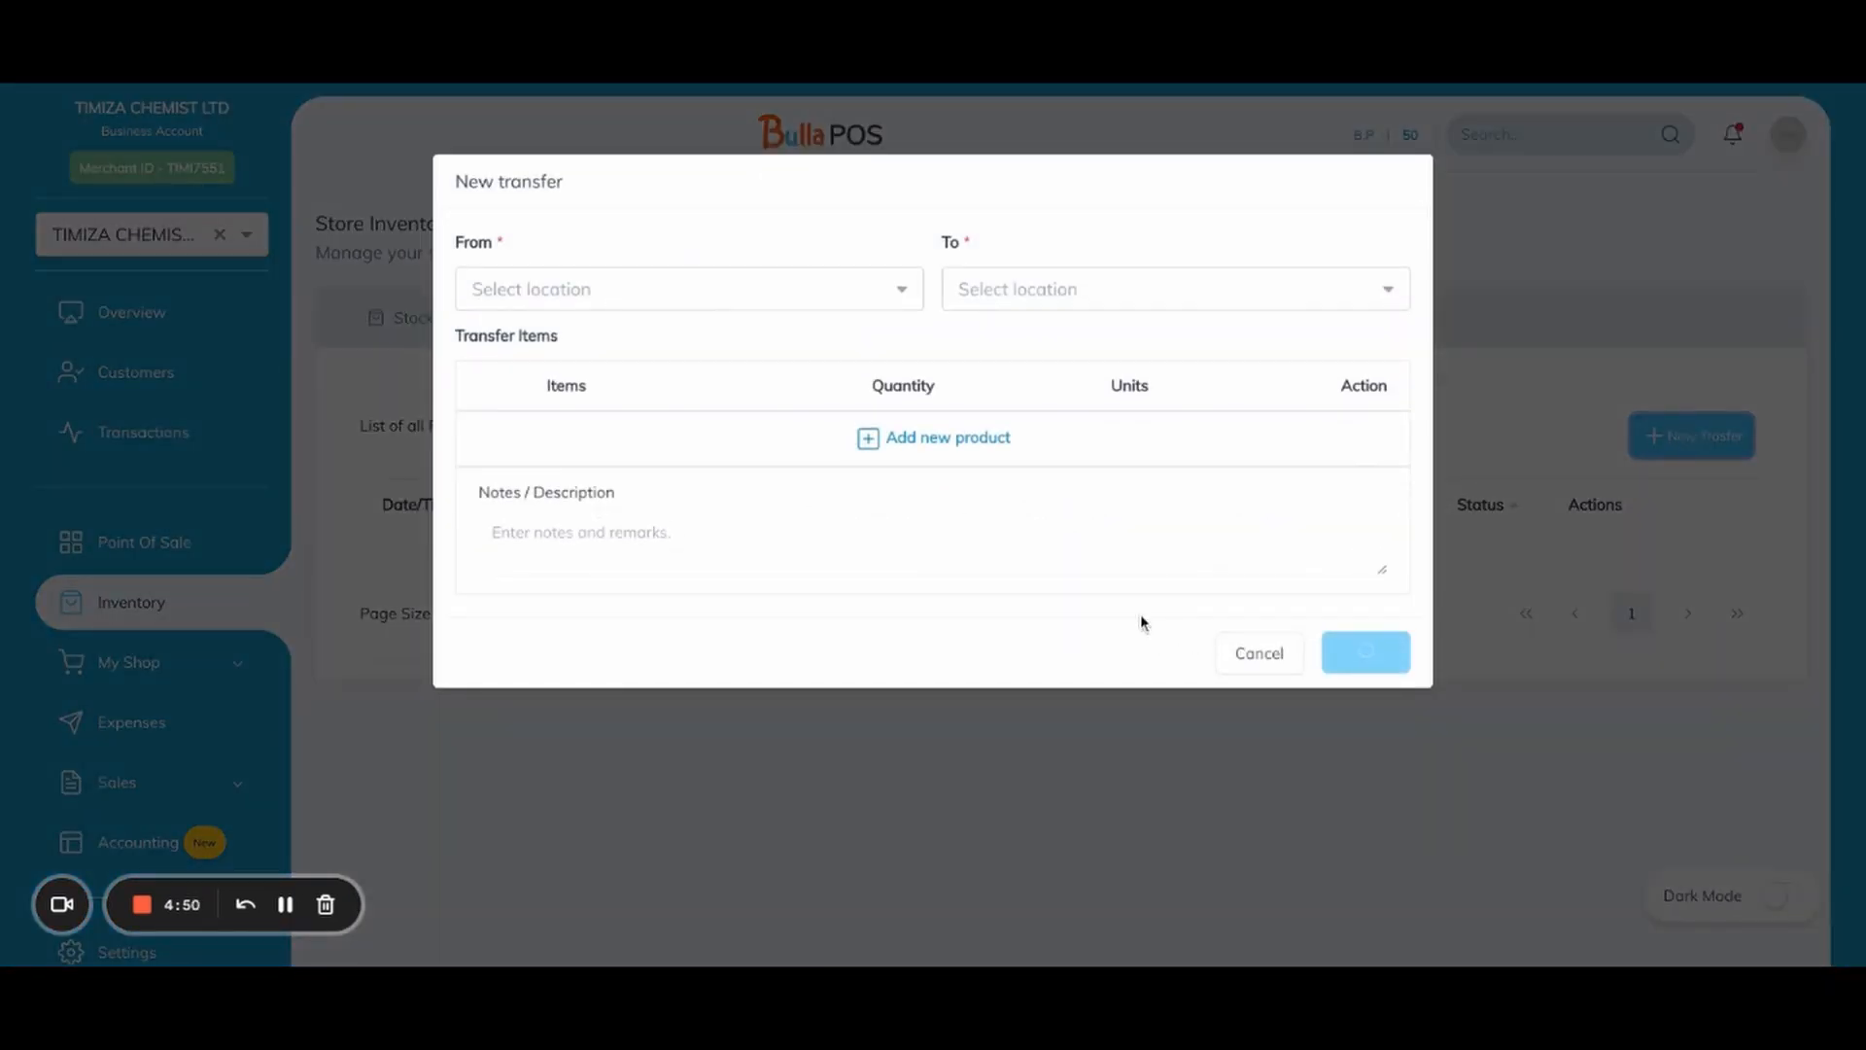
{"action": "left_click", "coordinate": [688, 288]}
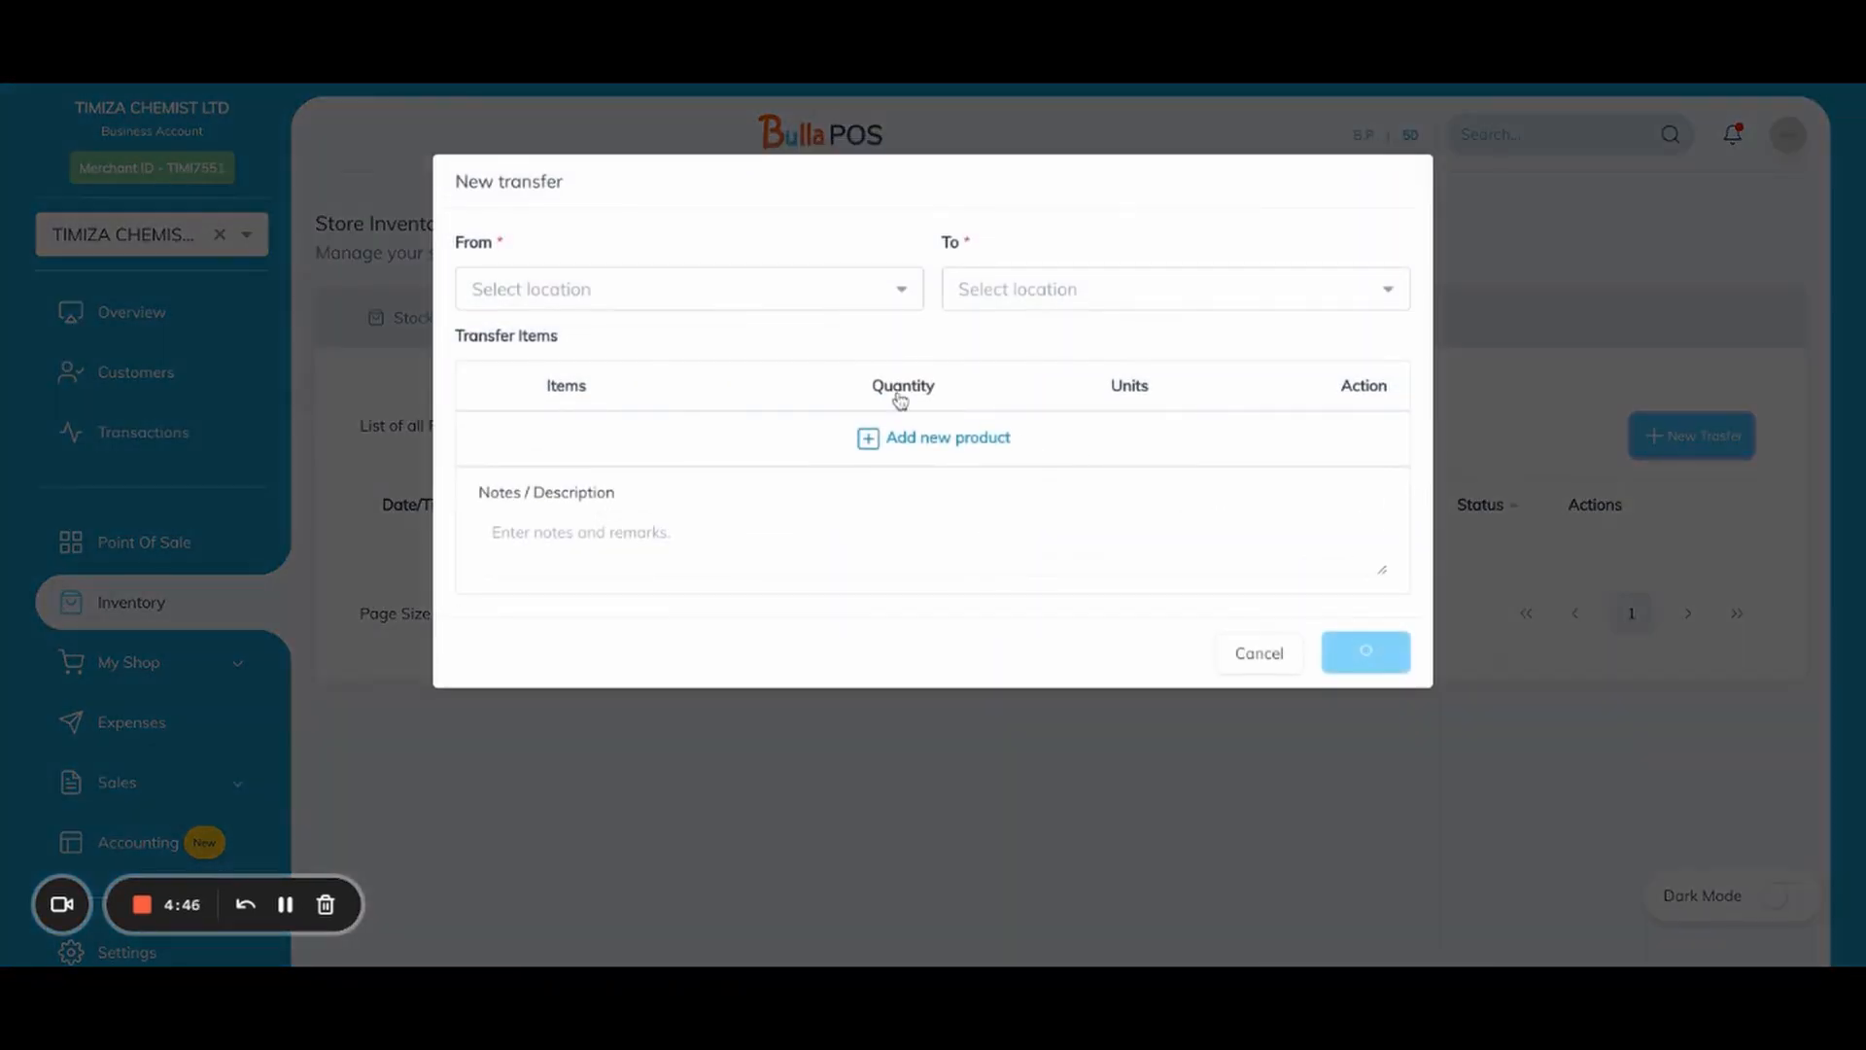
{"action": "left_click", "coordinate": [688, 288]}
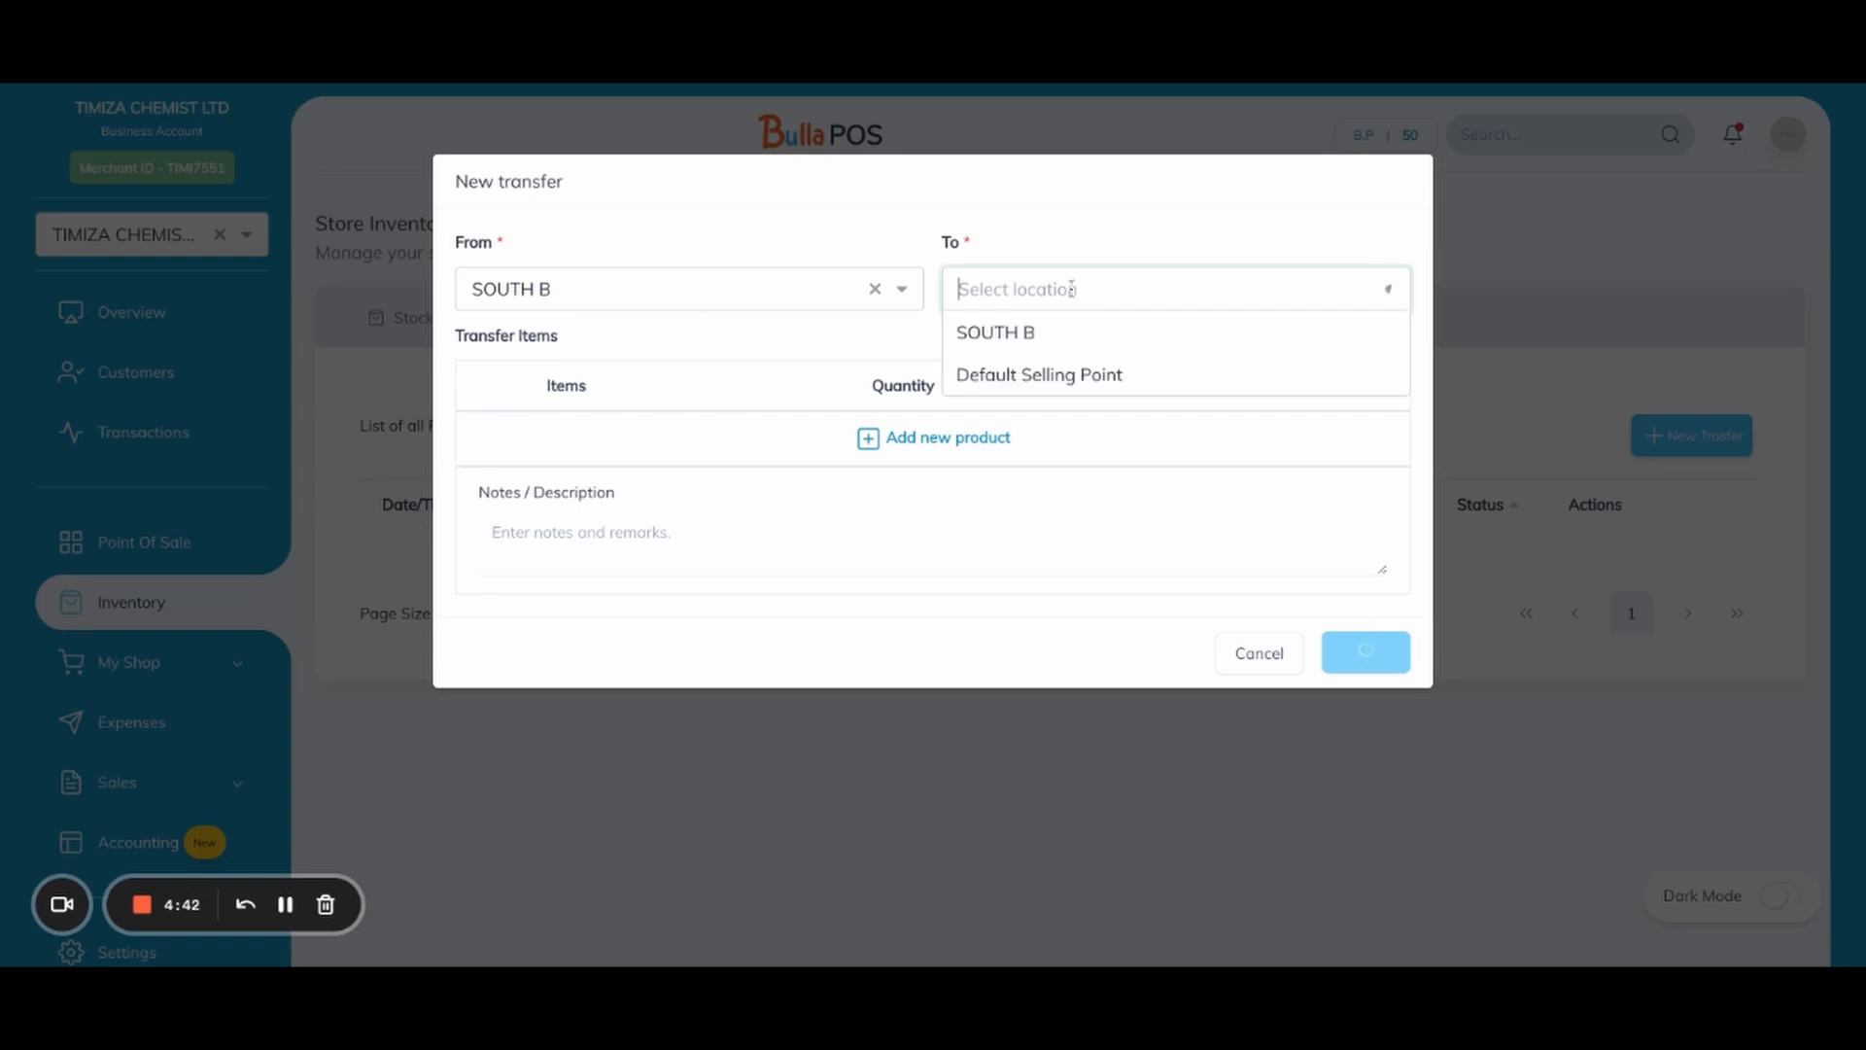
{"action": "left_click", "coordinate": [1038, 373]}
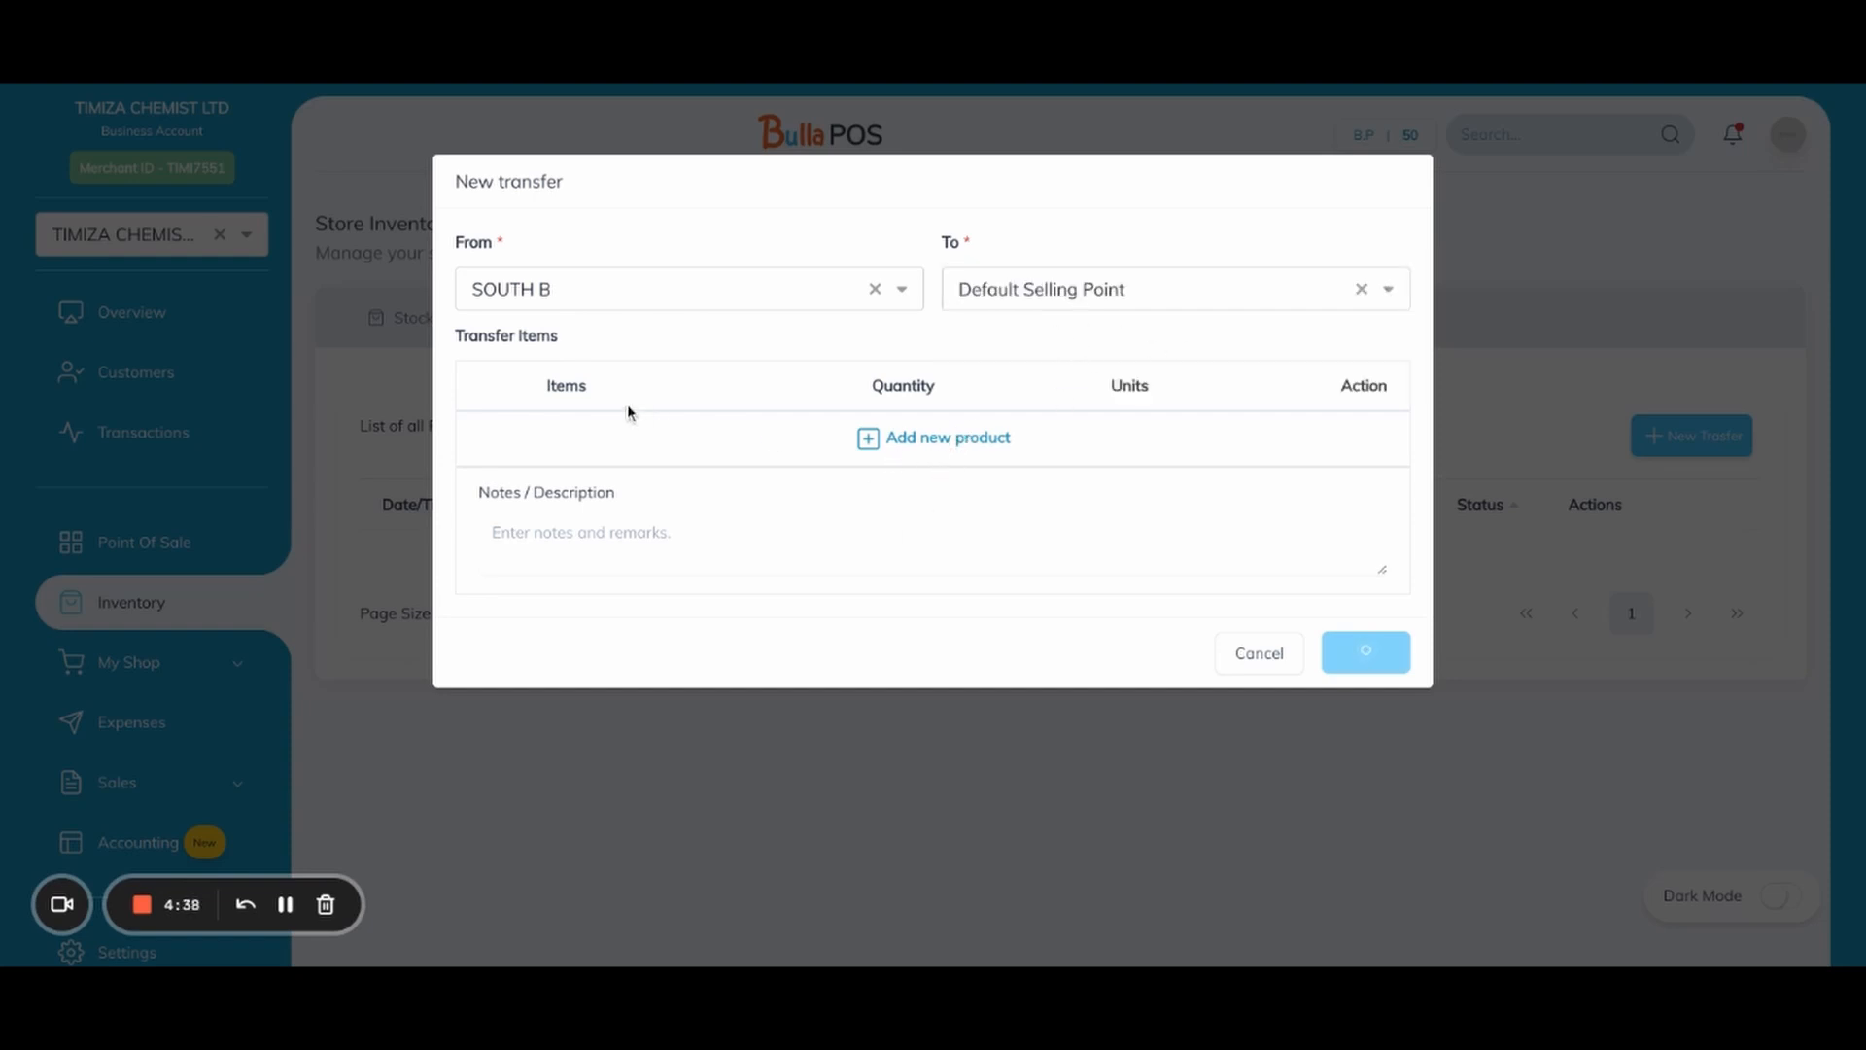
Add product lines with quantity 1, switch the source to Default Selling Point, and close the draft
{"action": "left_click", "coordinate": [933, 437]}
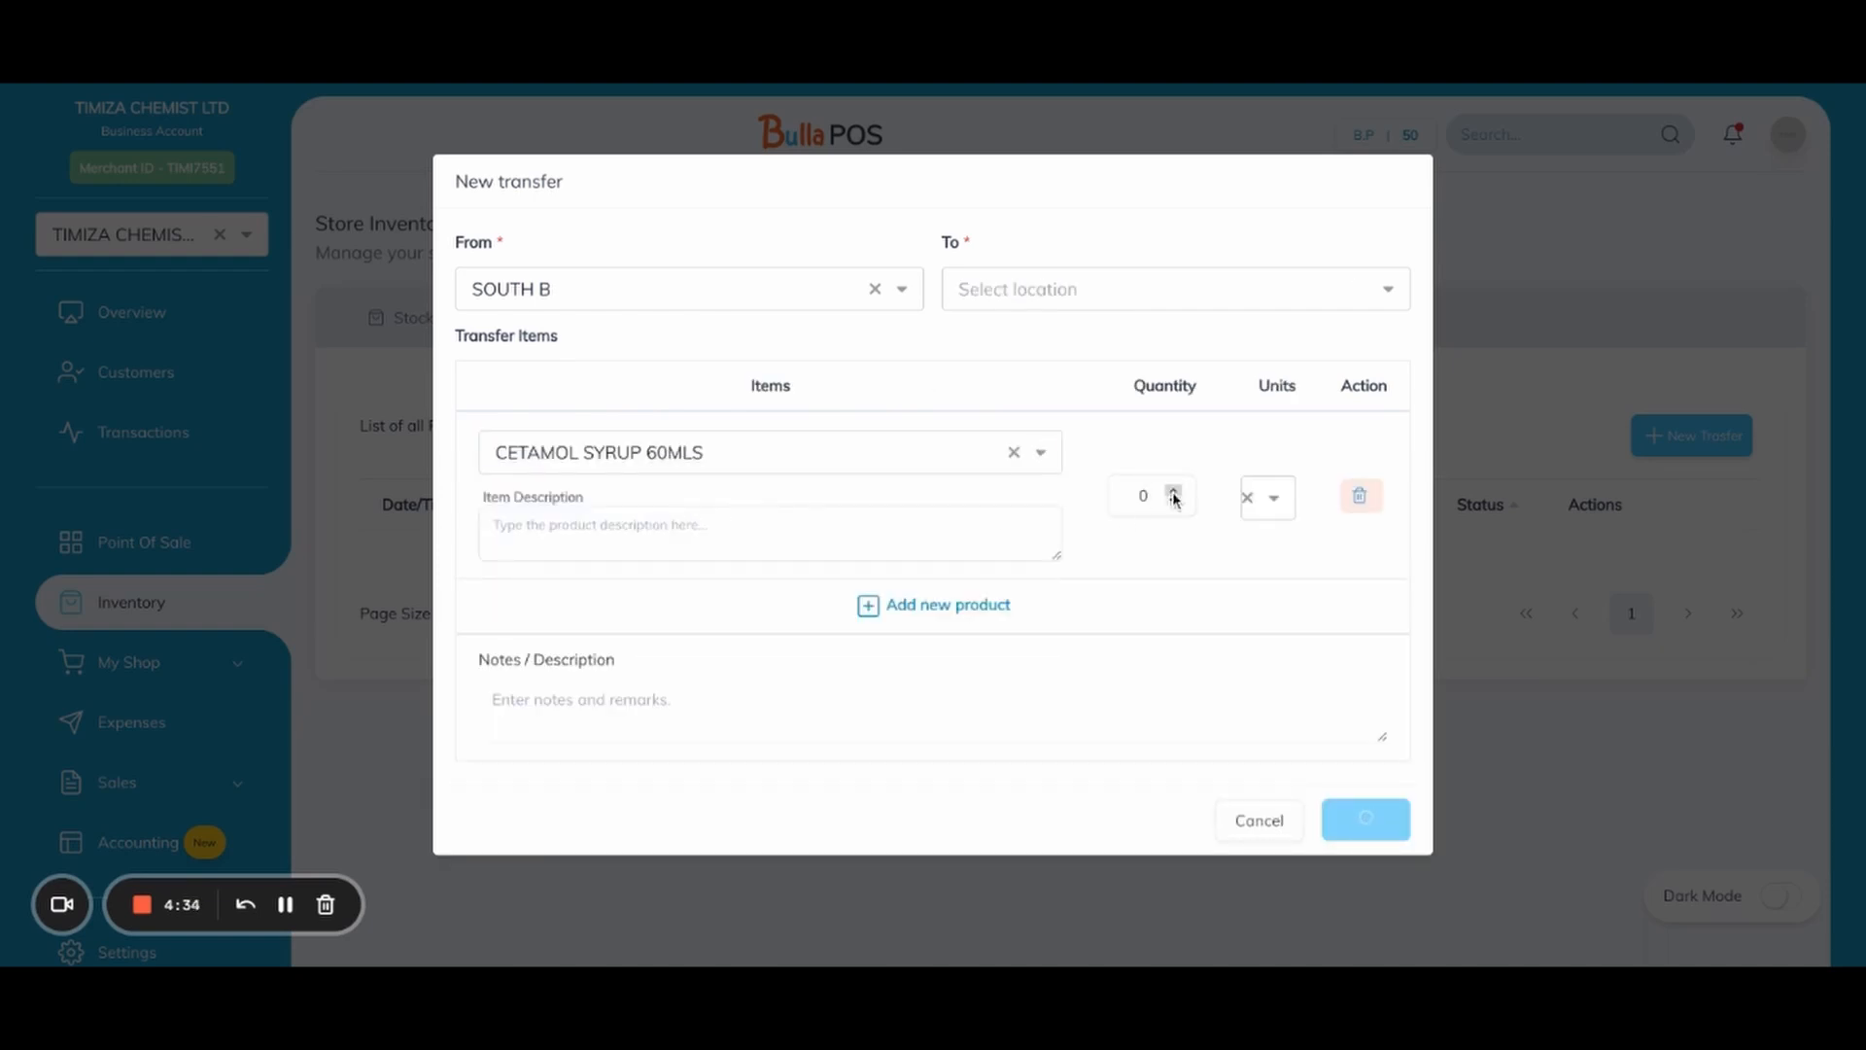
{"action": "left_click", "coordinate": [1174, 490]}
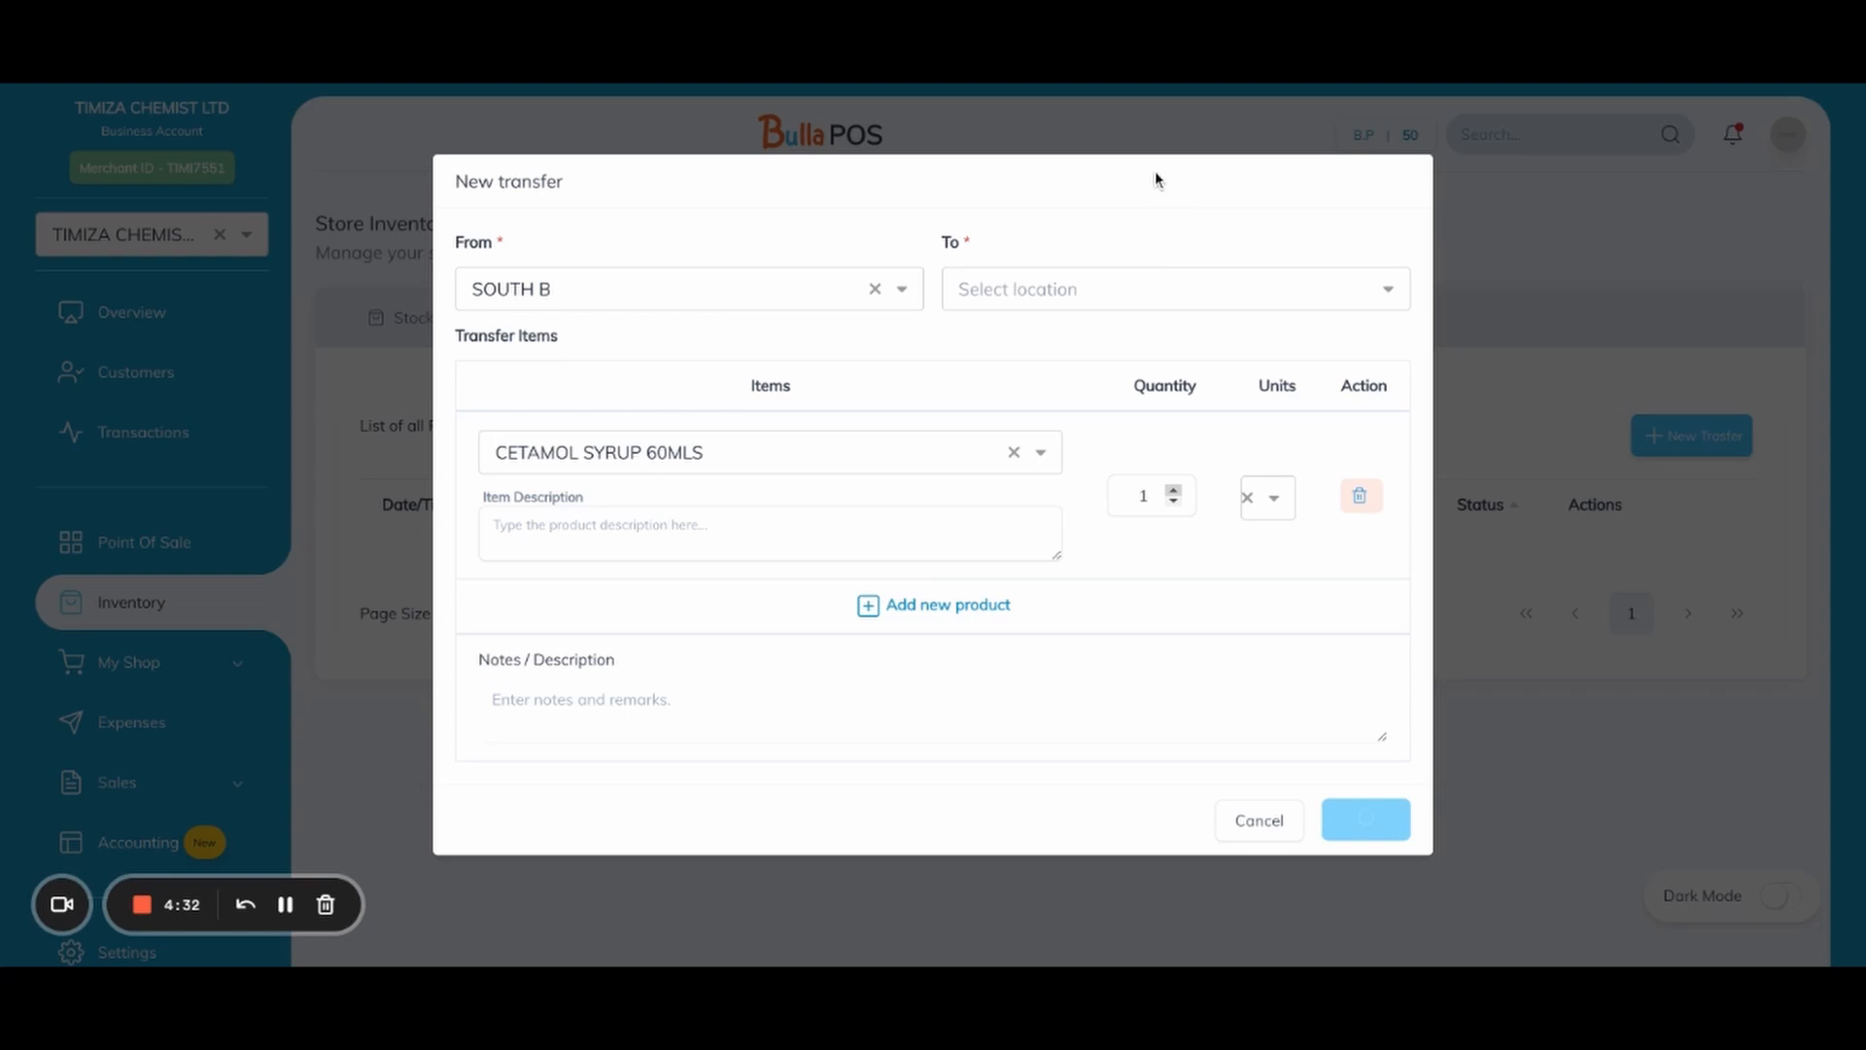
{"action": "left_click", "coordinate": [1265, 495]}
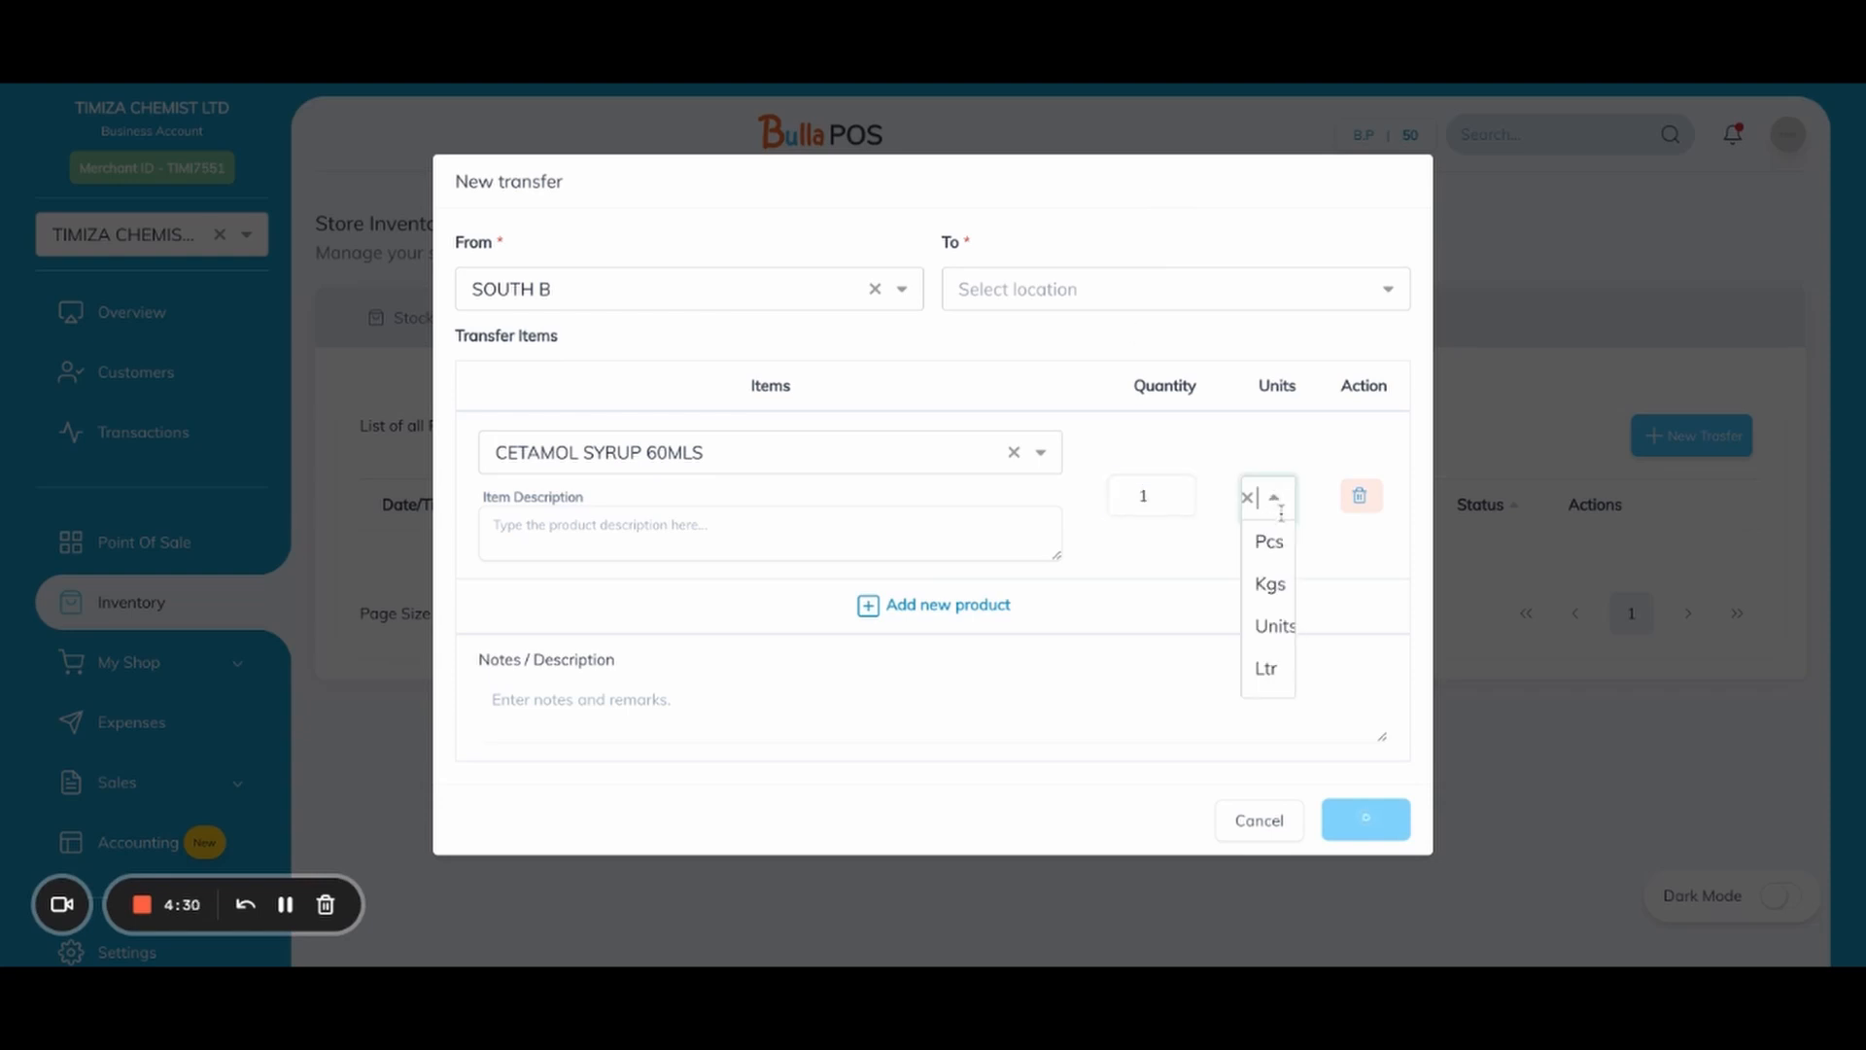
{"action": "left_click", "coordinate": [875, 287]}
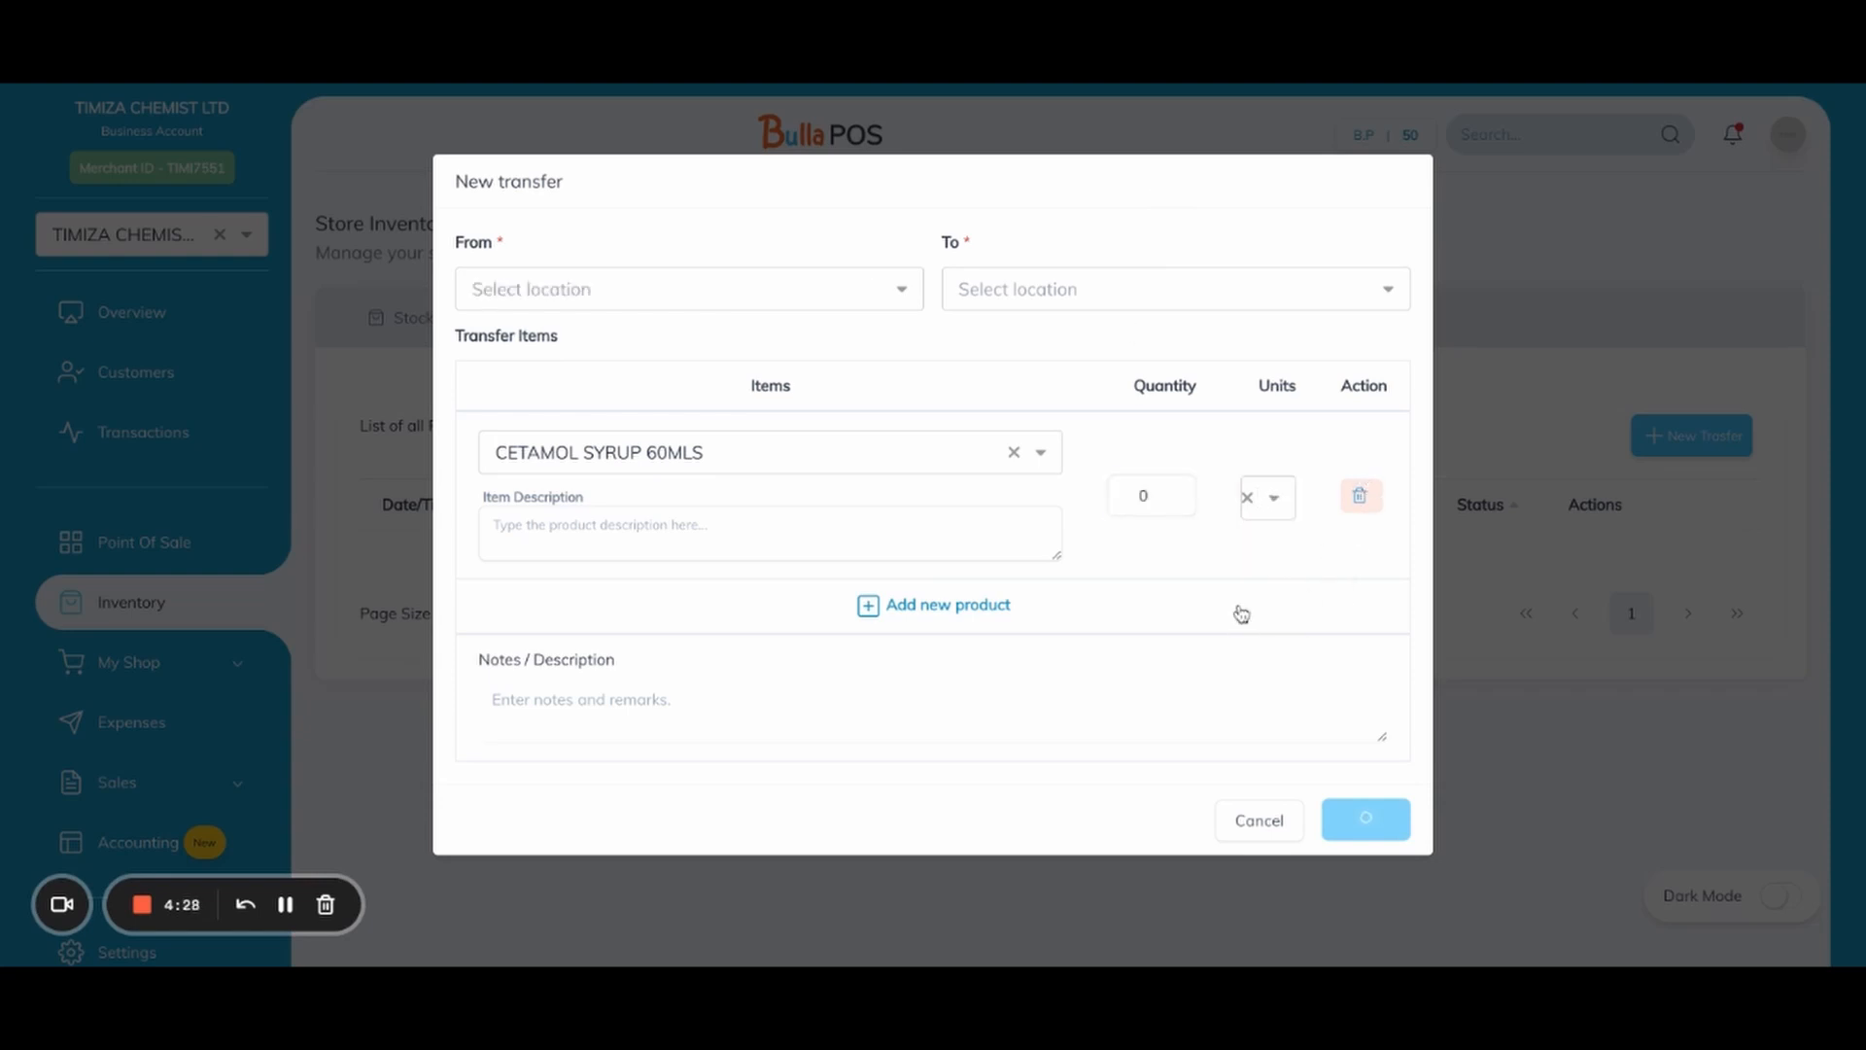
{"action": "left_click", "coordinate": [933, 605]}
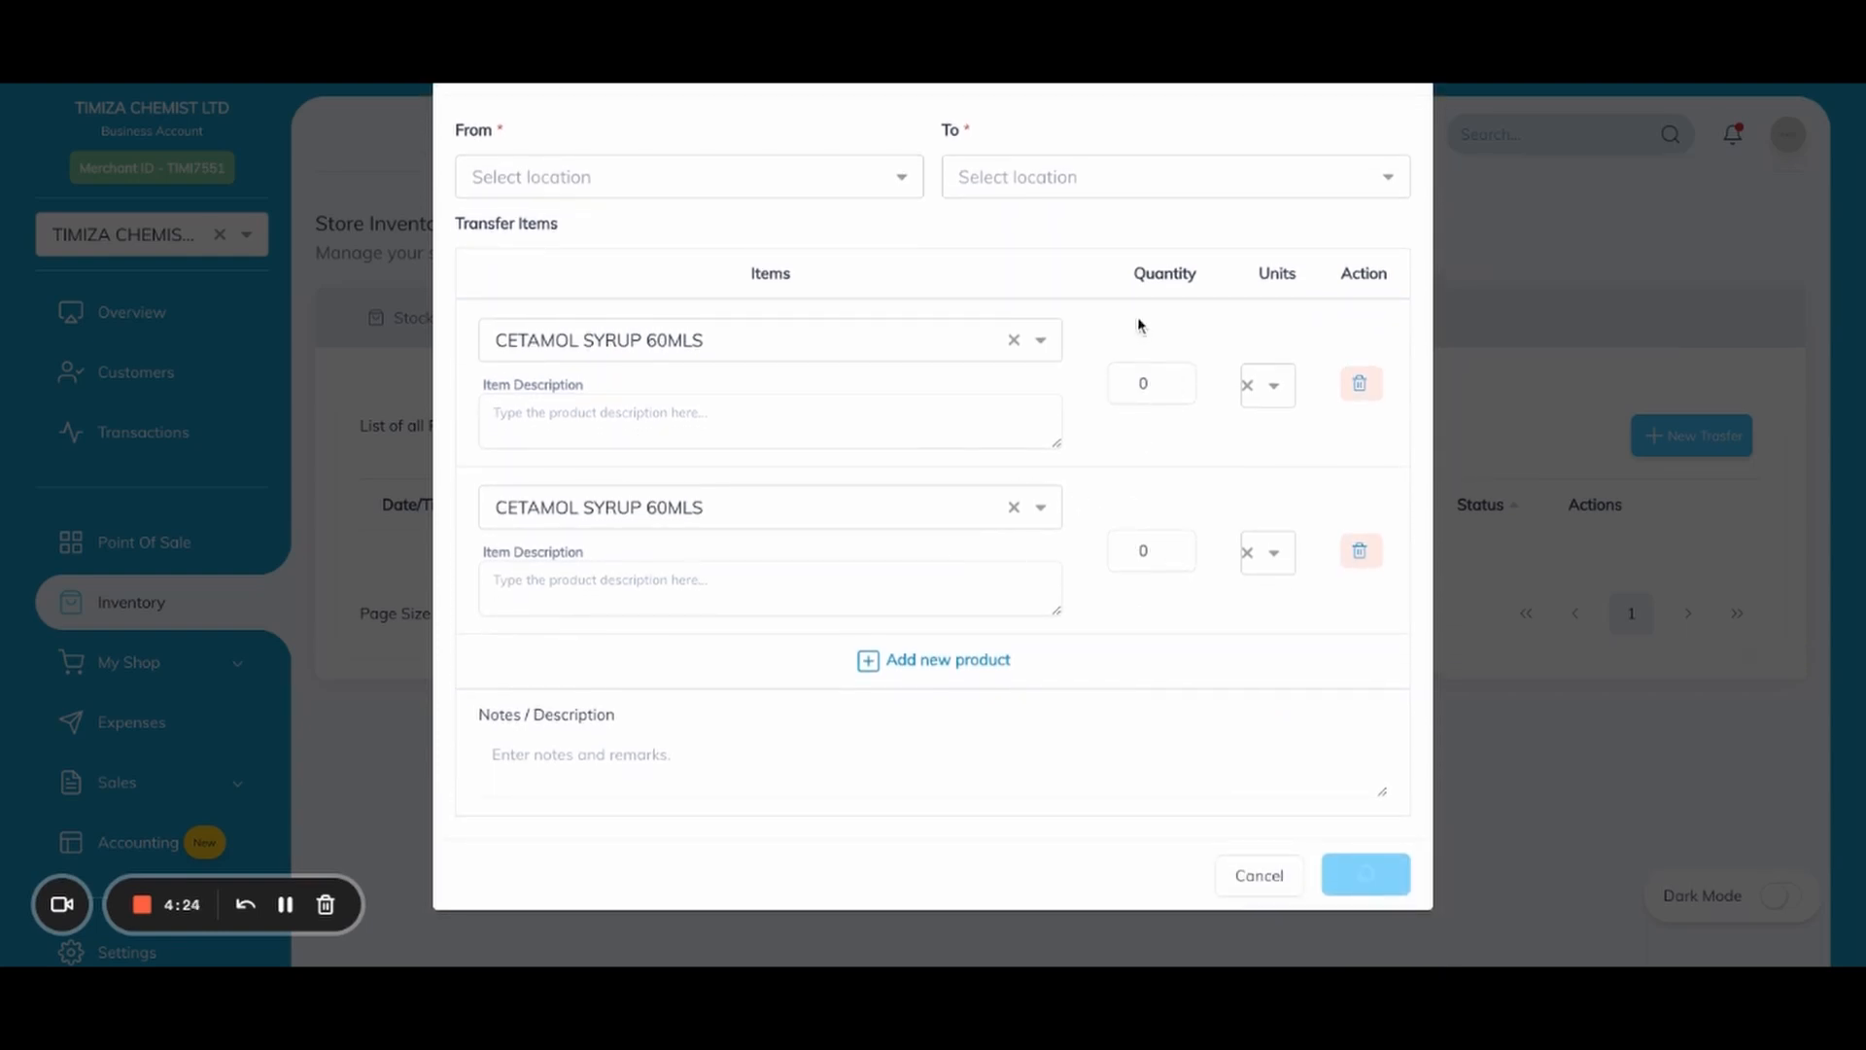
{"action": "mouse_move", "coordinate": [1116, 671]}
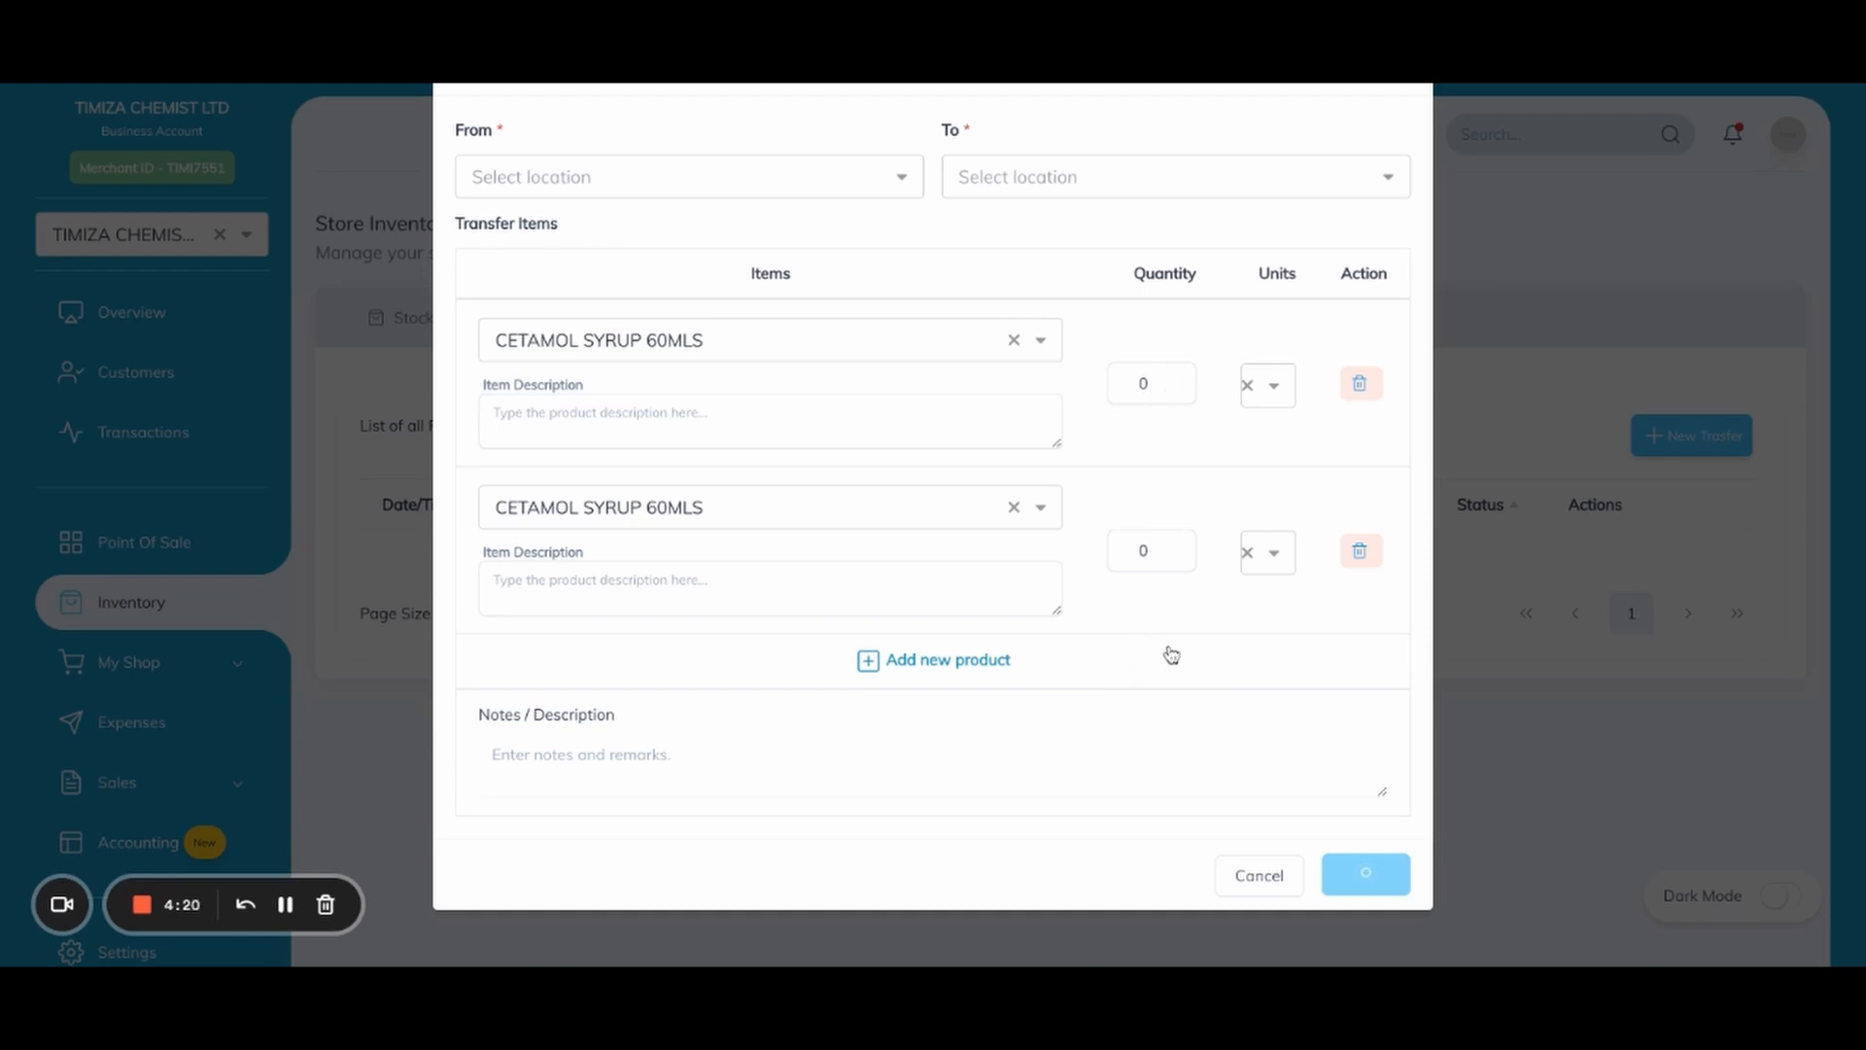
{"action": "mouse_move", "coordinate": [1327, 639]}
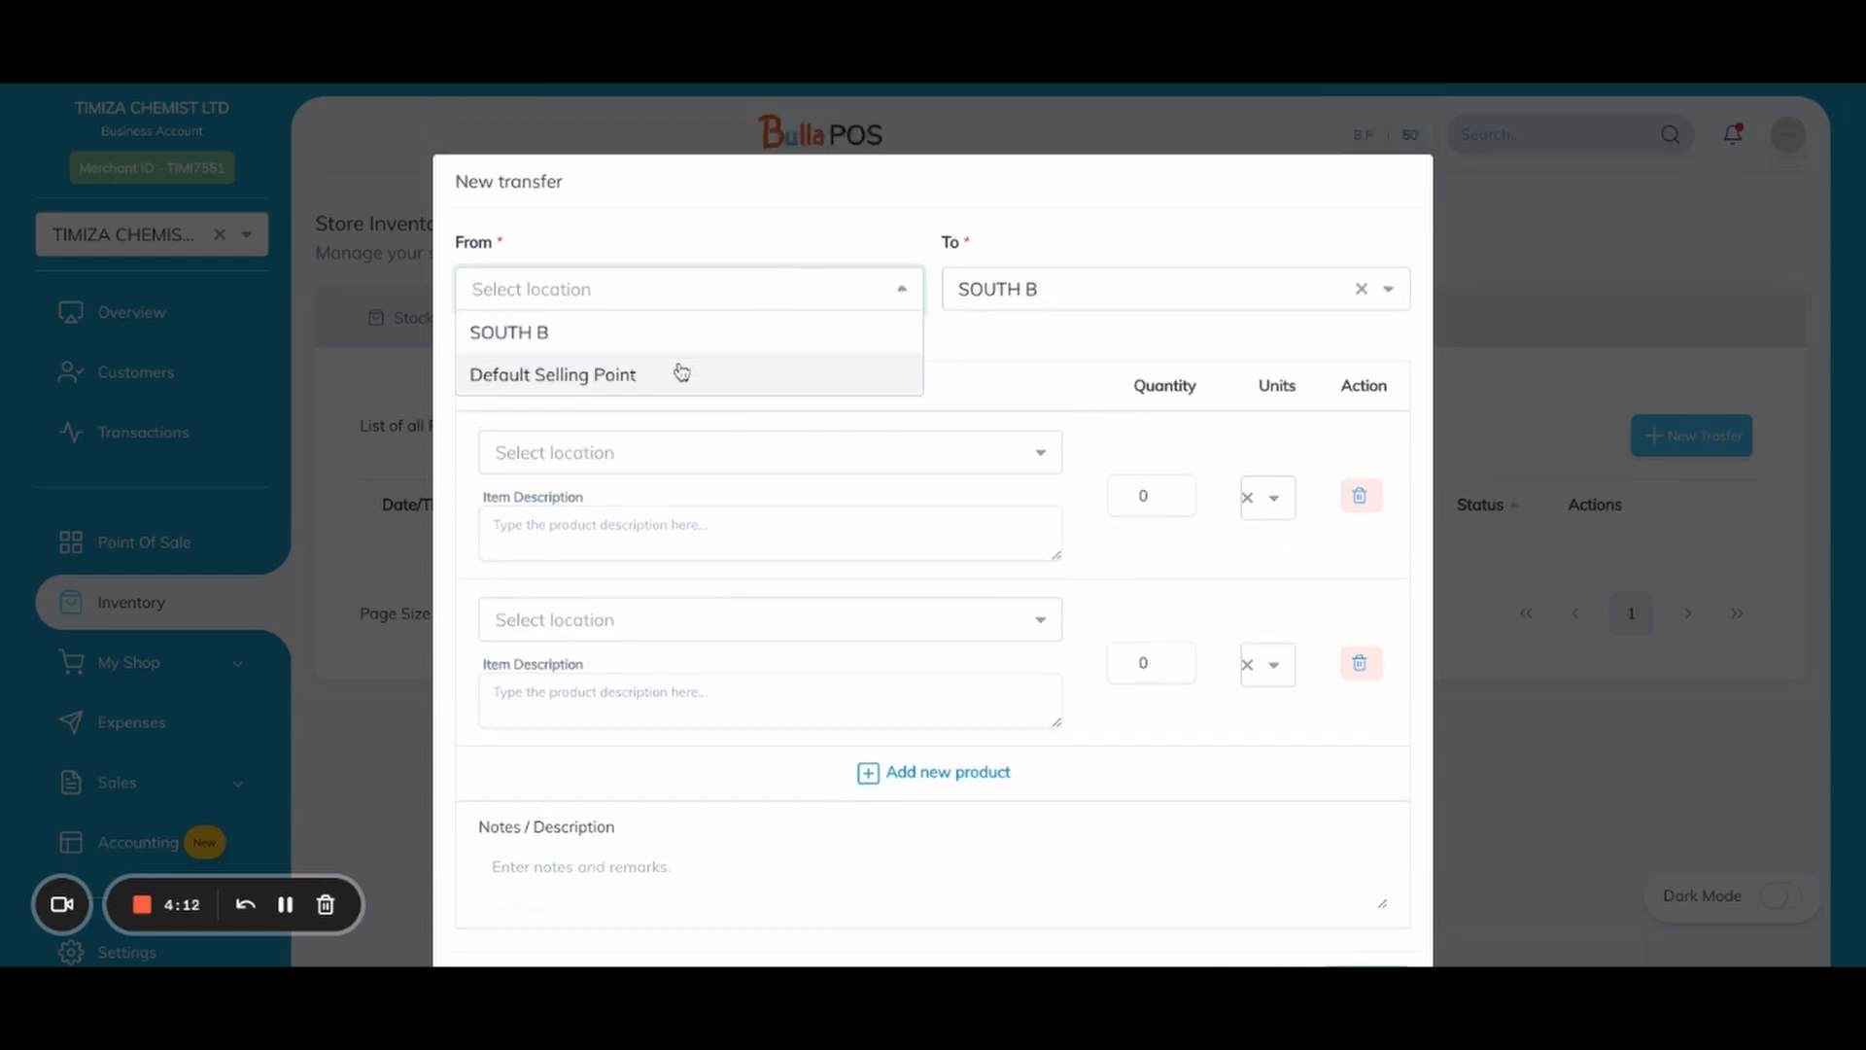
{"action": "left_click", "coordinate": [552, 373]}
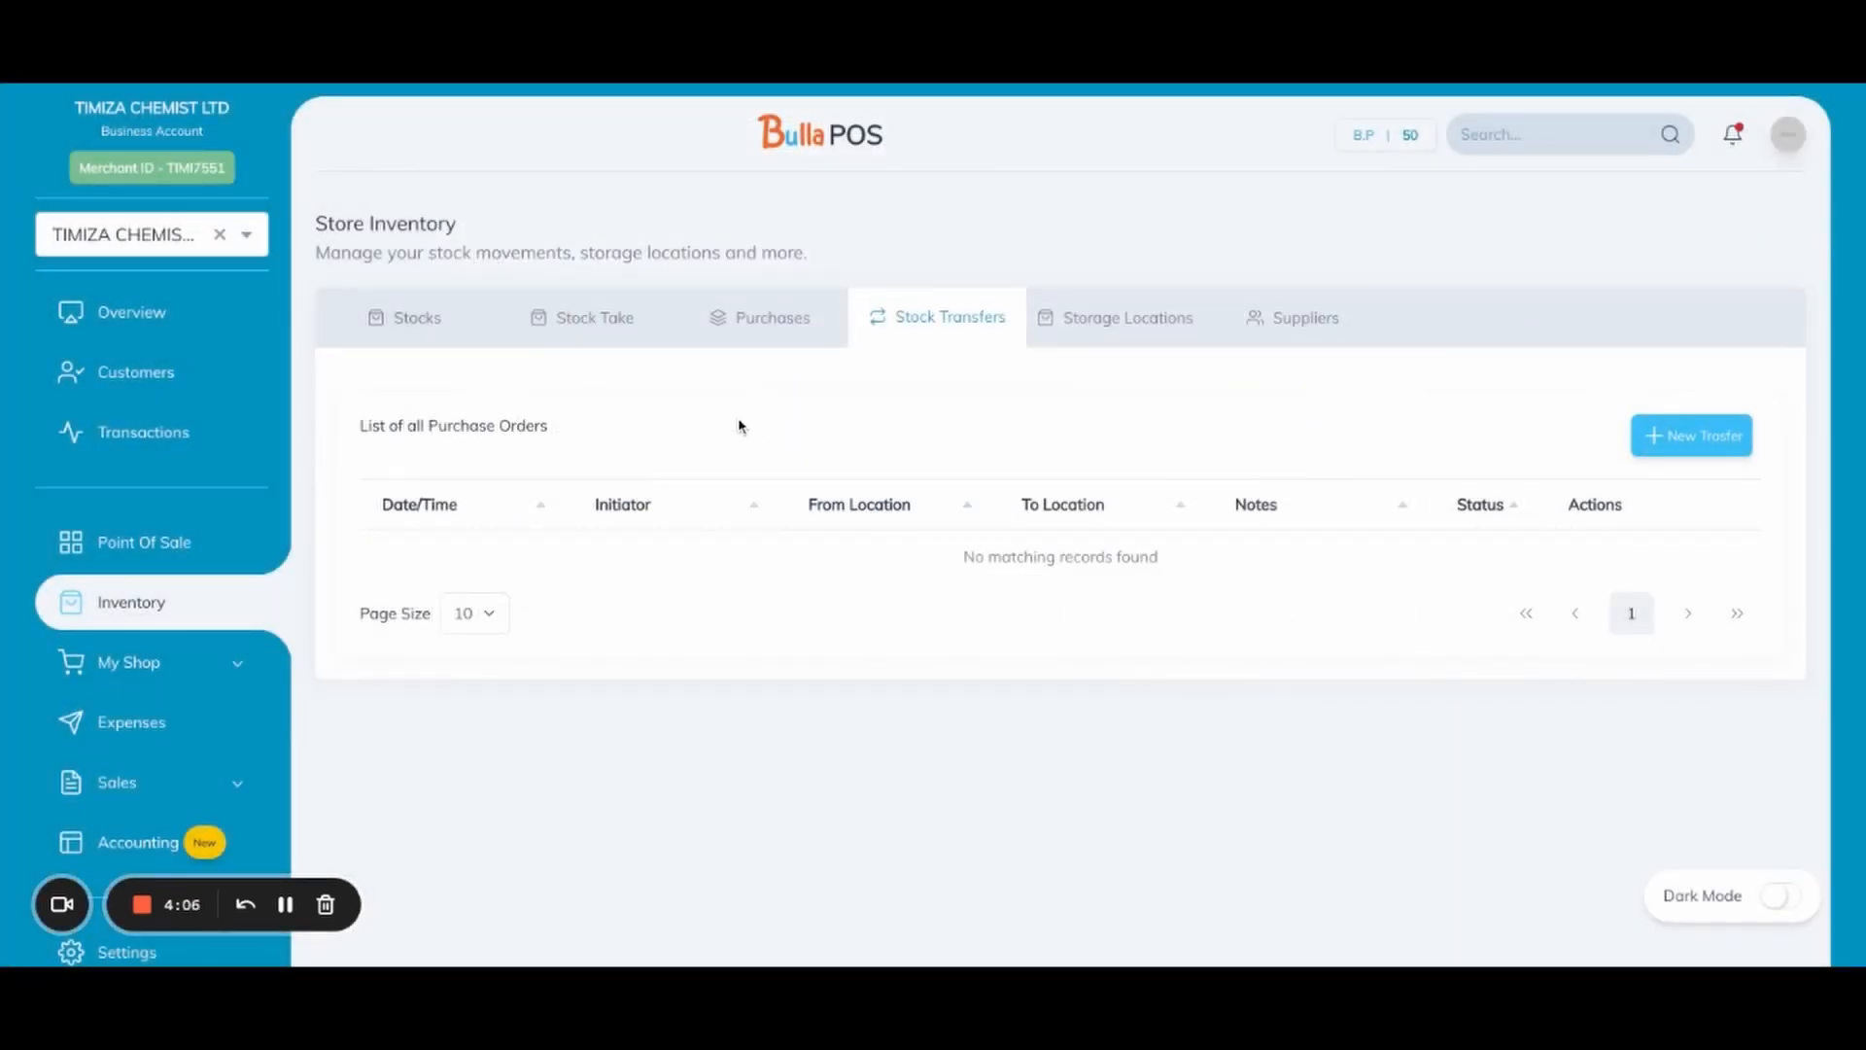
{"action": "mouse_move", "coordinate": [1128, 397]}
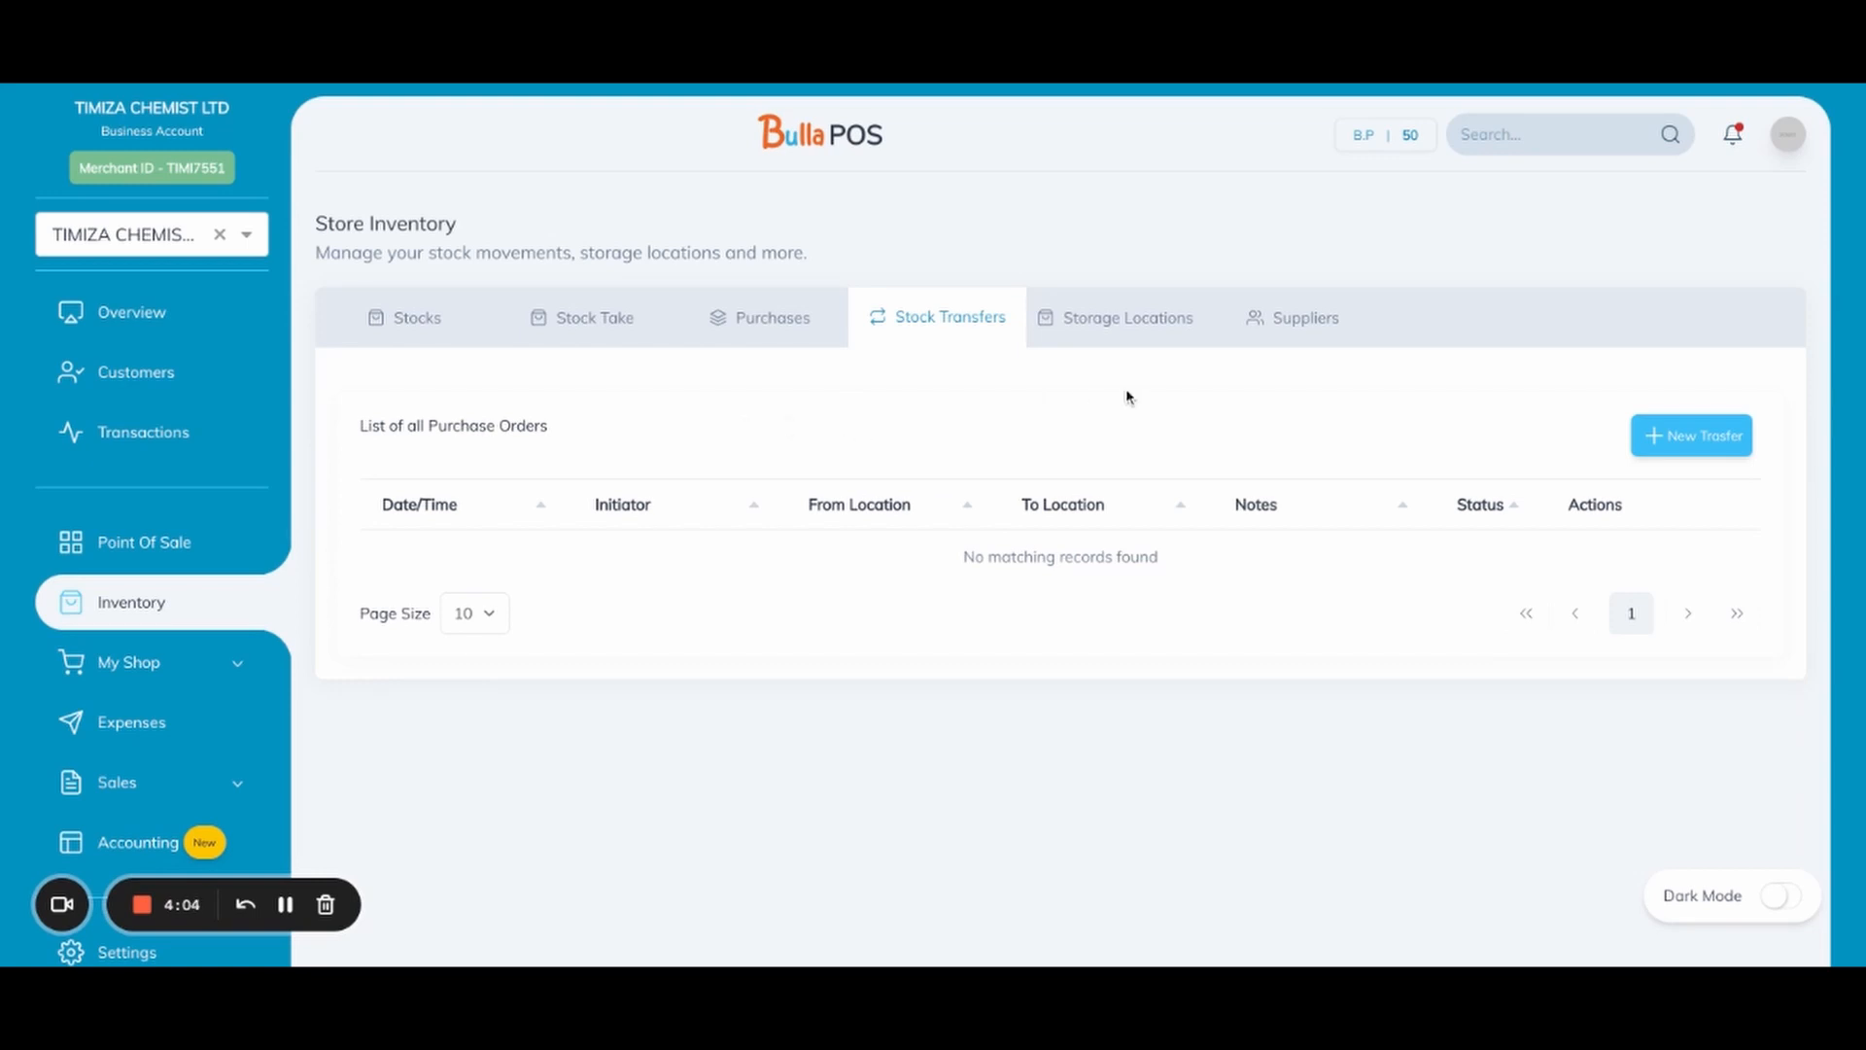
Reload the Inventory section from the sidebar
{"action": "left_click", "coordinate": [131, 311]}
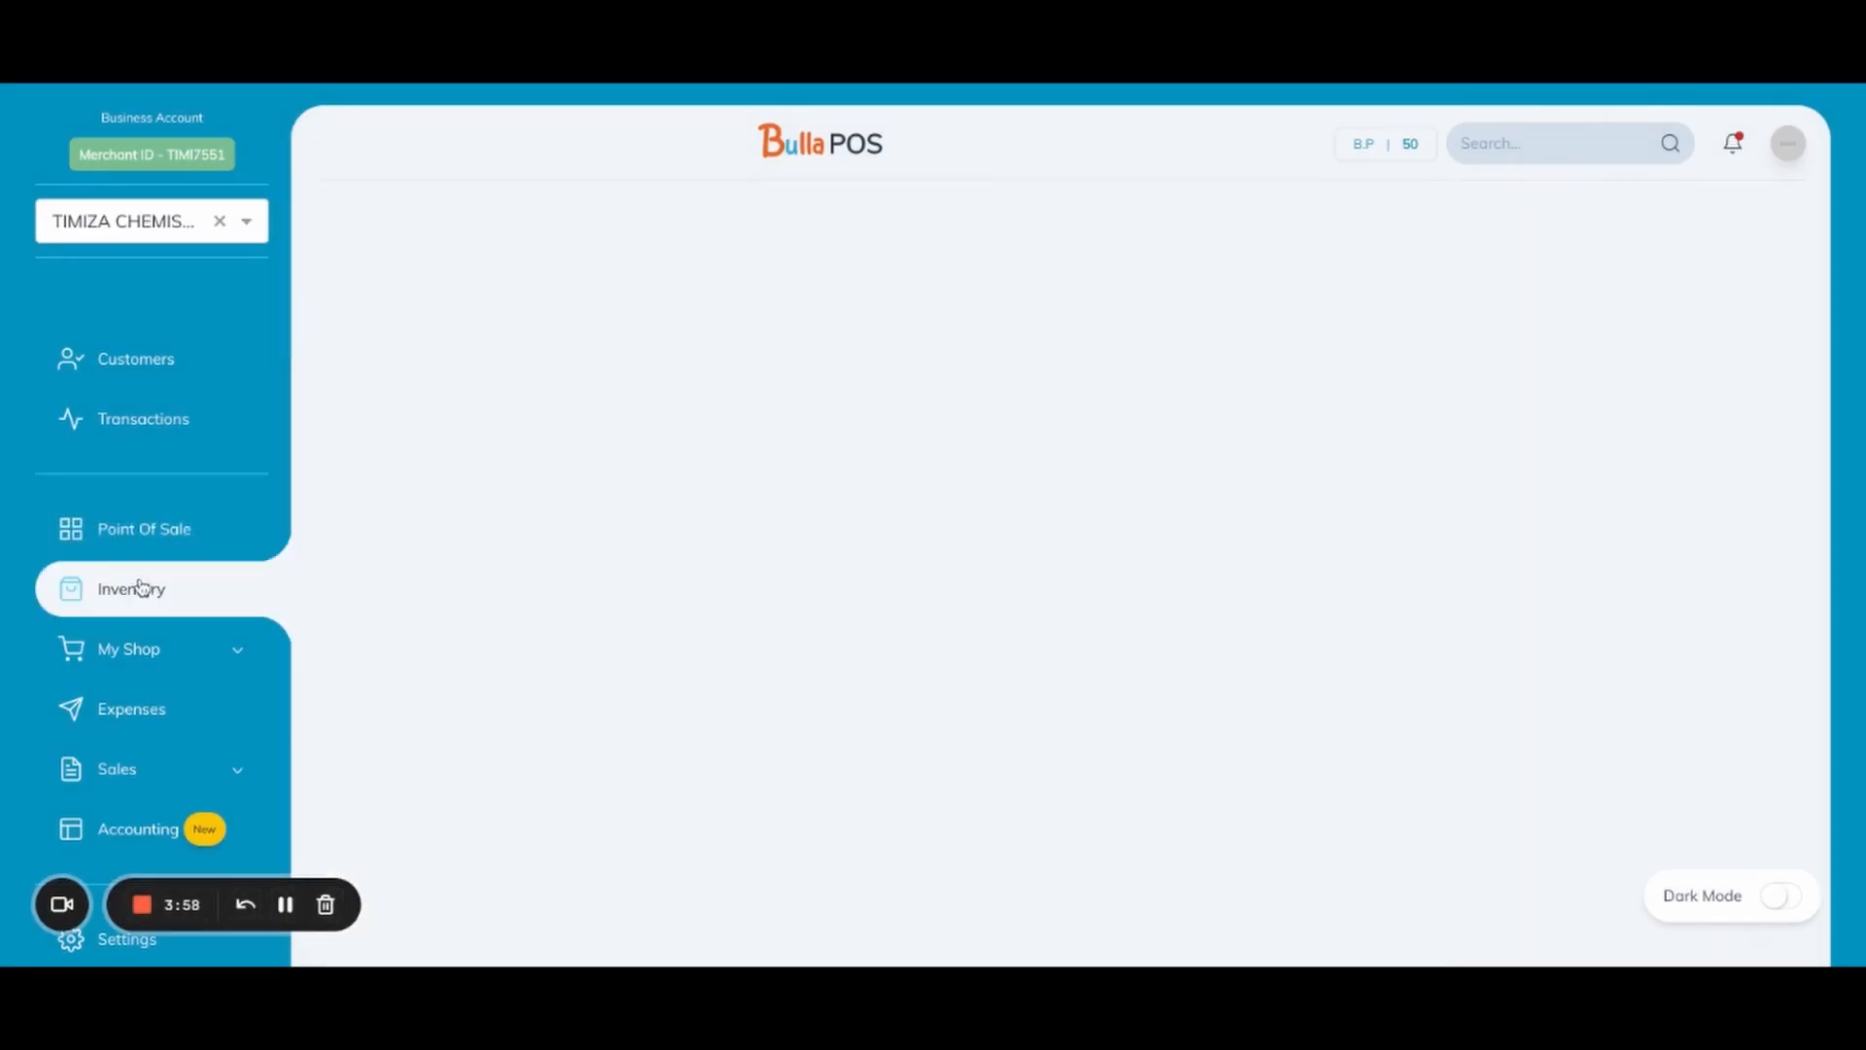
Draft a new storage location named 'Medium Cuts' and discard it
{"action": "left_click", "coordinate": [130, 587]}
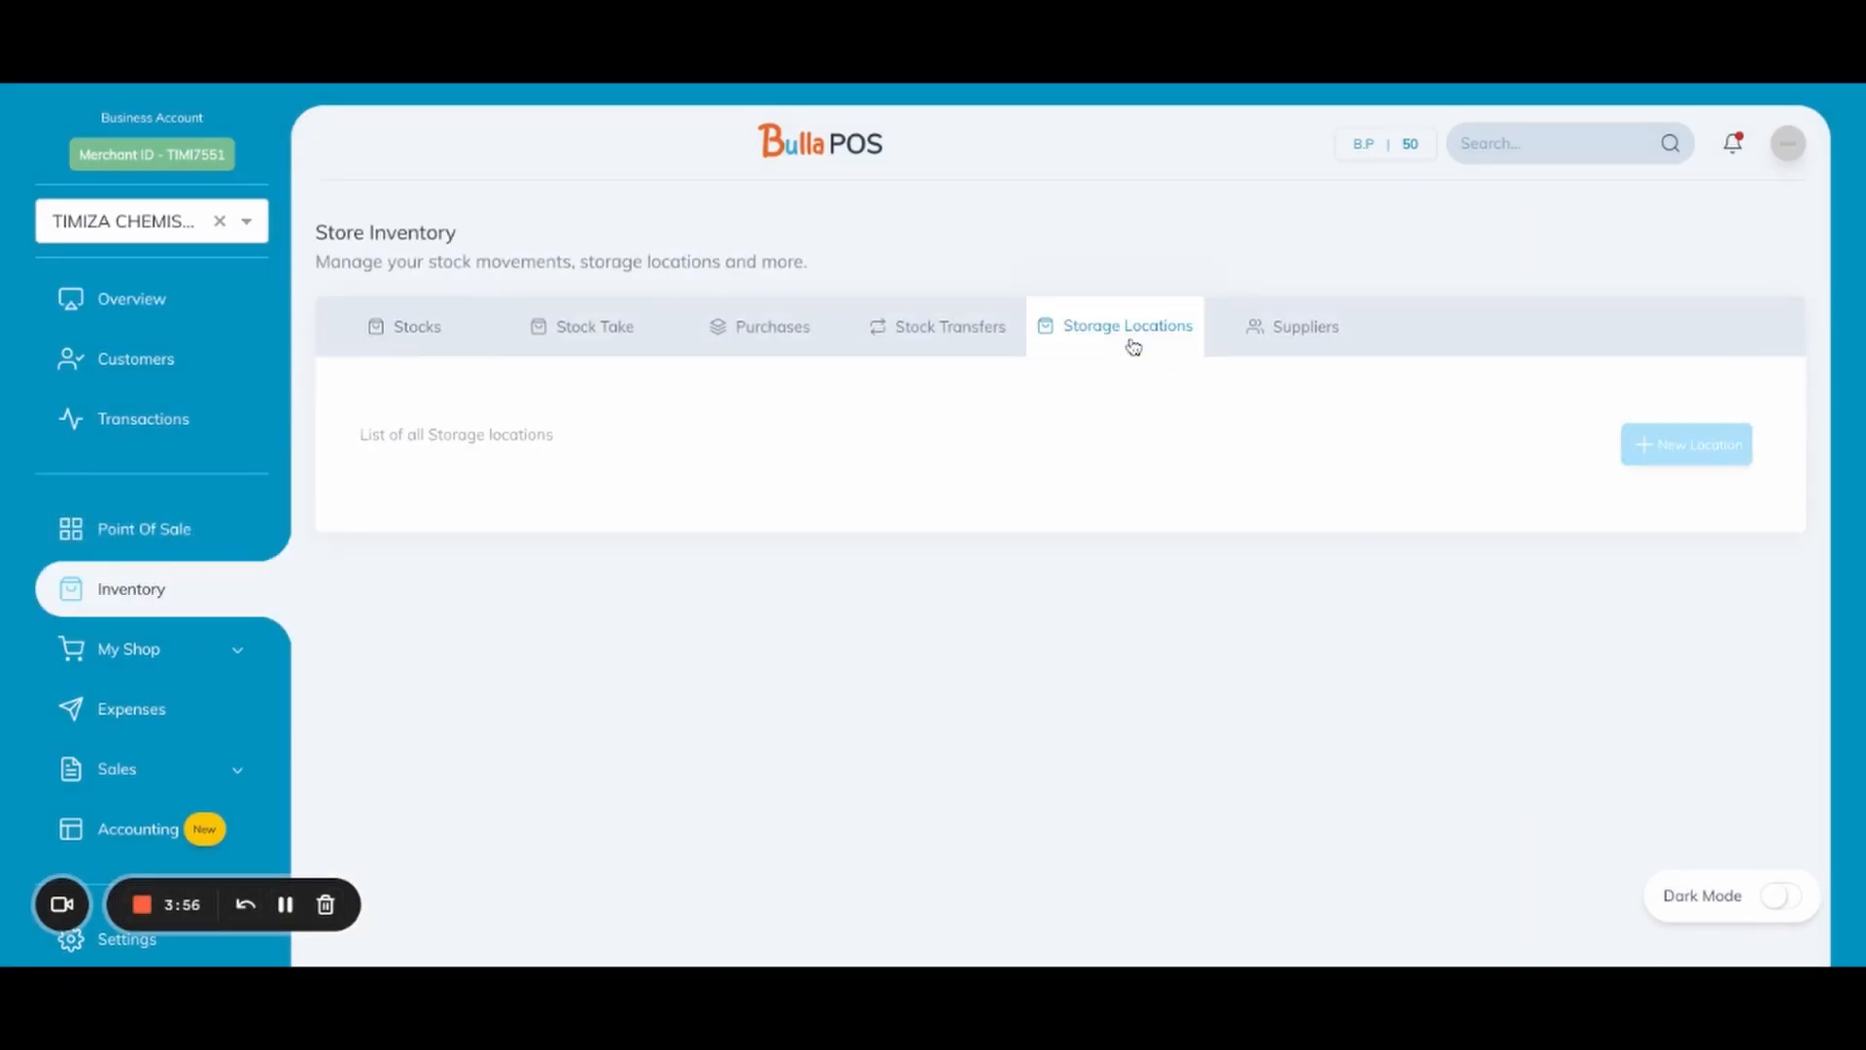
{"action": "left_click", "coordinate": [1126, 325]}
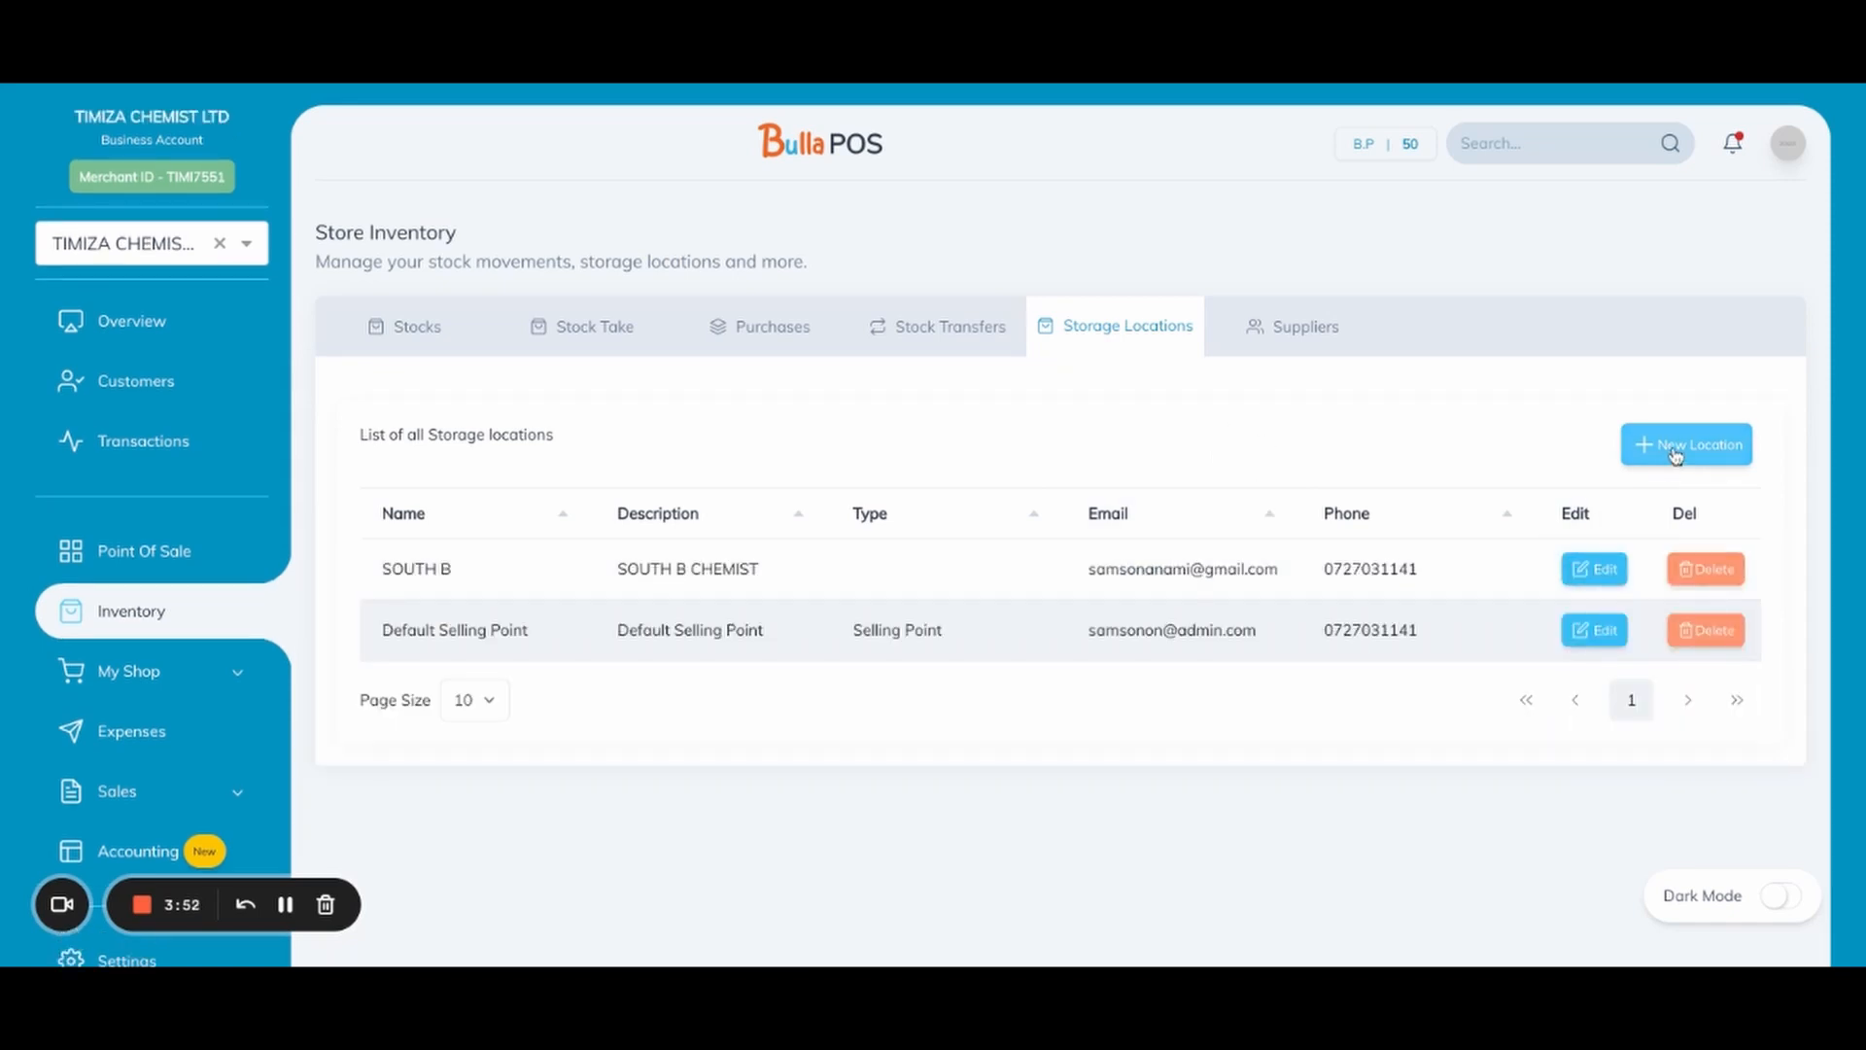
{"action": "left_click", "coordinate": [1685, 443]}
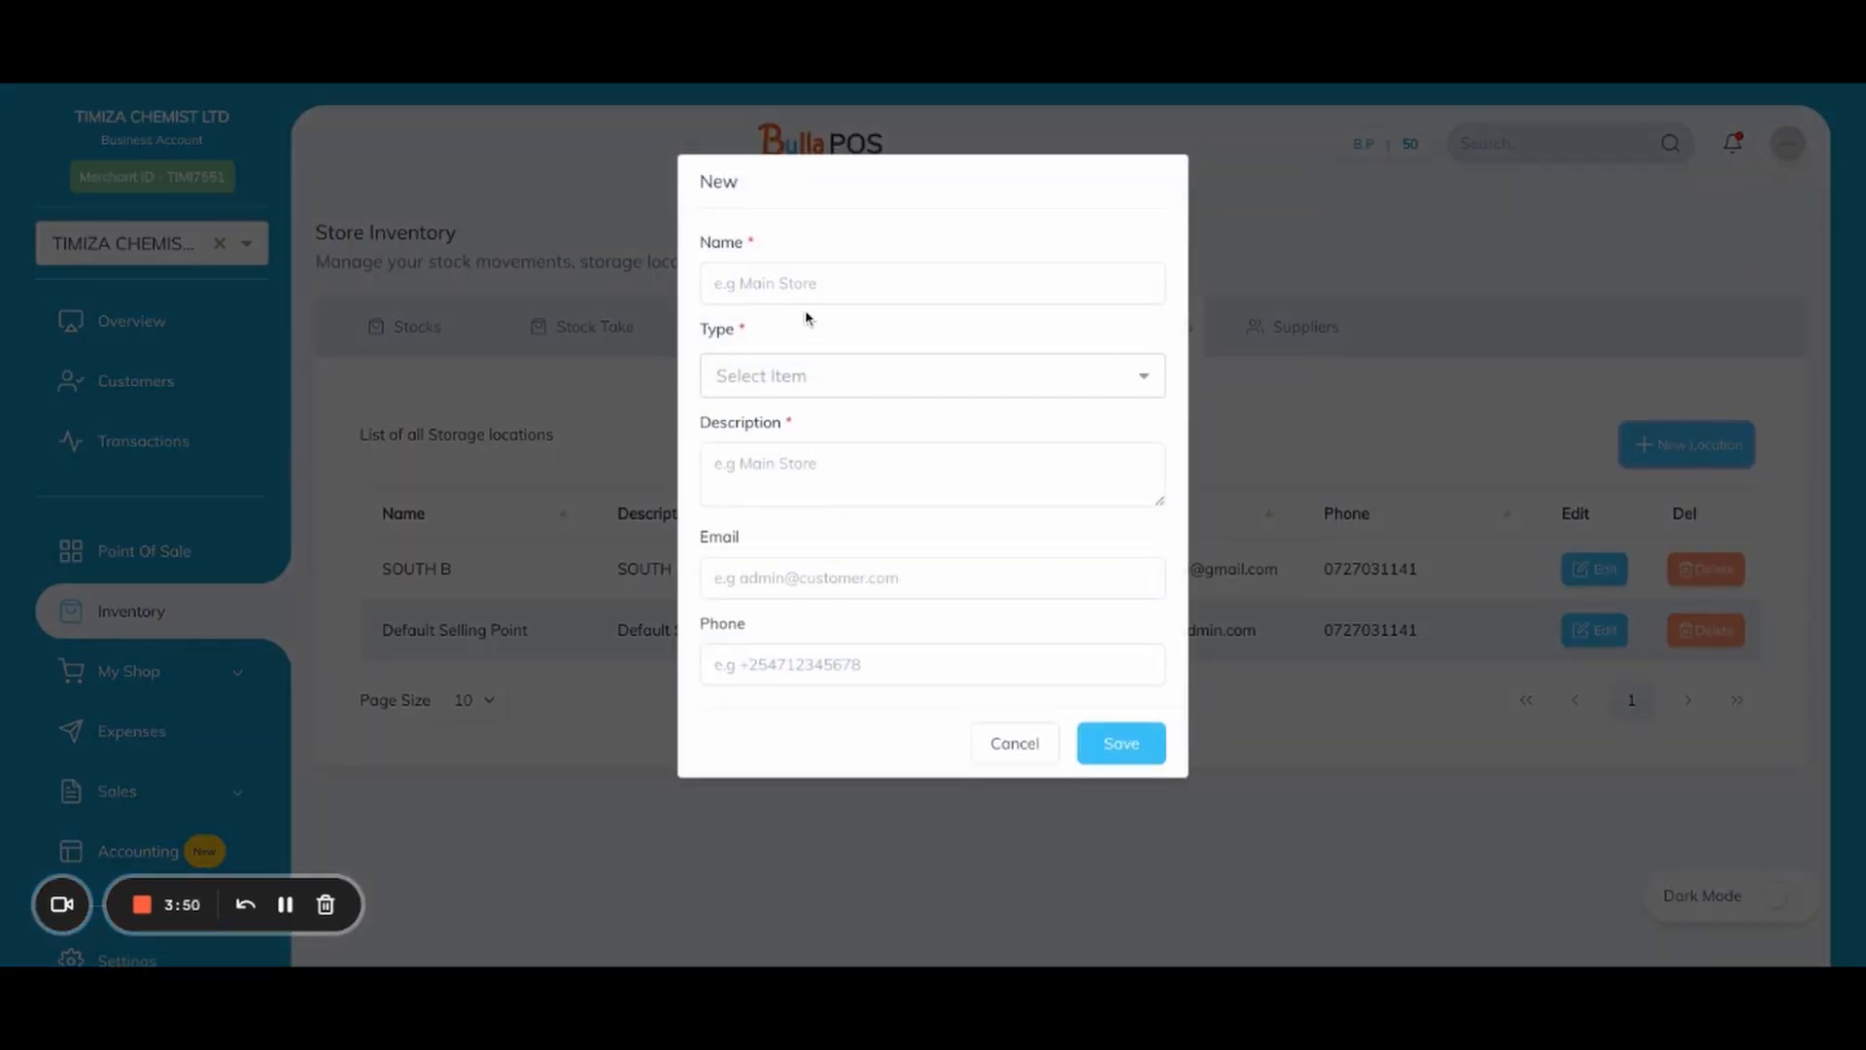
{"action": "type", "text": "Medium Cuts"}
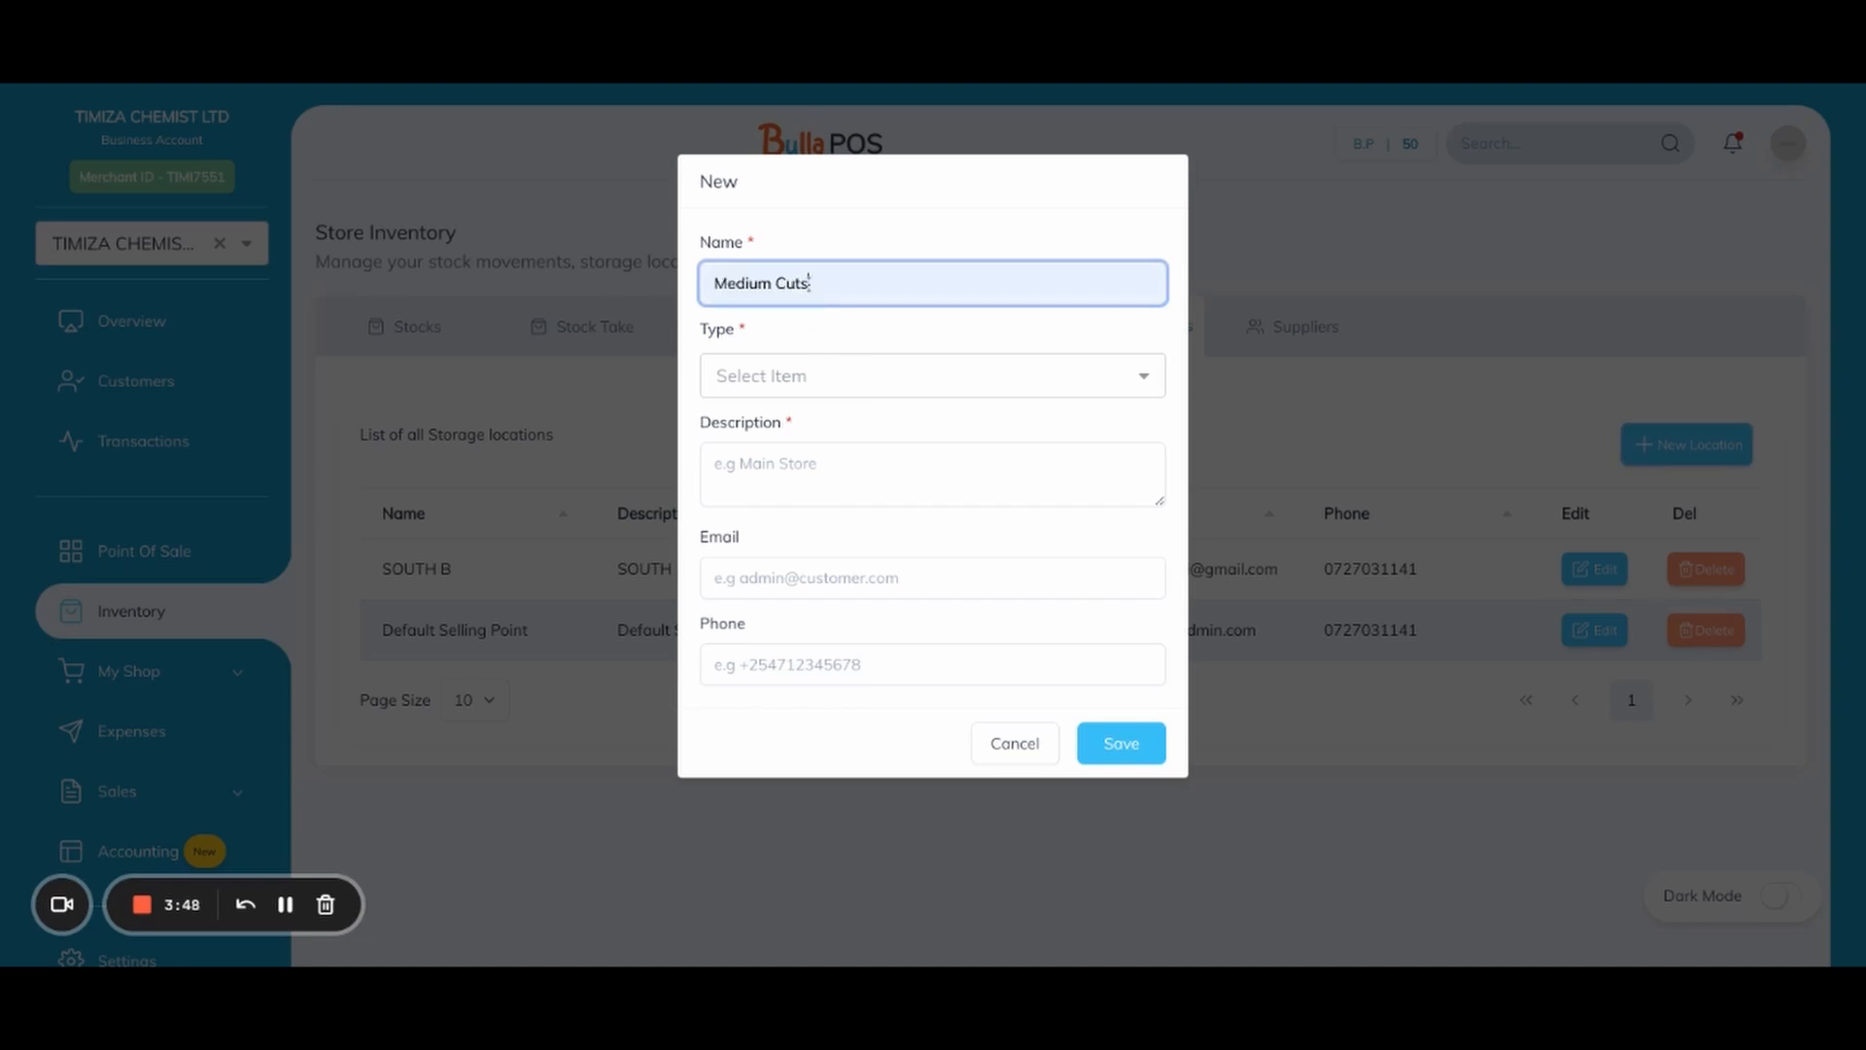
{"action": "left_click", "coordinate": [1012, 742]}
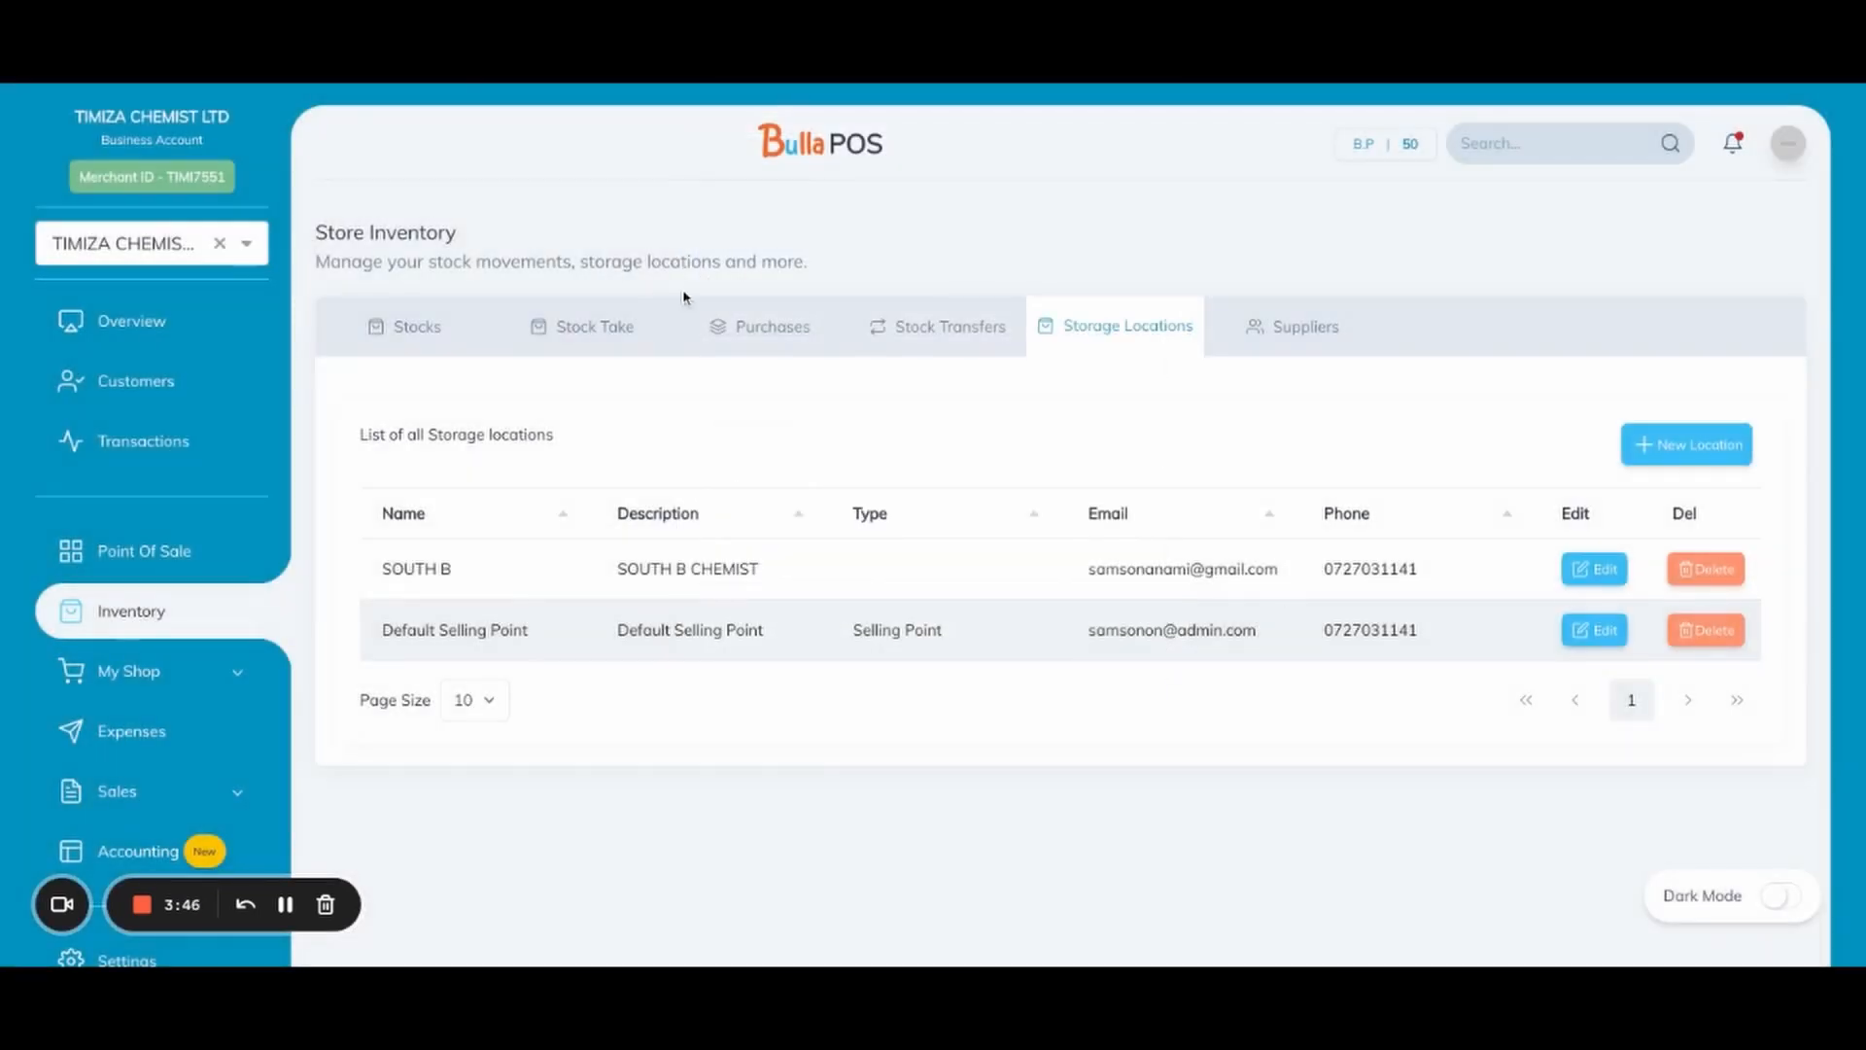
Draft a location named 'Default Selling Point', review type, description, email and phone fields, then discard it
{"action": "left_click", "coordinate": [1685, 443]}
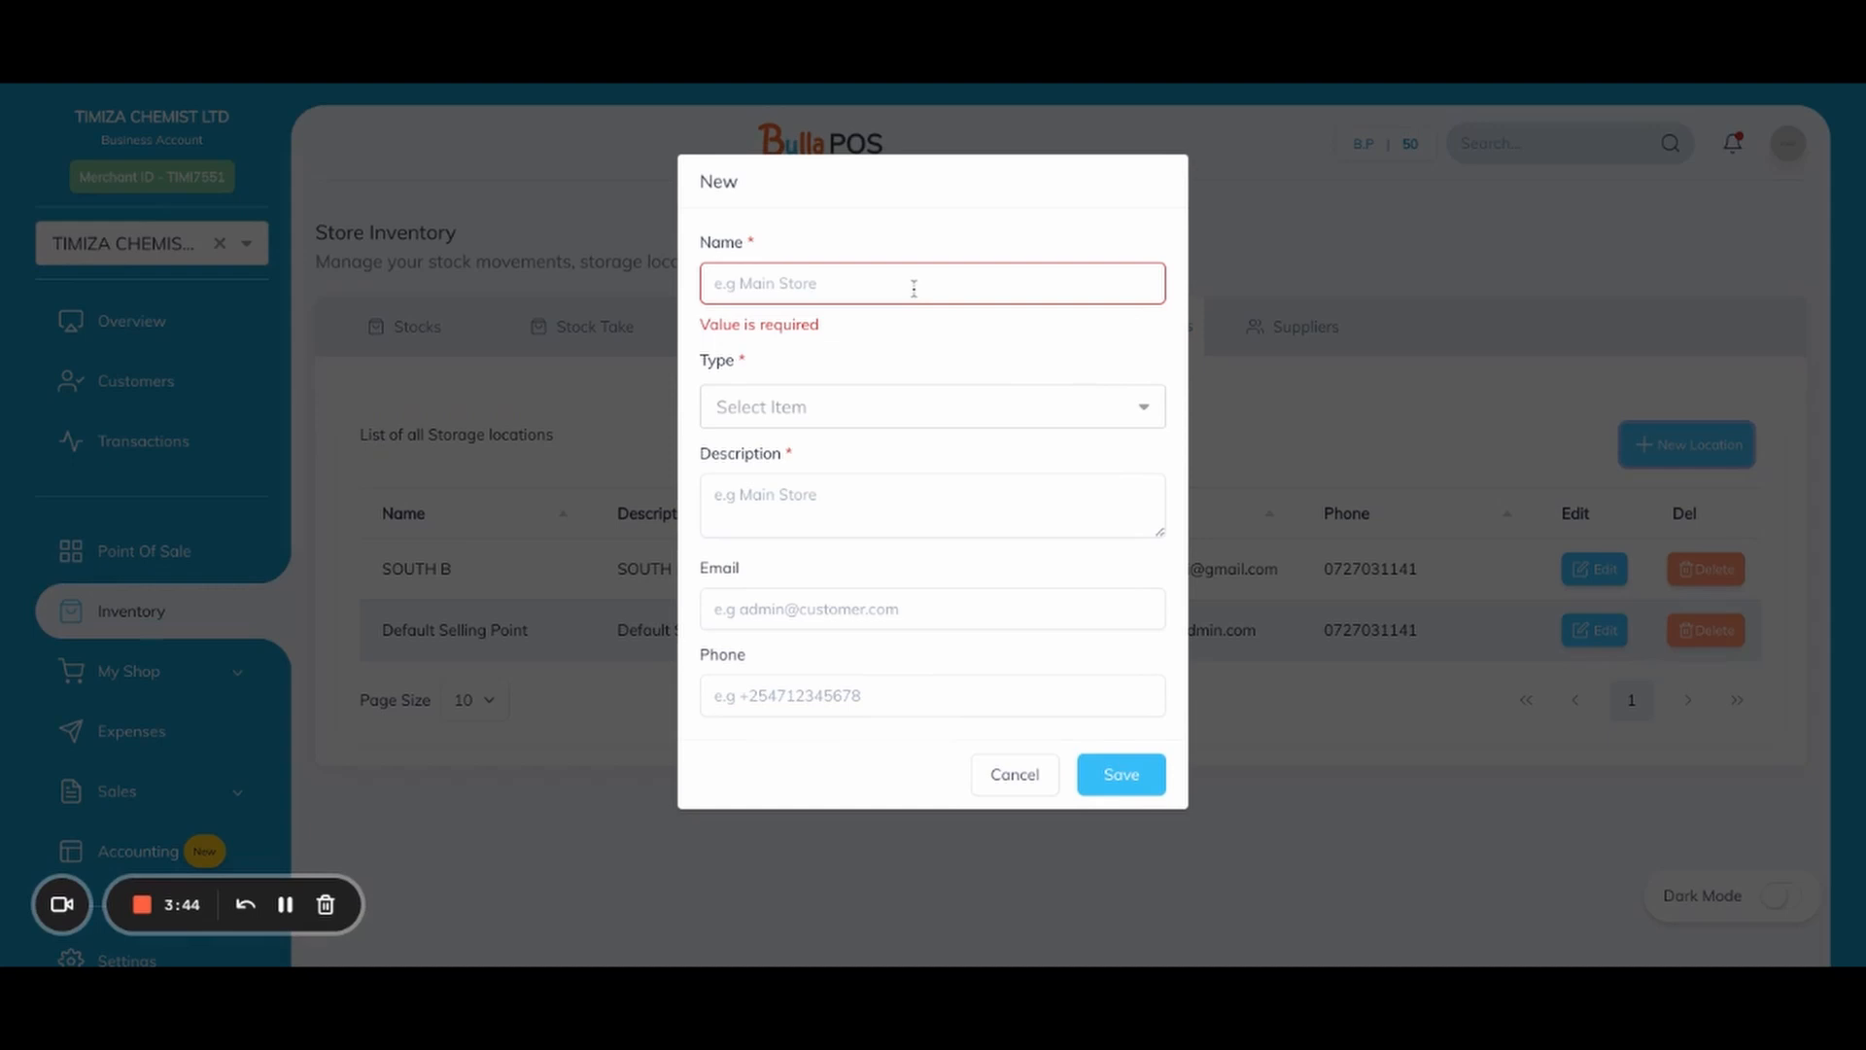
{"action": "type", "text": "Default Selling Point"}
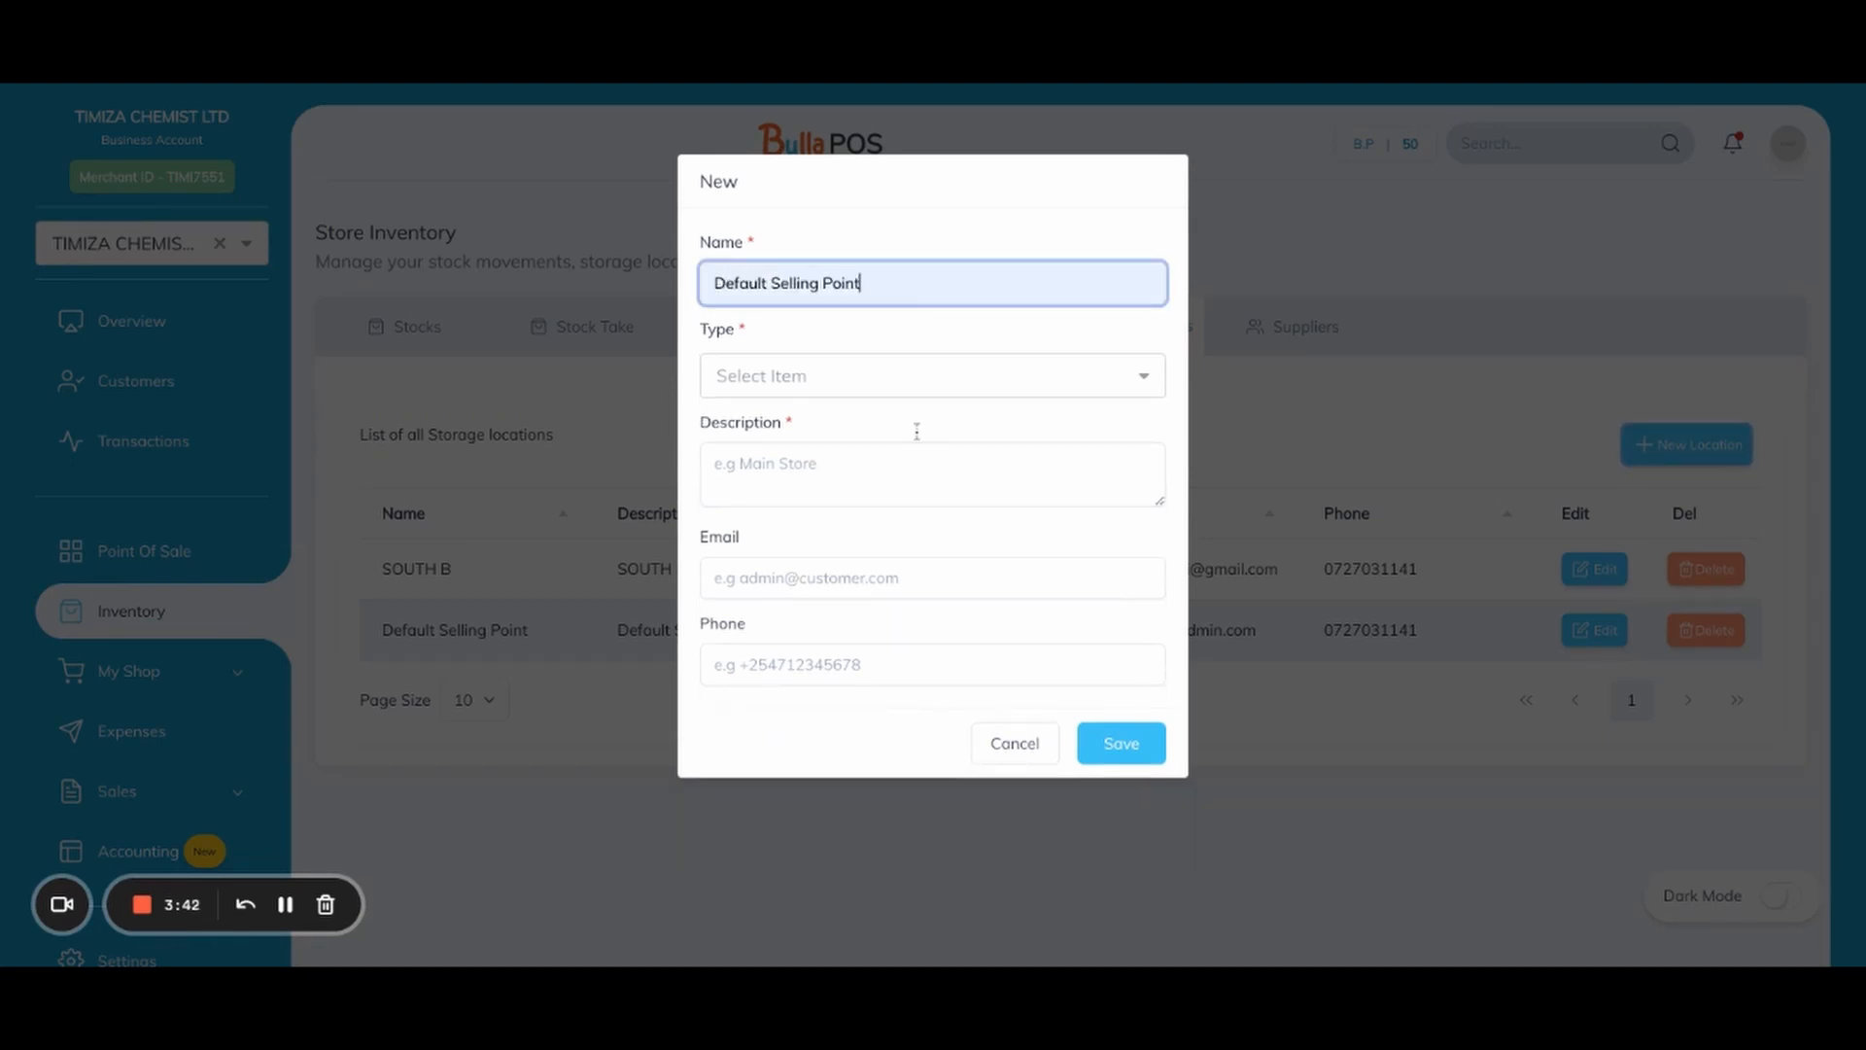
{"action": "left_click", "coordinate": [931, 375]}
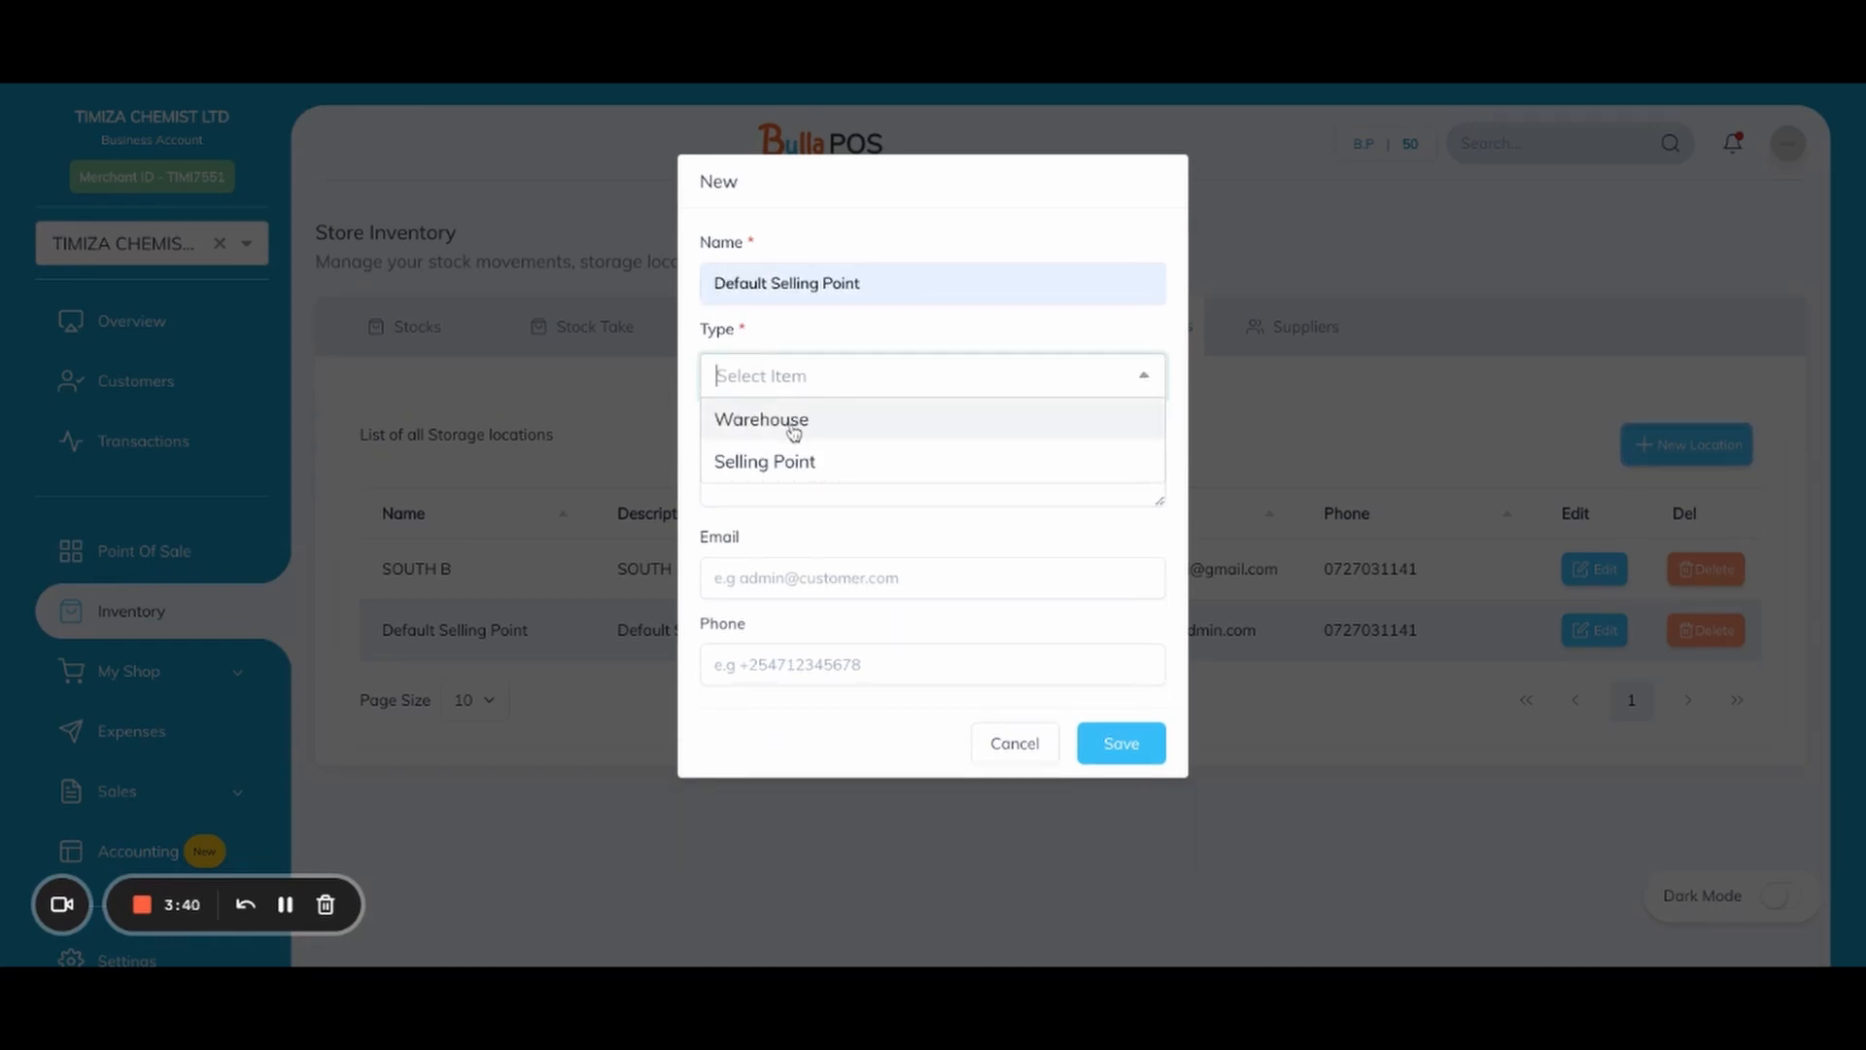
{"action": "mouse_move", "coordinate": [815, 469]}
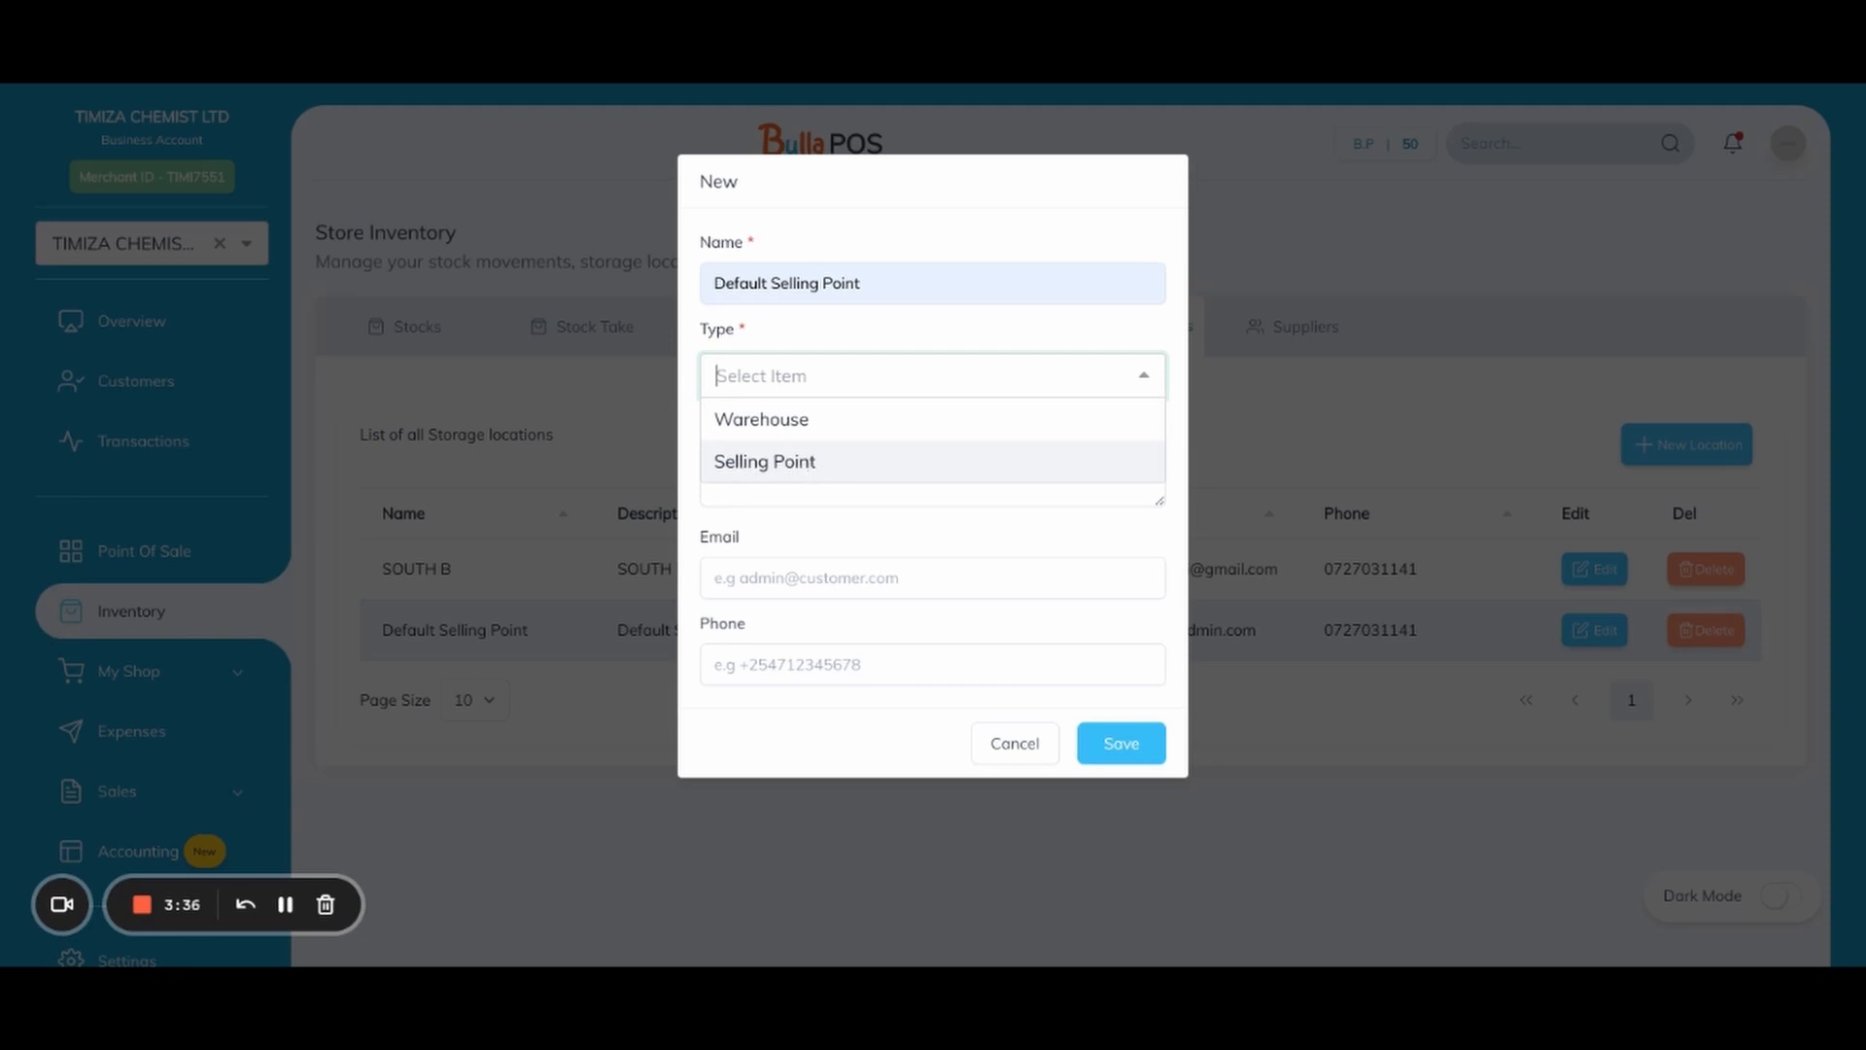
{"action": "mouse_move", "coordinate": [819, 420]}
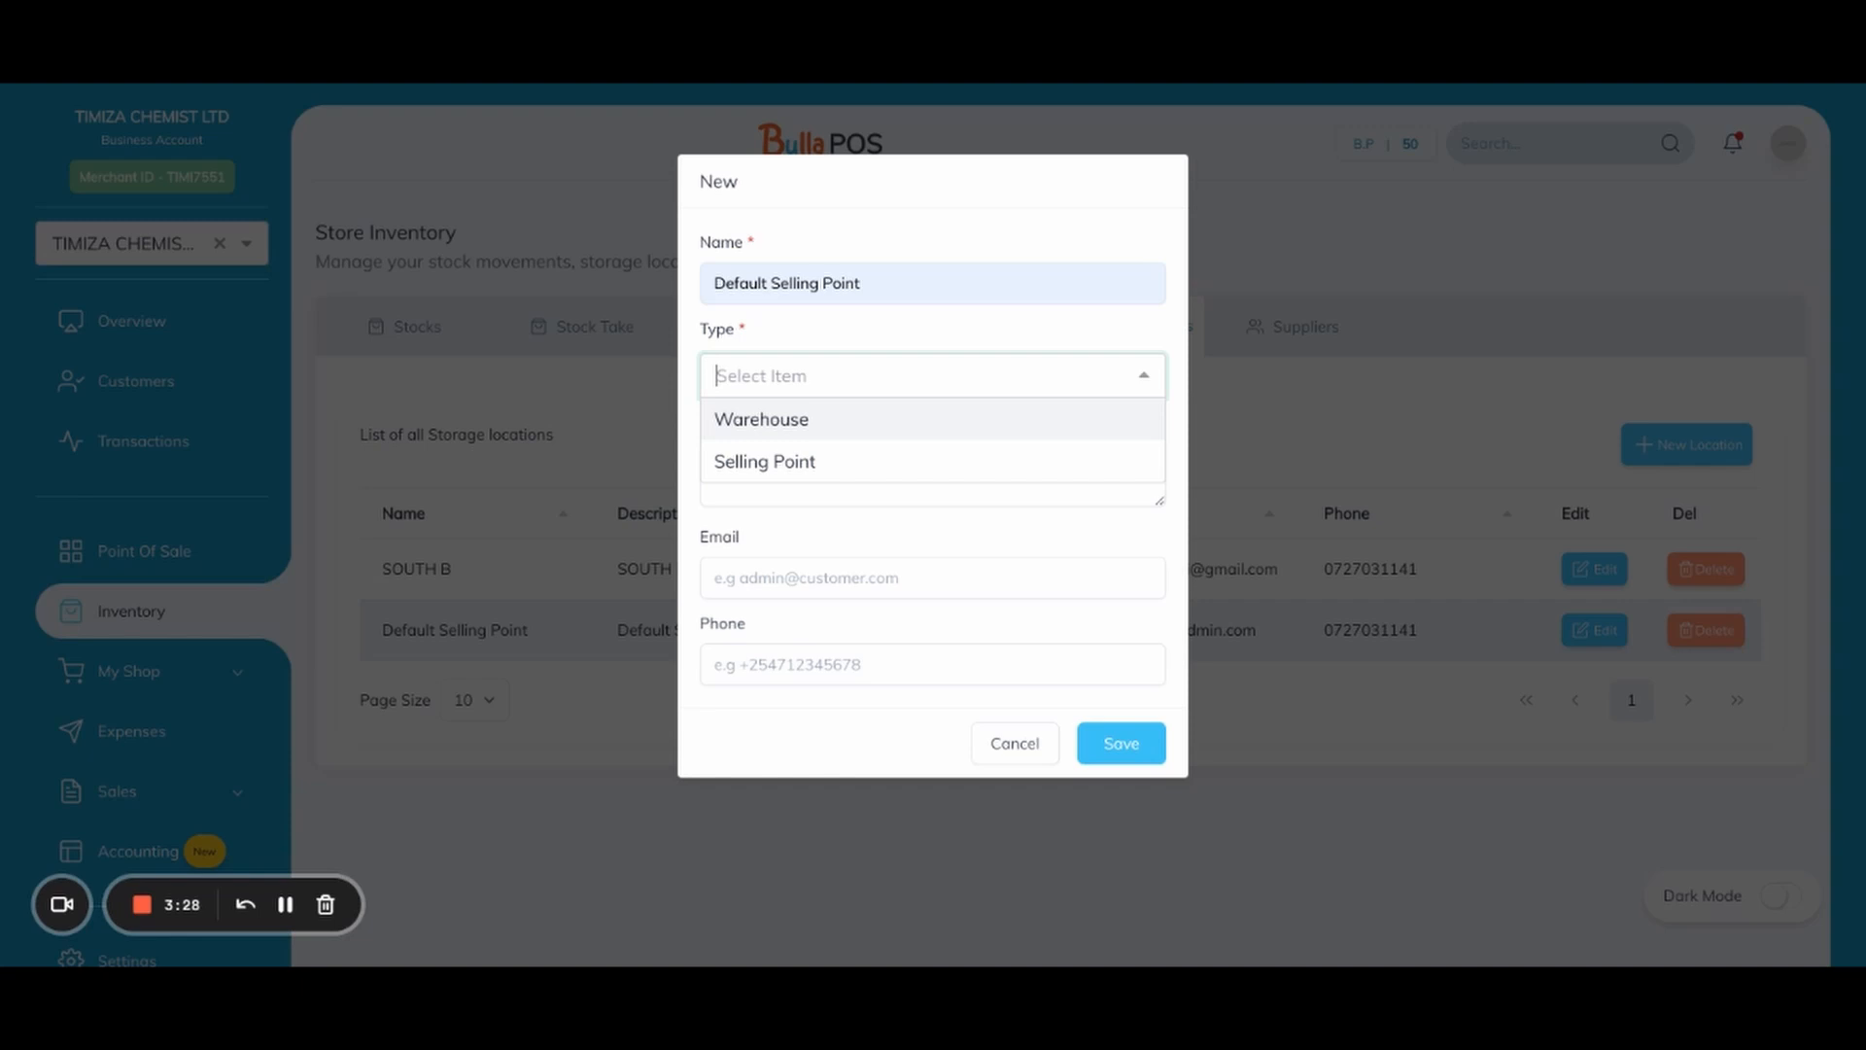
{"action": "mouse_move", "coordinate": [816, 513]}
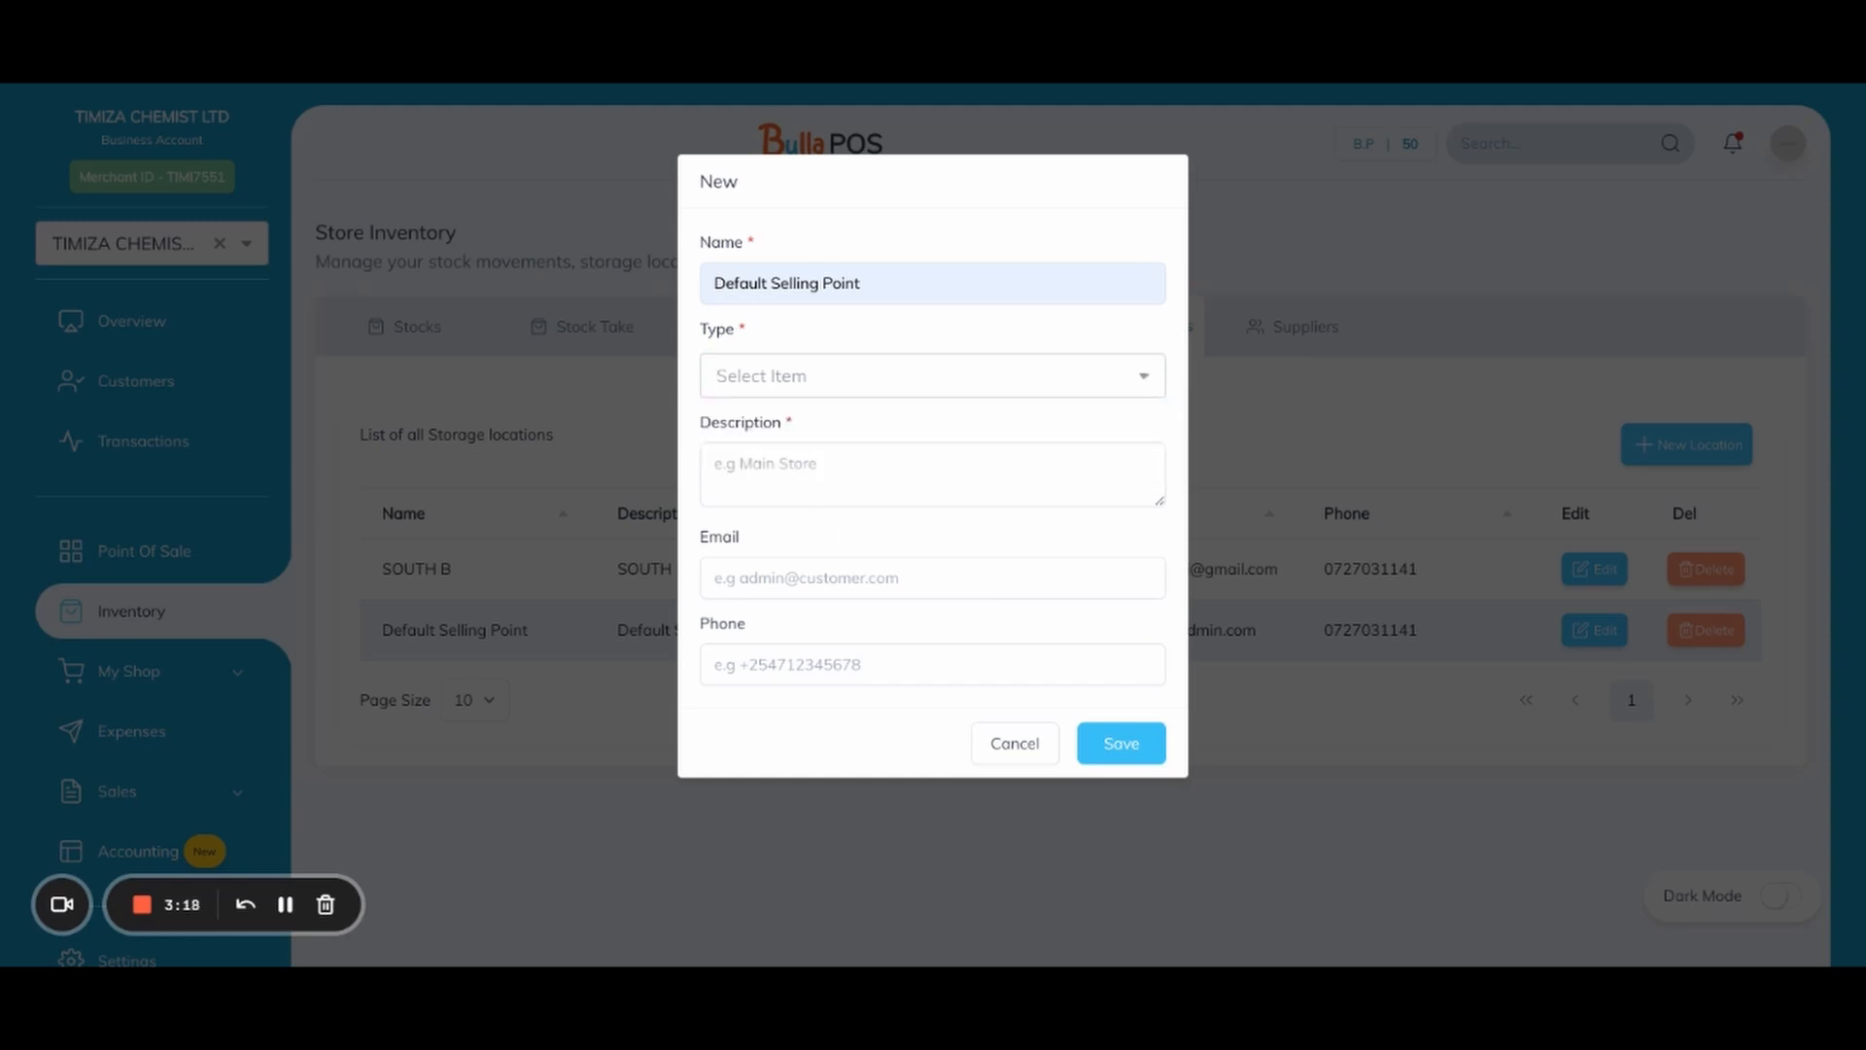
{"action": "left_click", "coordinate": [931, 472]}
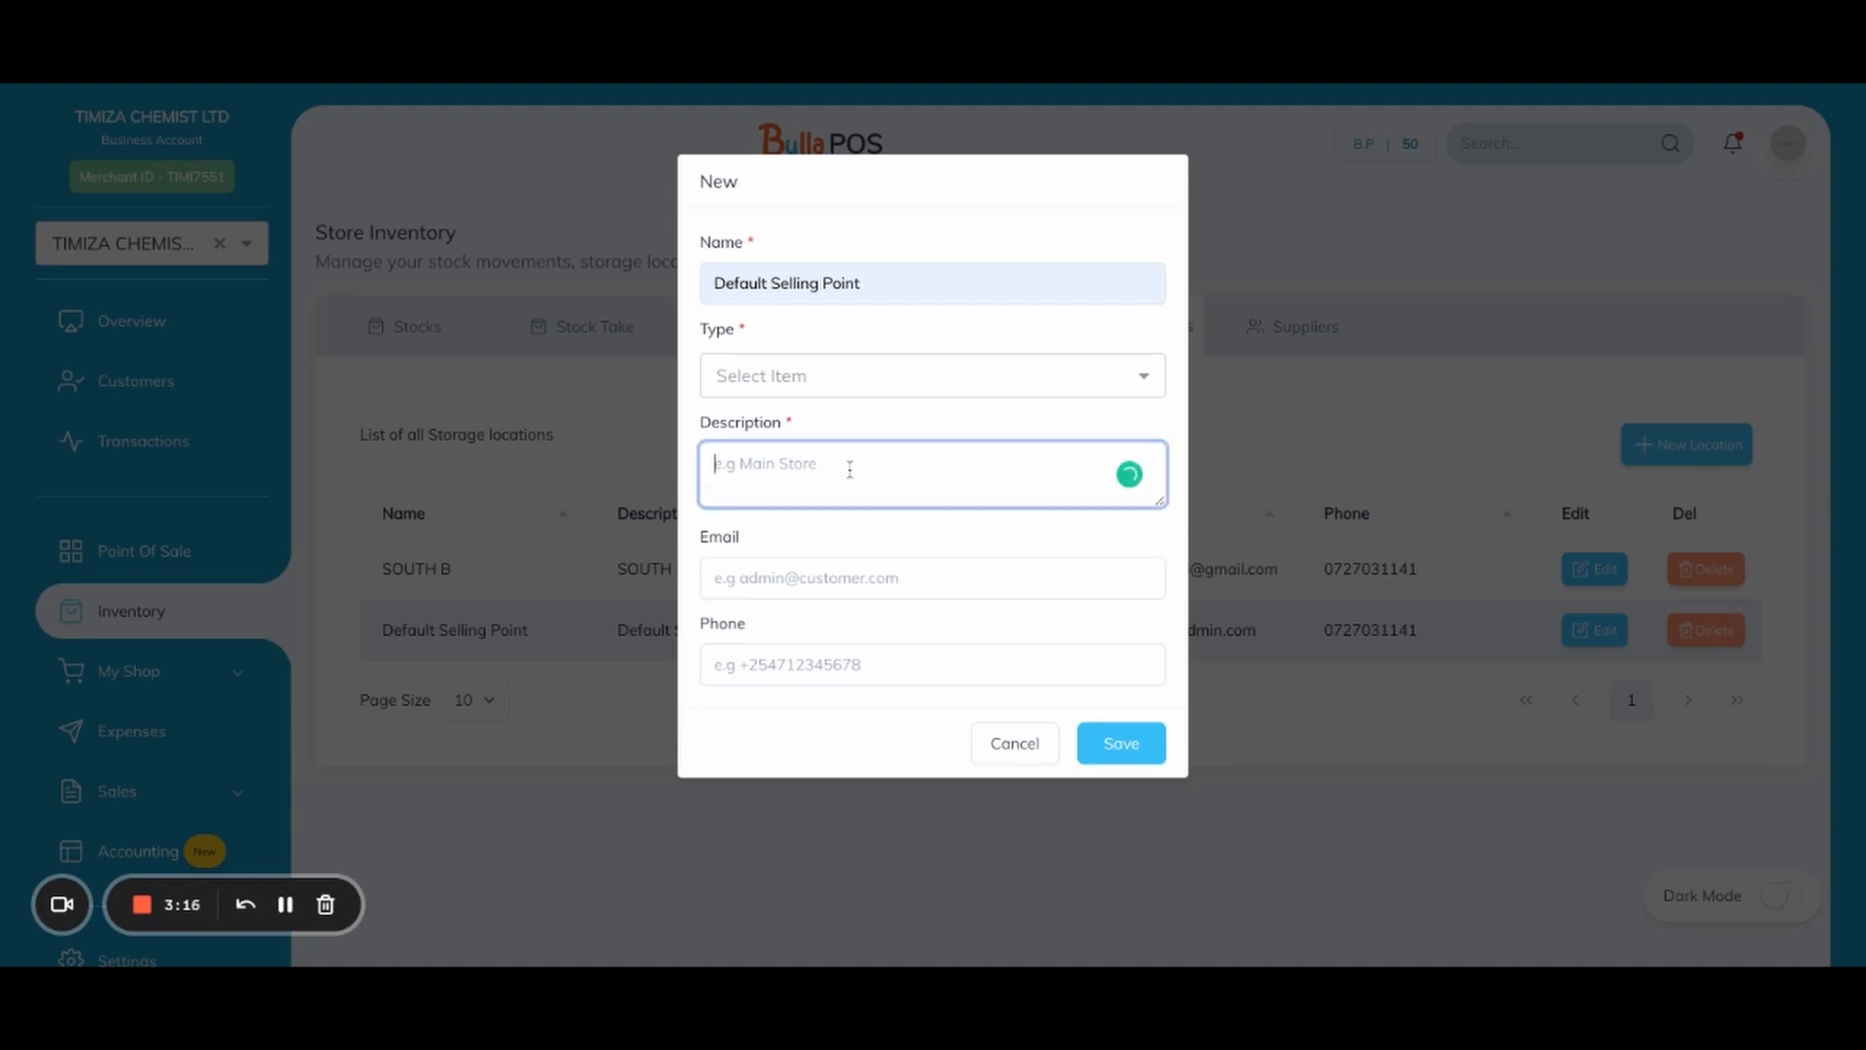
{"action": "left_click", "coordinate": [931, 578]}
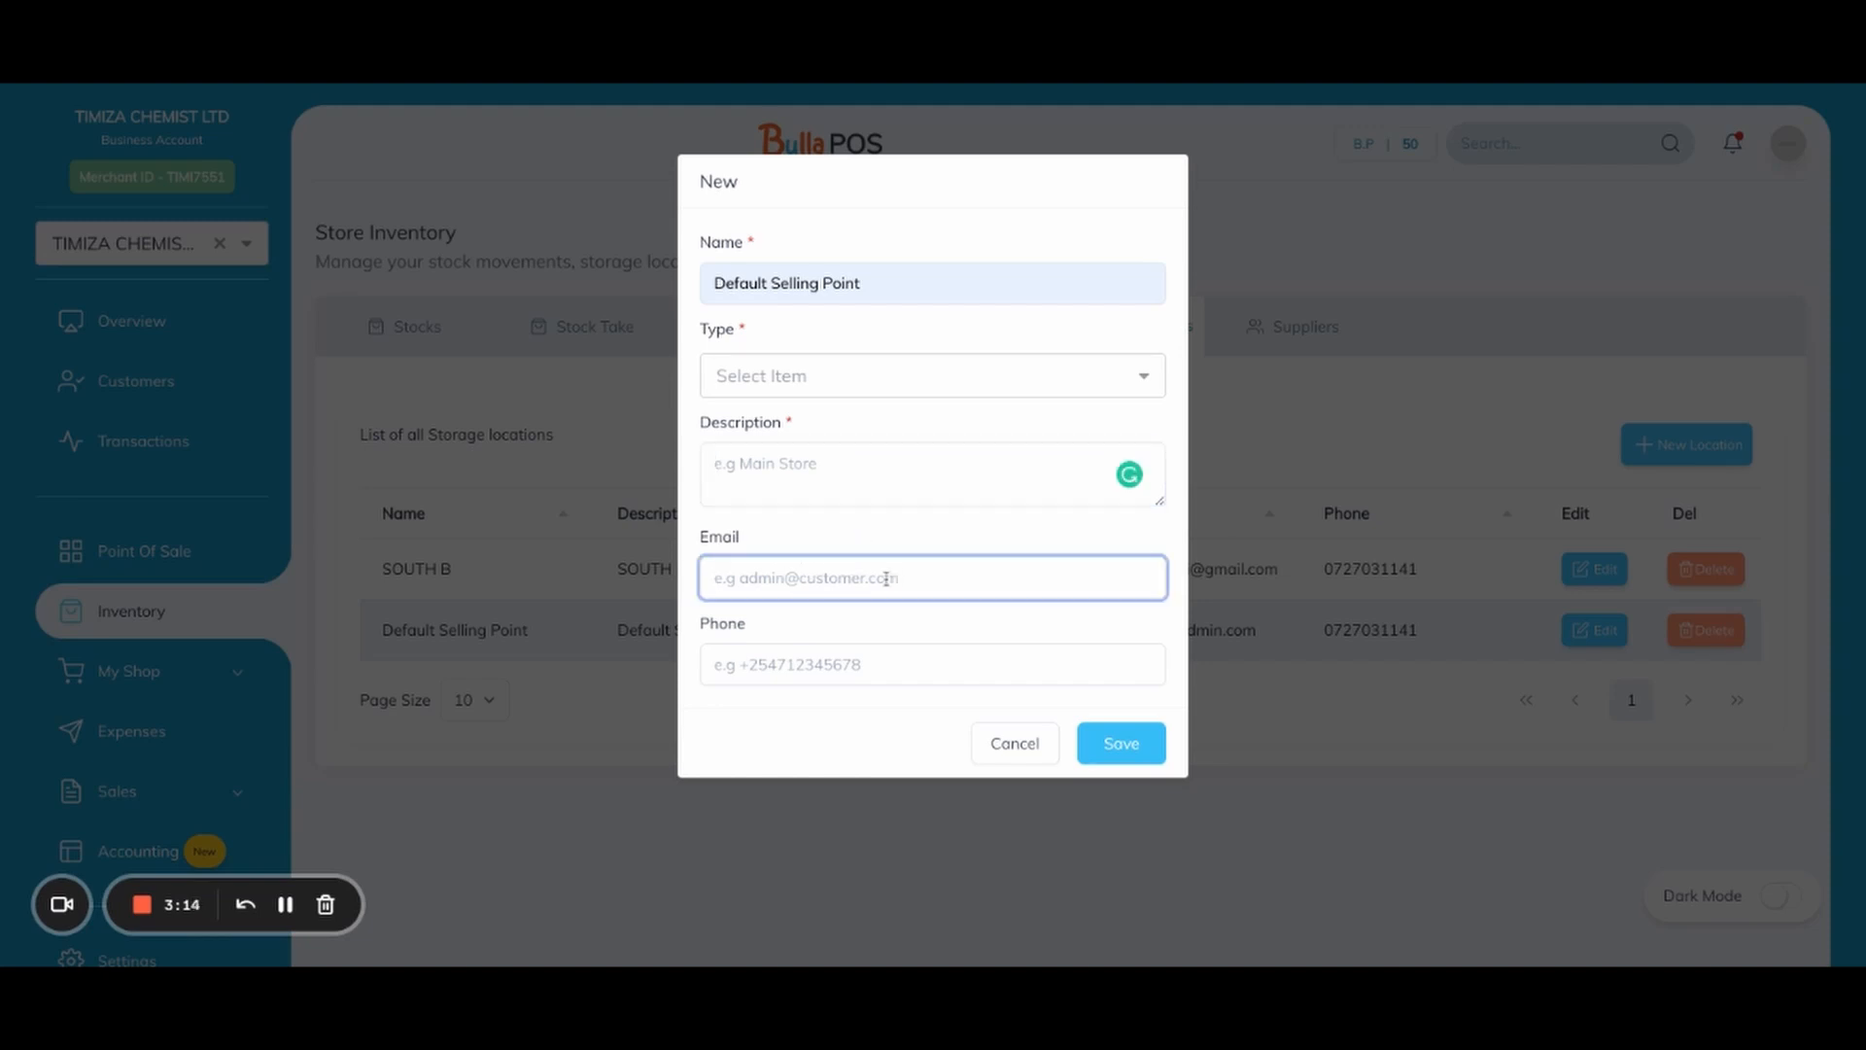
{"action": "left_click", "coordinate": [931, 665]}
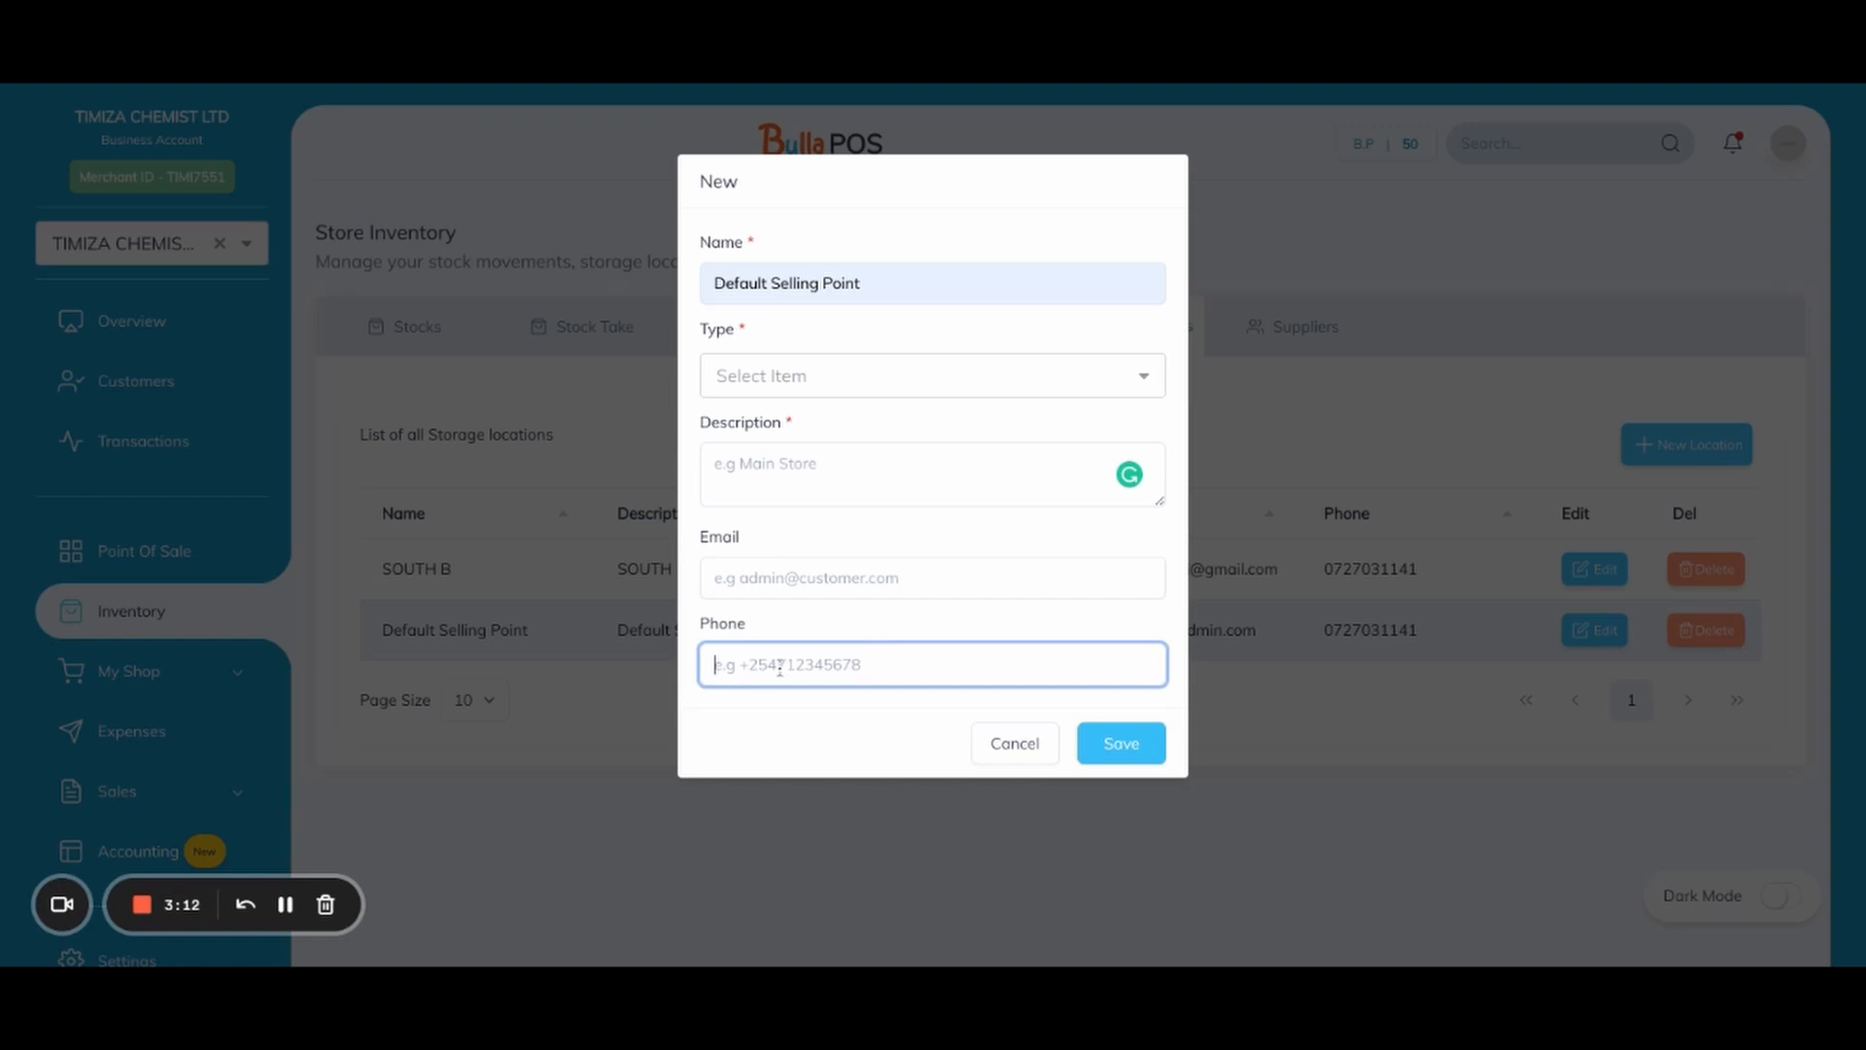
{"action": "mouse_move", "coordinate": [1119, 634]}
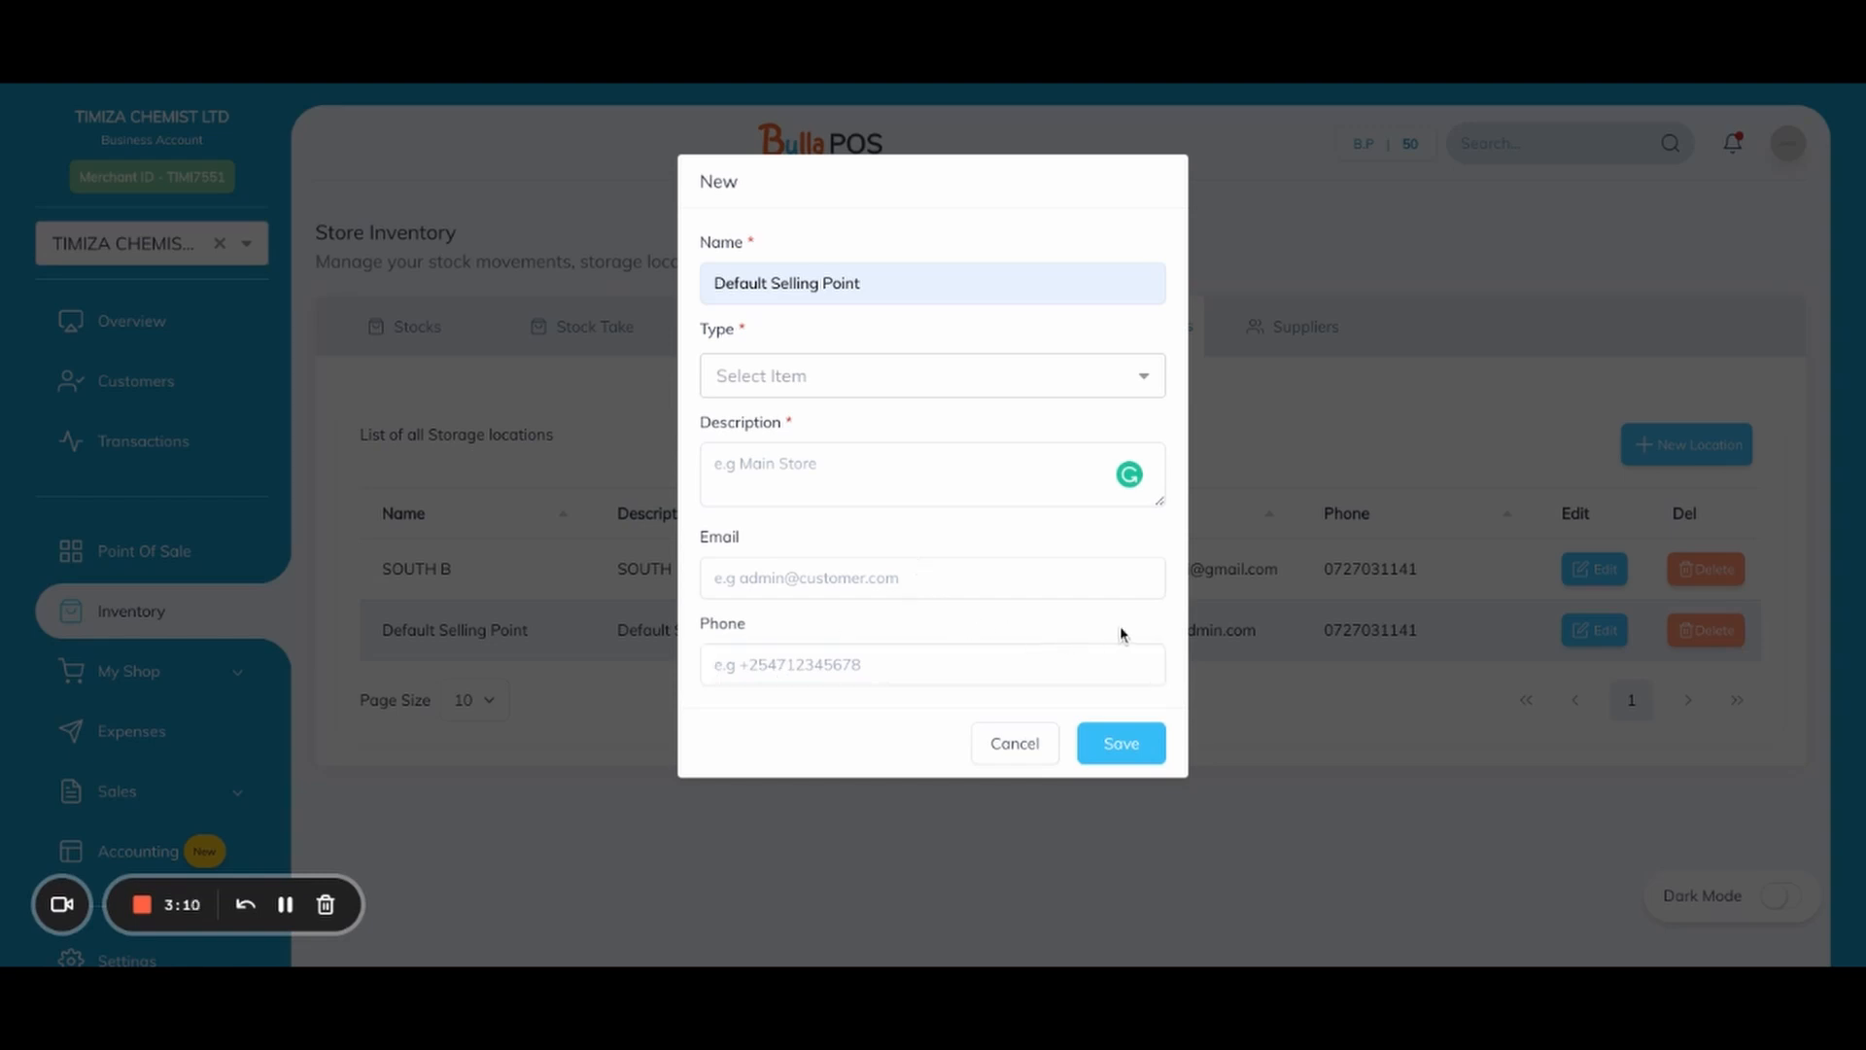
{"action": "mouse_move", "coordinate": [1141, 640]}
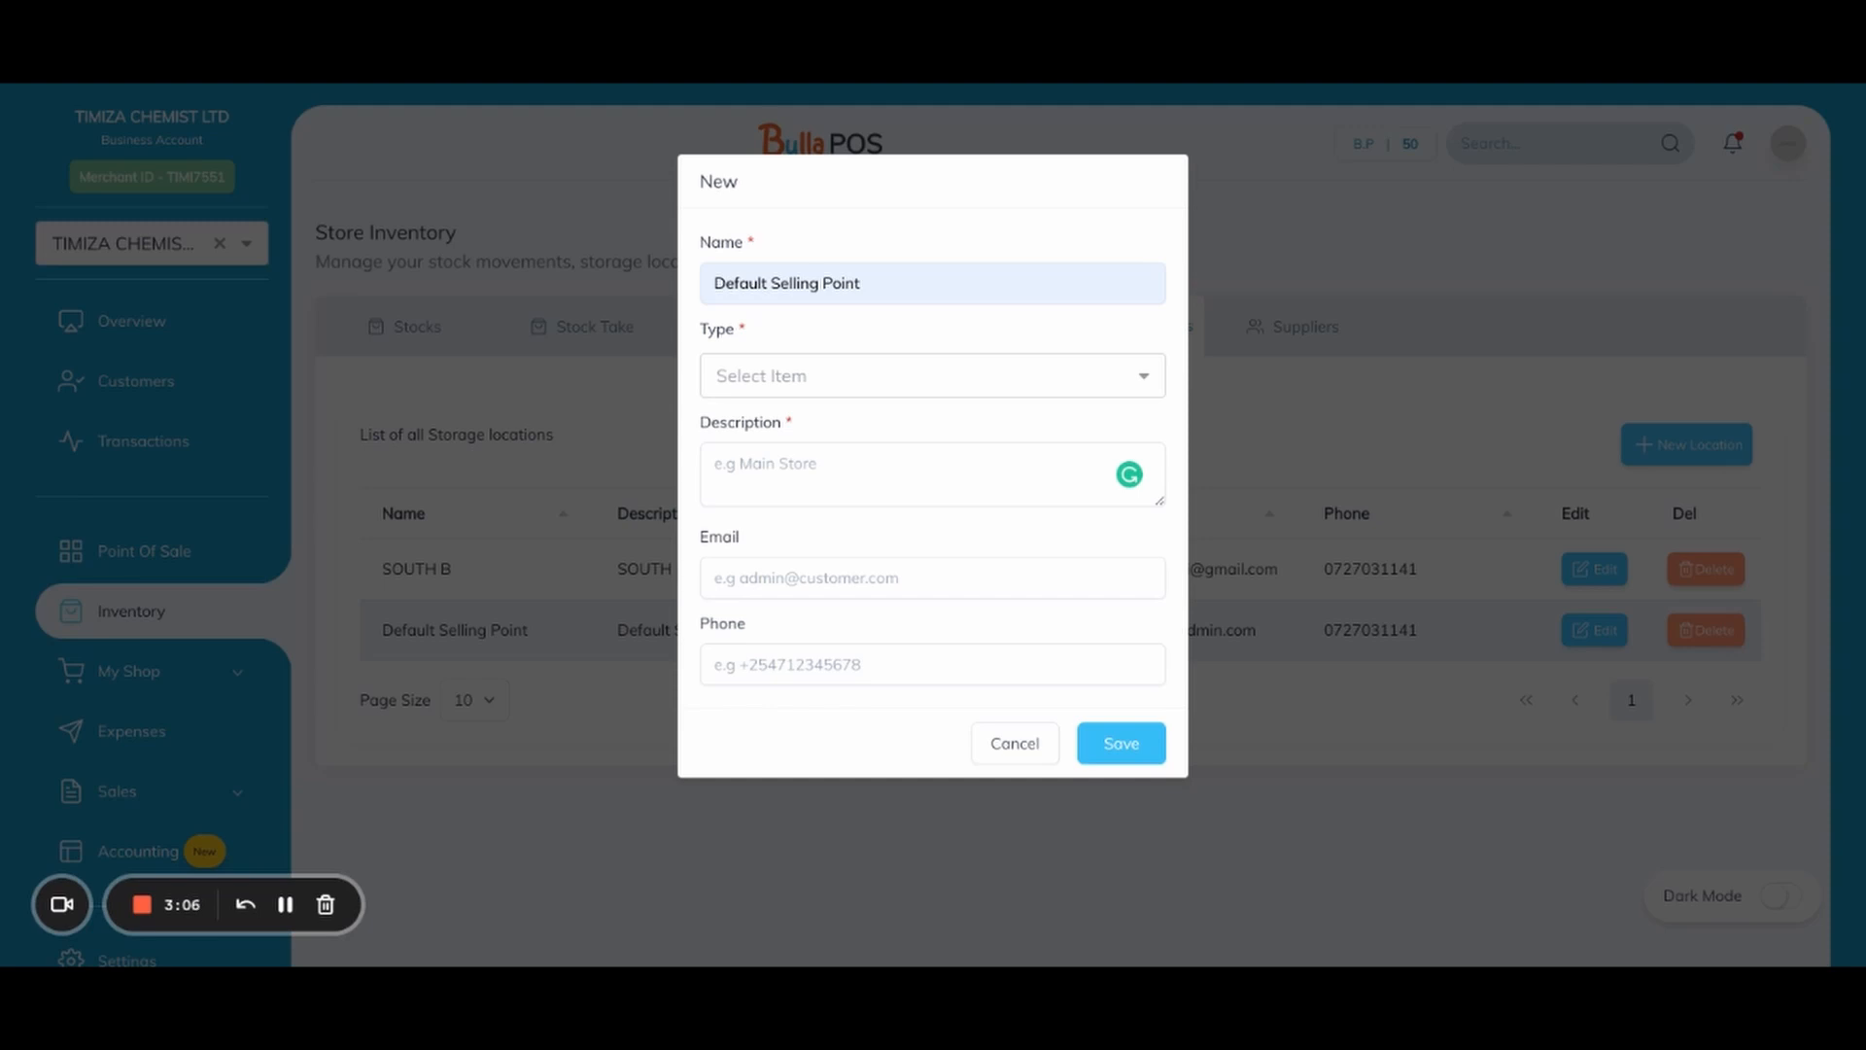
{"action": "mouse_move", "coordinate": [1014, 743]}
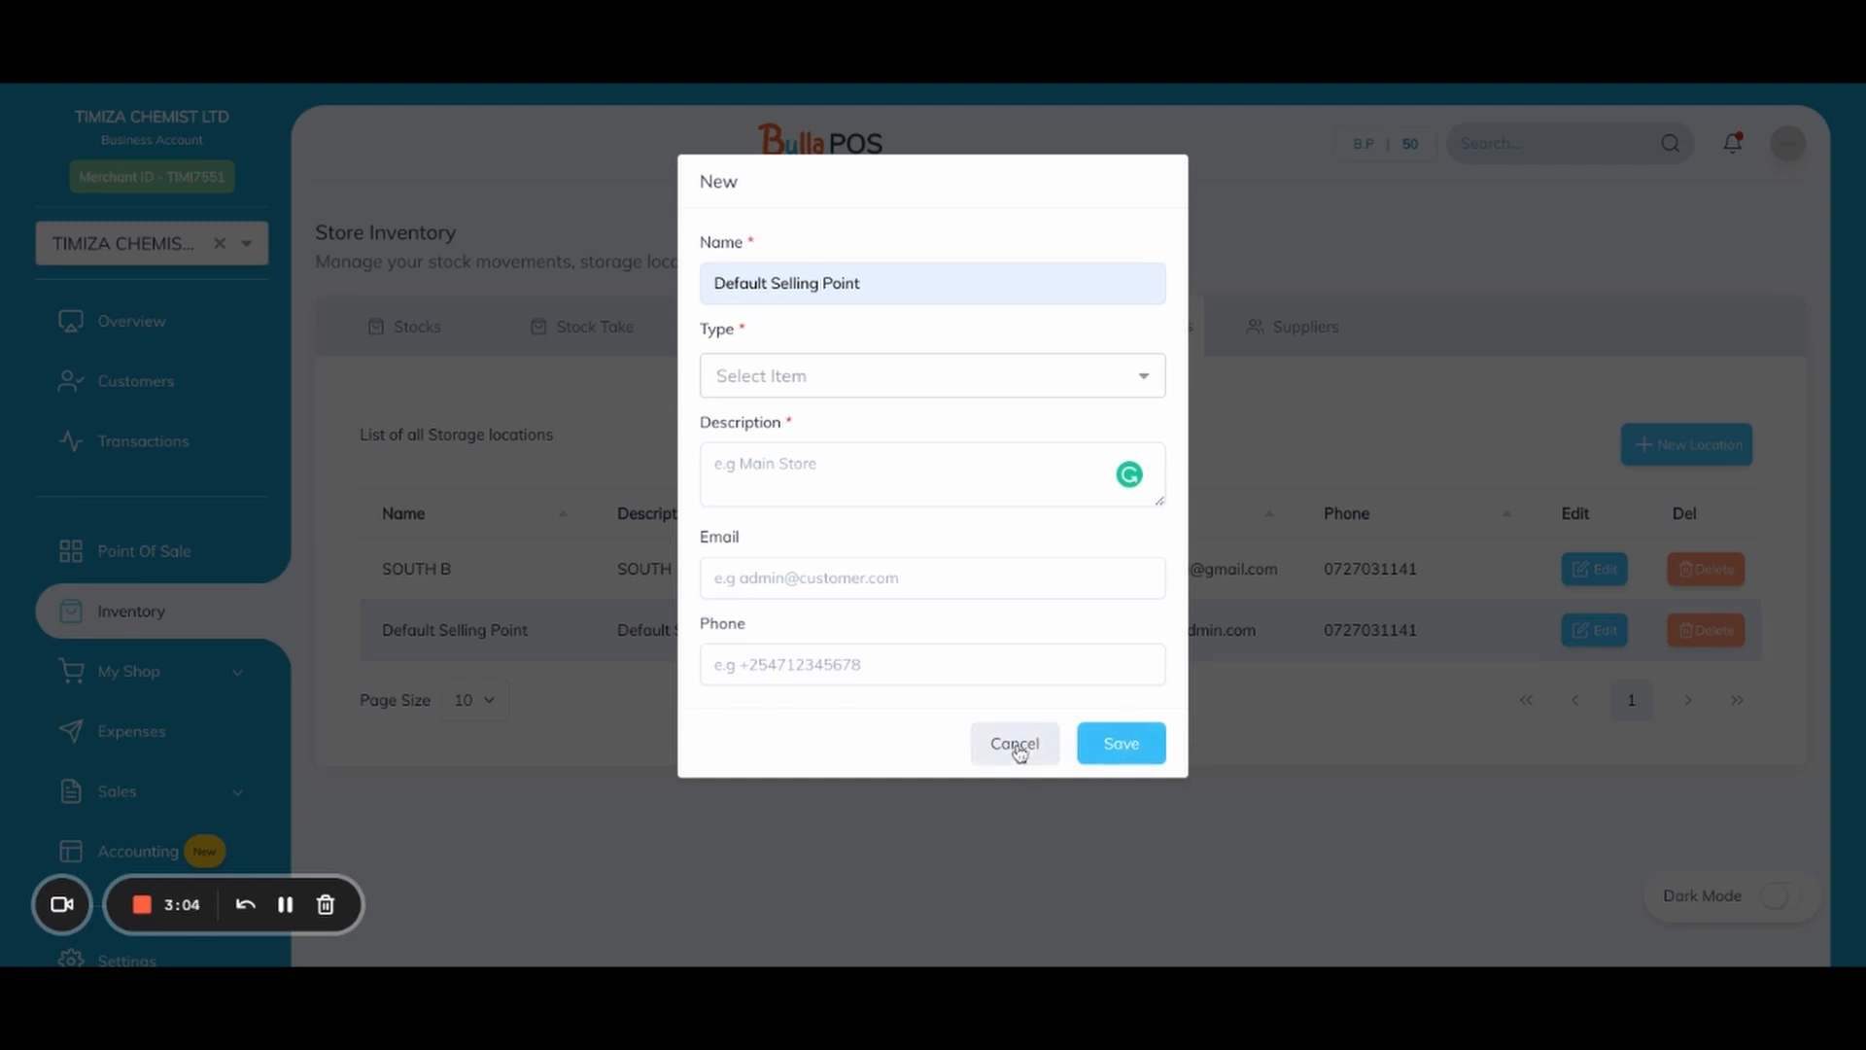
{"action": "left_click", "coordinate": [1014, 742]}
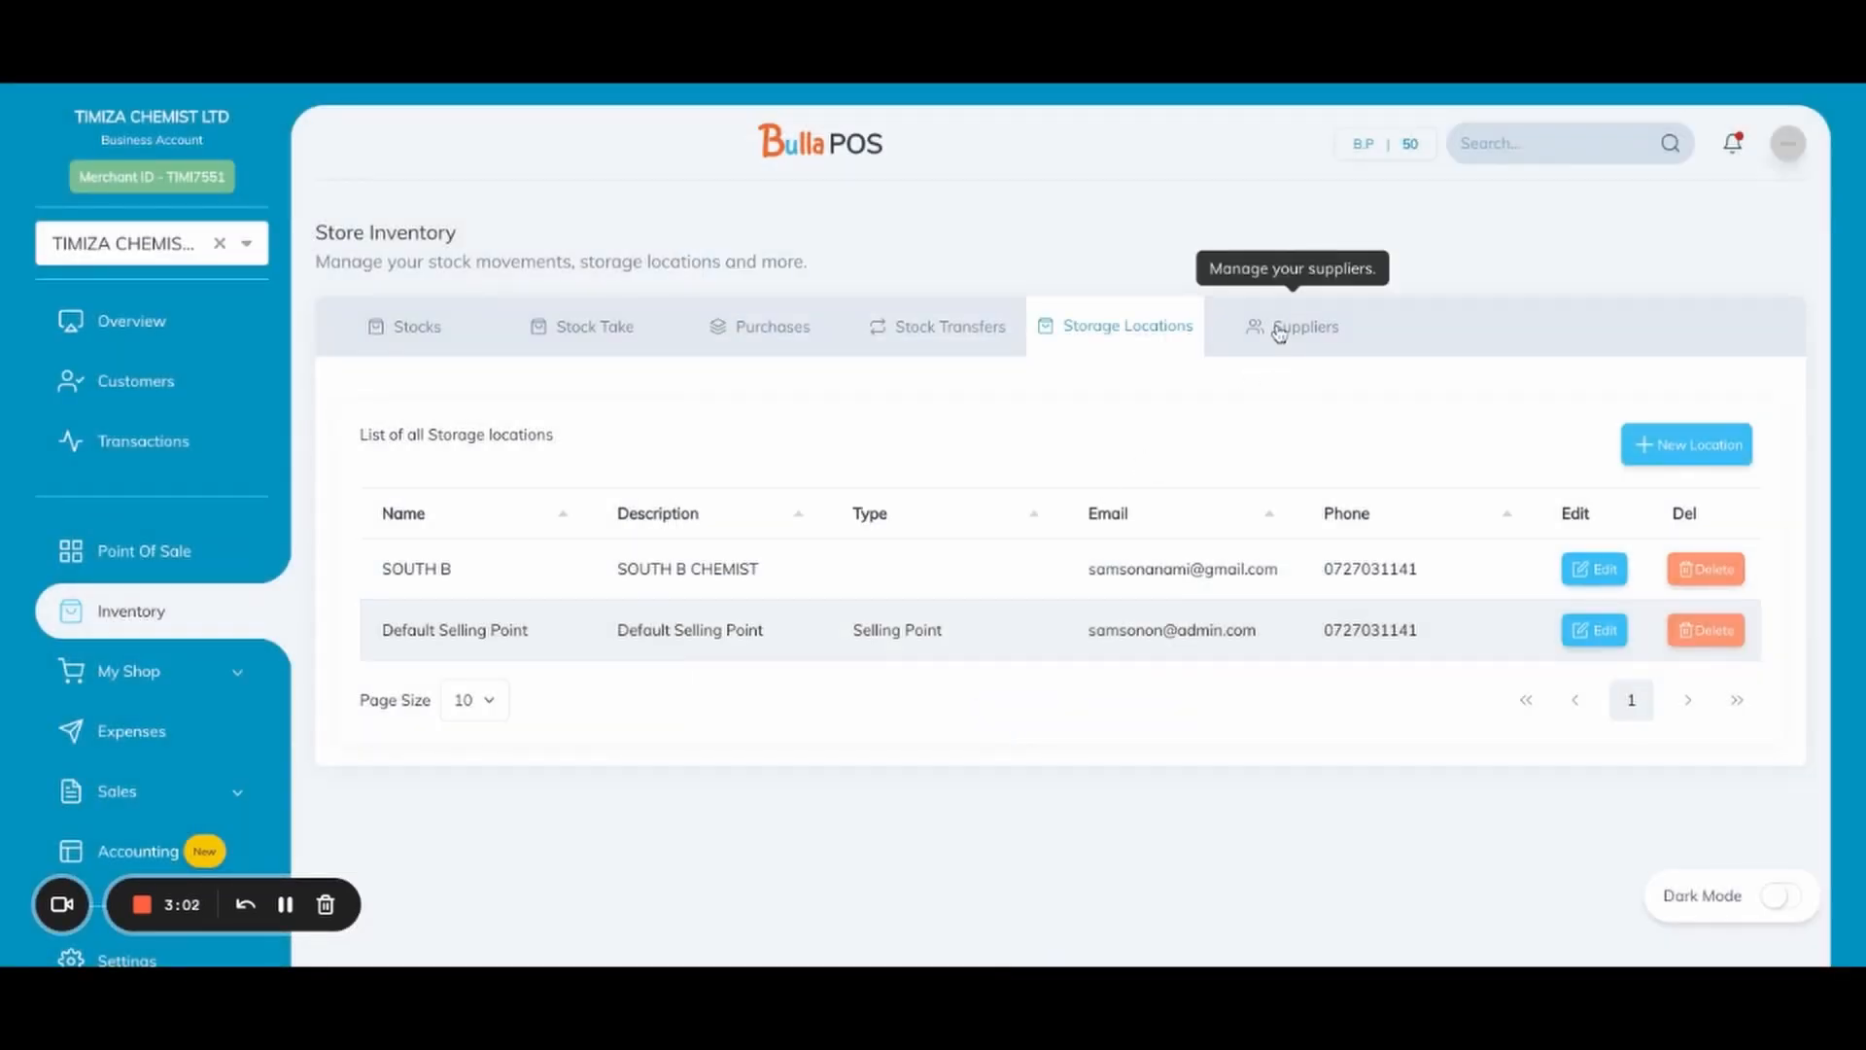
Start a new supplier, step through phone, address and description fields, and discard it unsaved
{"action": "left_click", "coordinate": [1304, 324]}
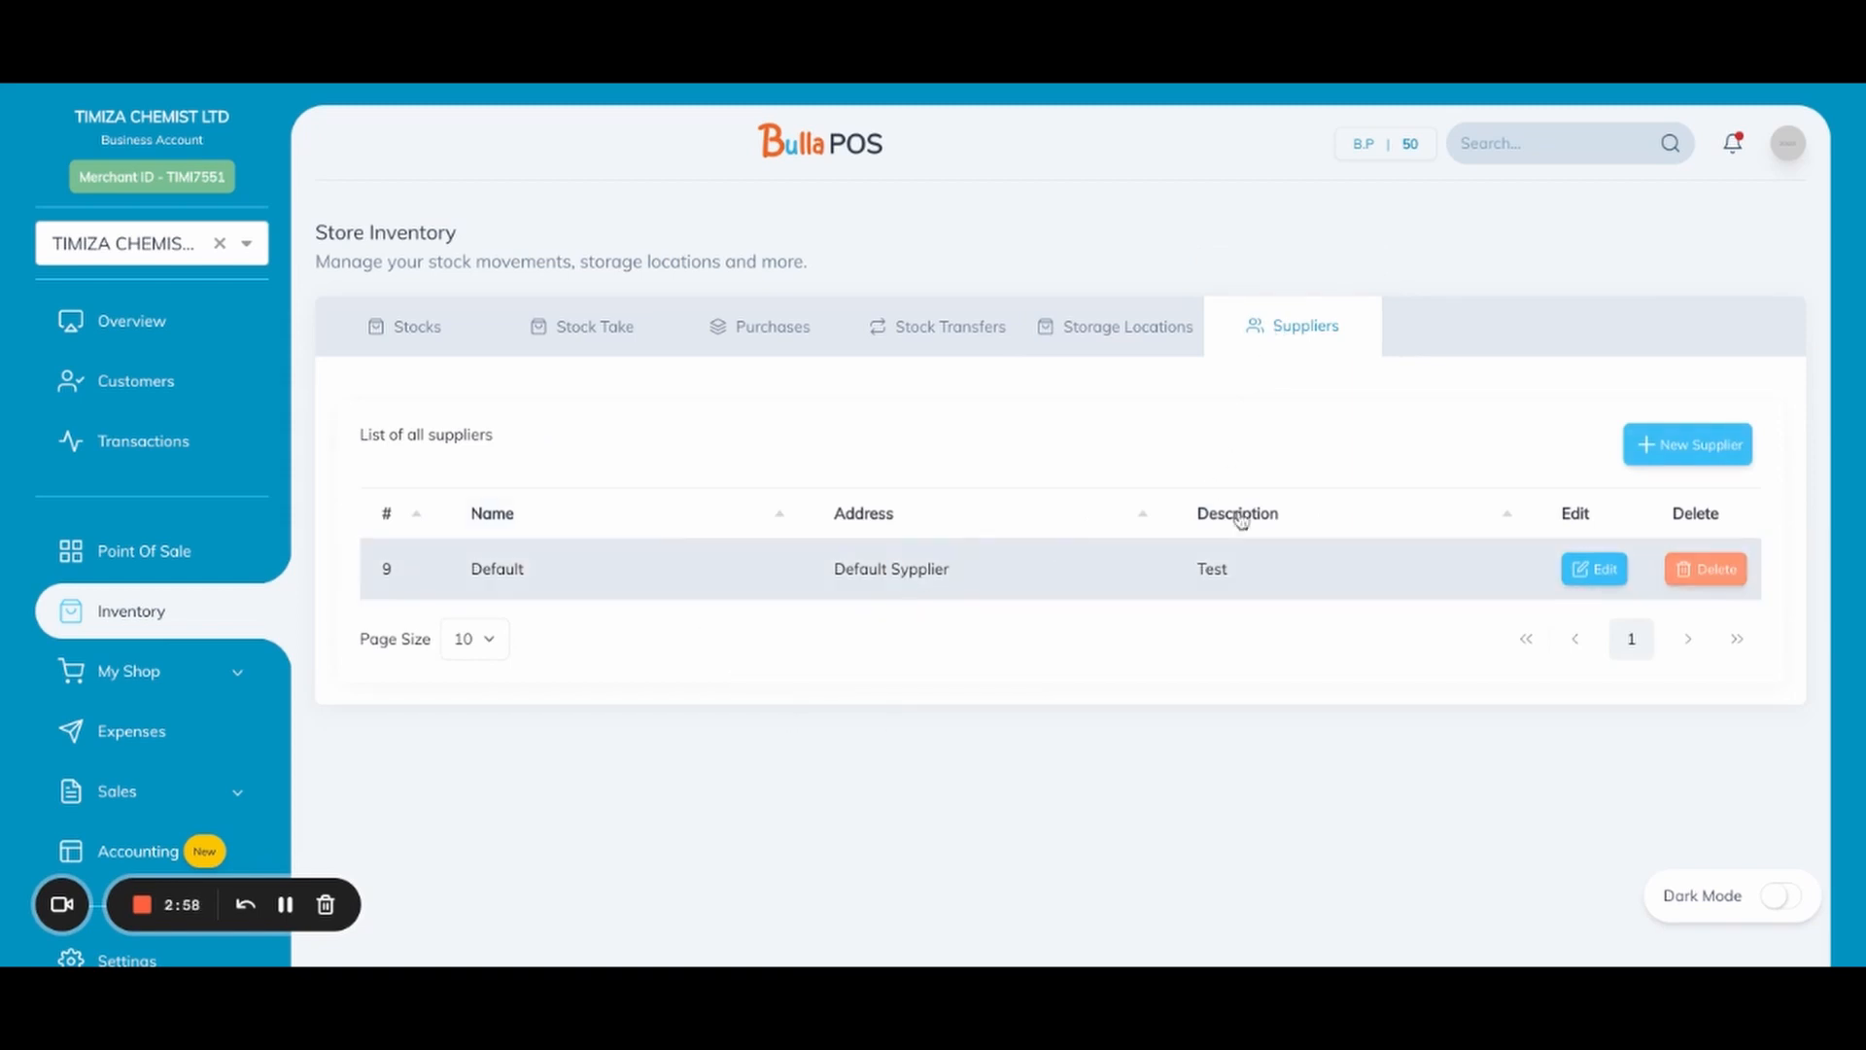
{"action": "left_click", "coordinate": [1687, 443]}
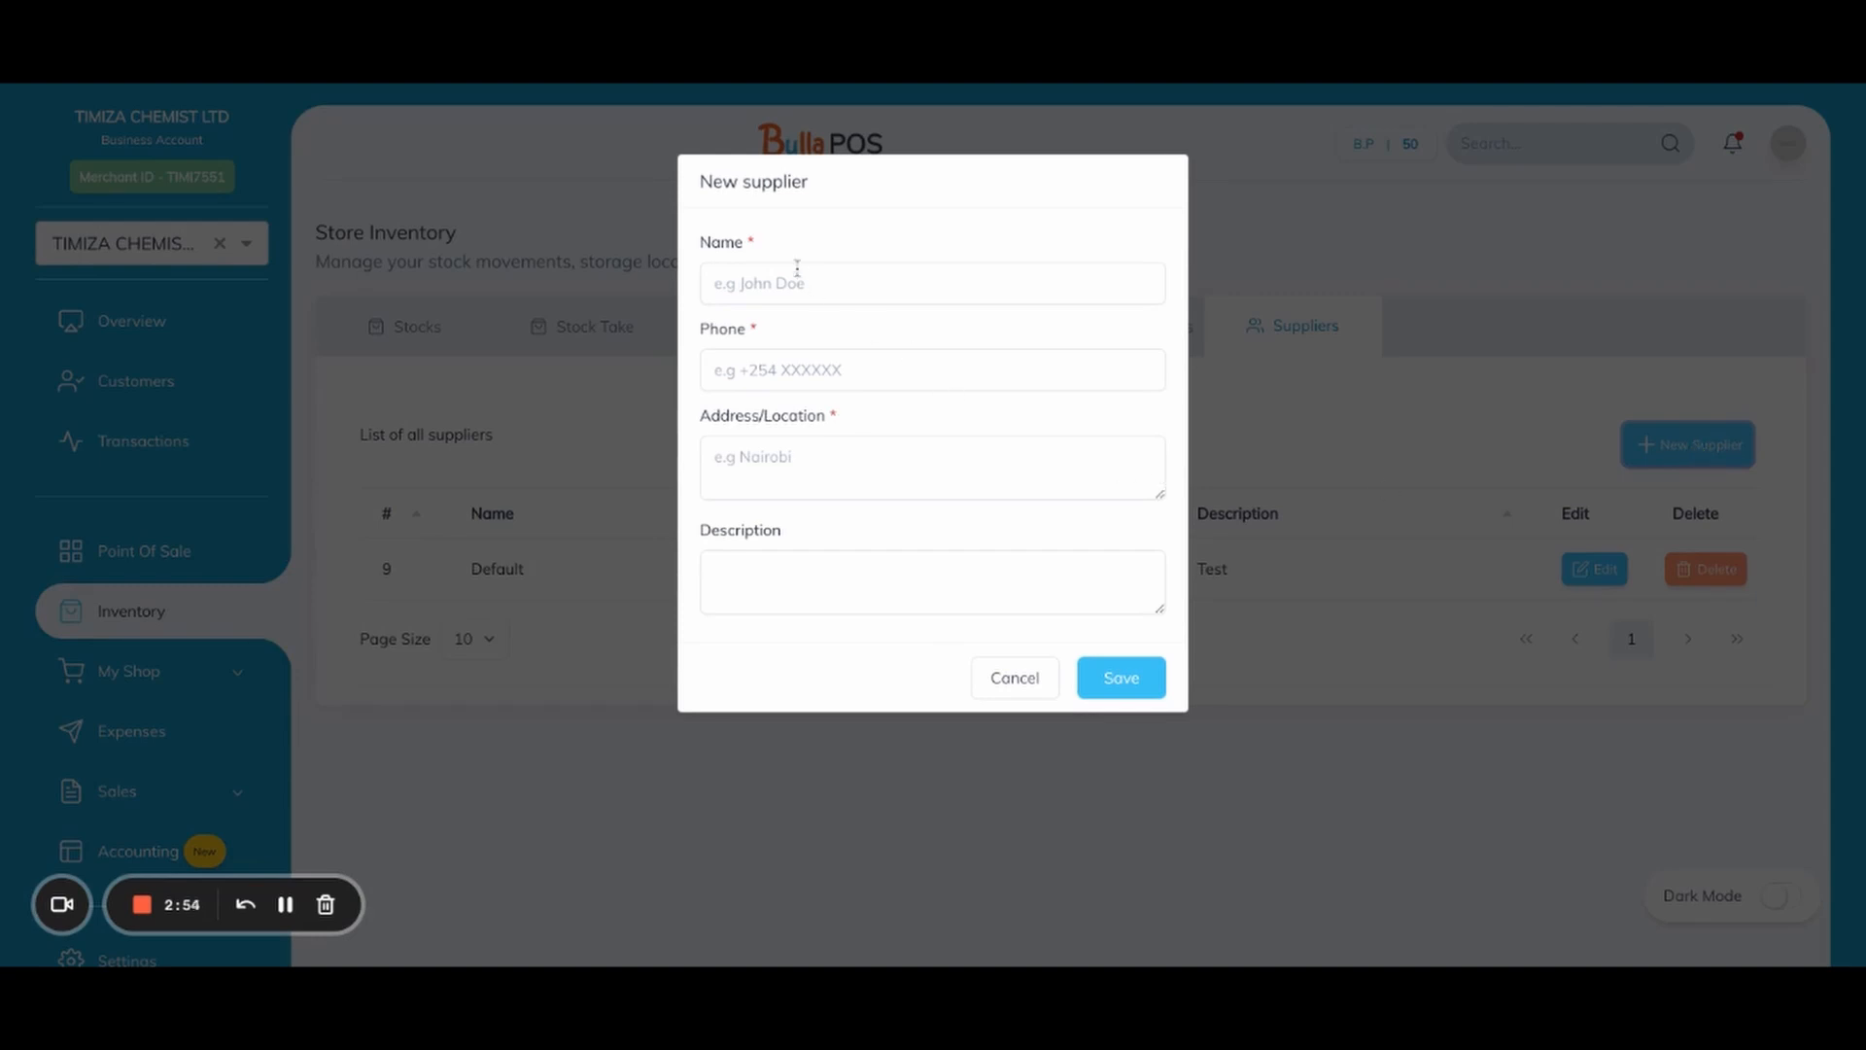
{"action": "left_click", "coordinate": [931, 369]}
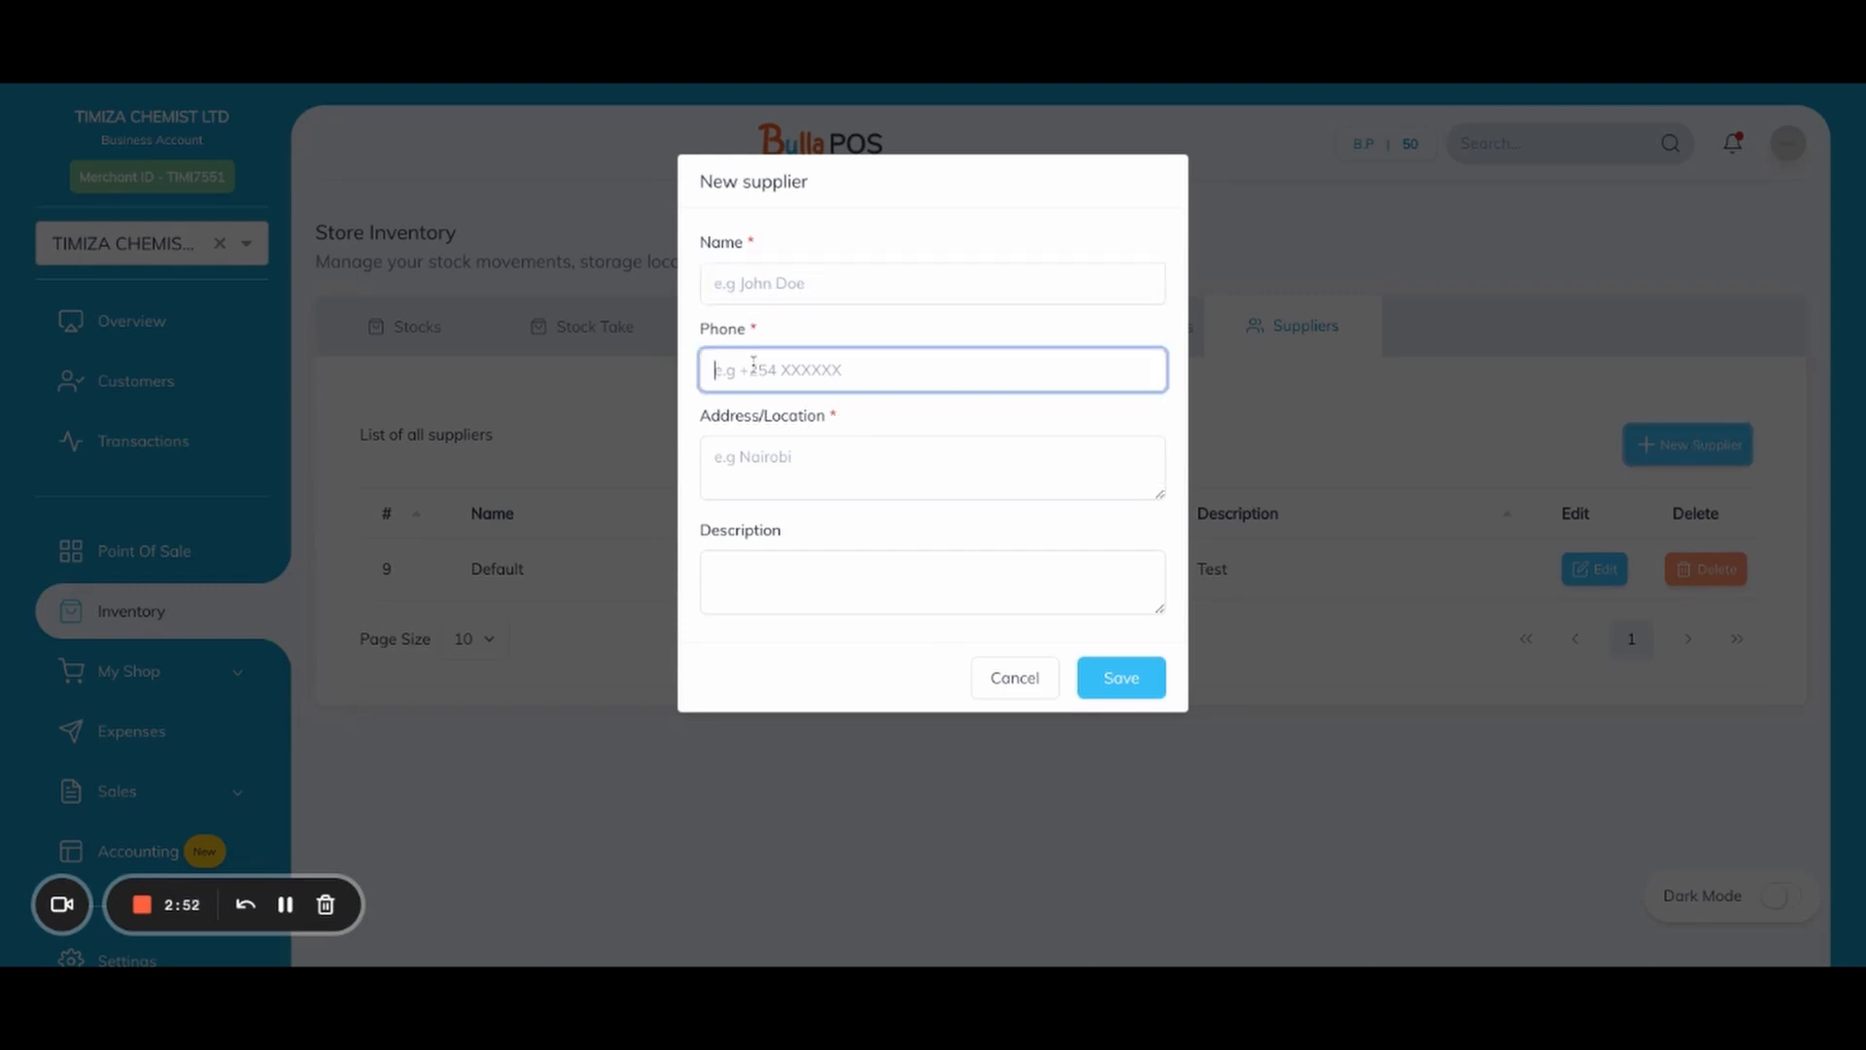
{"action": "left_click", "coordinate": [931, 464]}
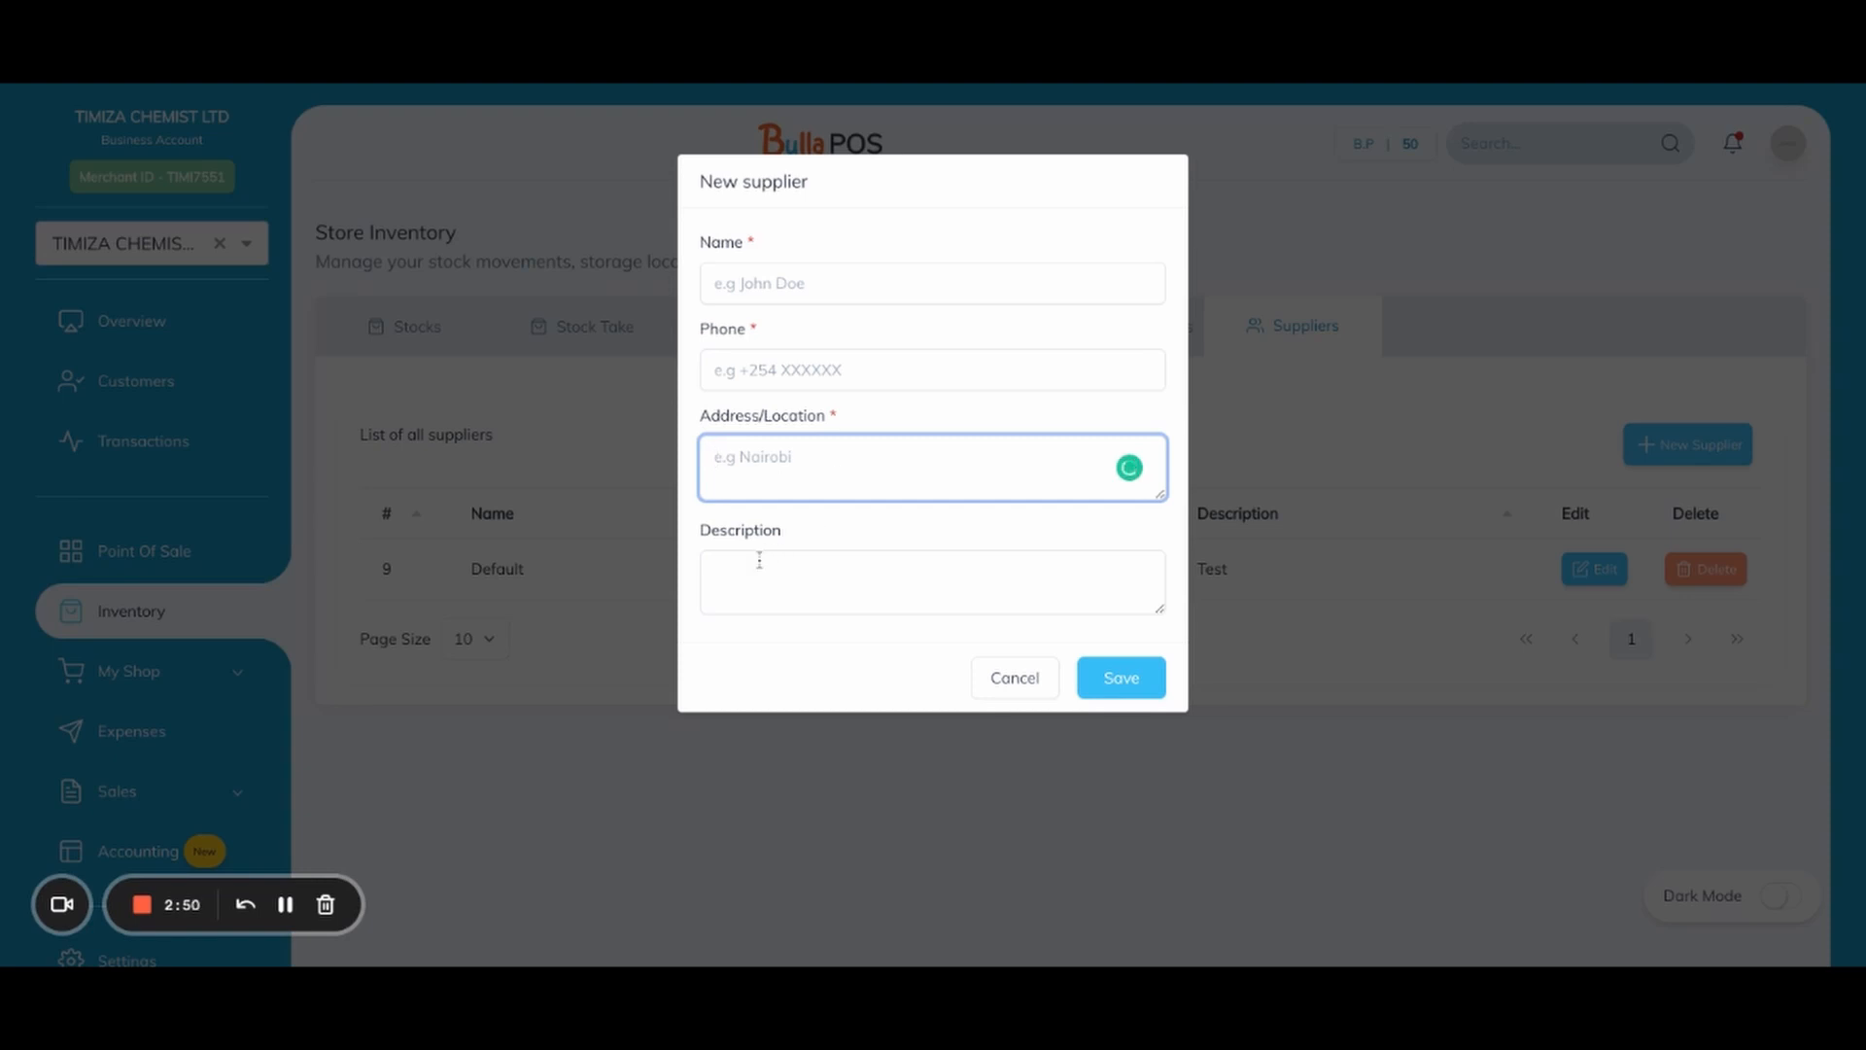
{"action": "left_click", "coordinate": [931, 581]}
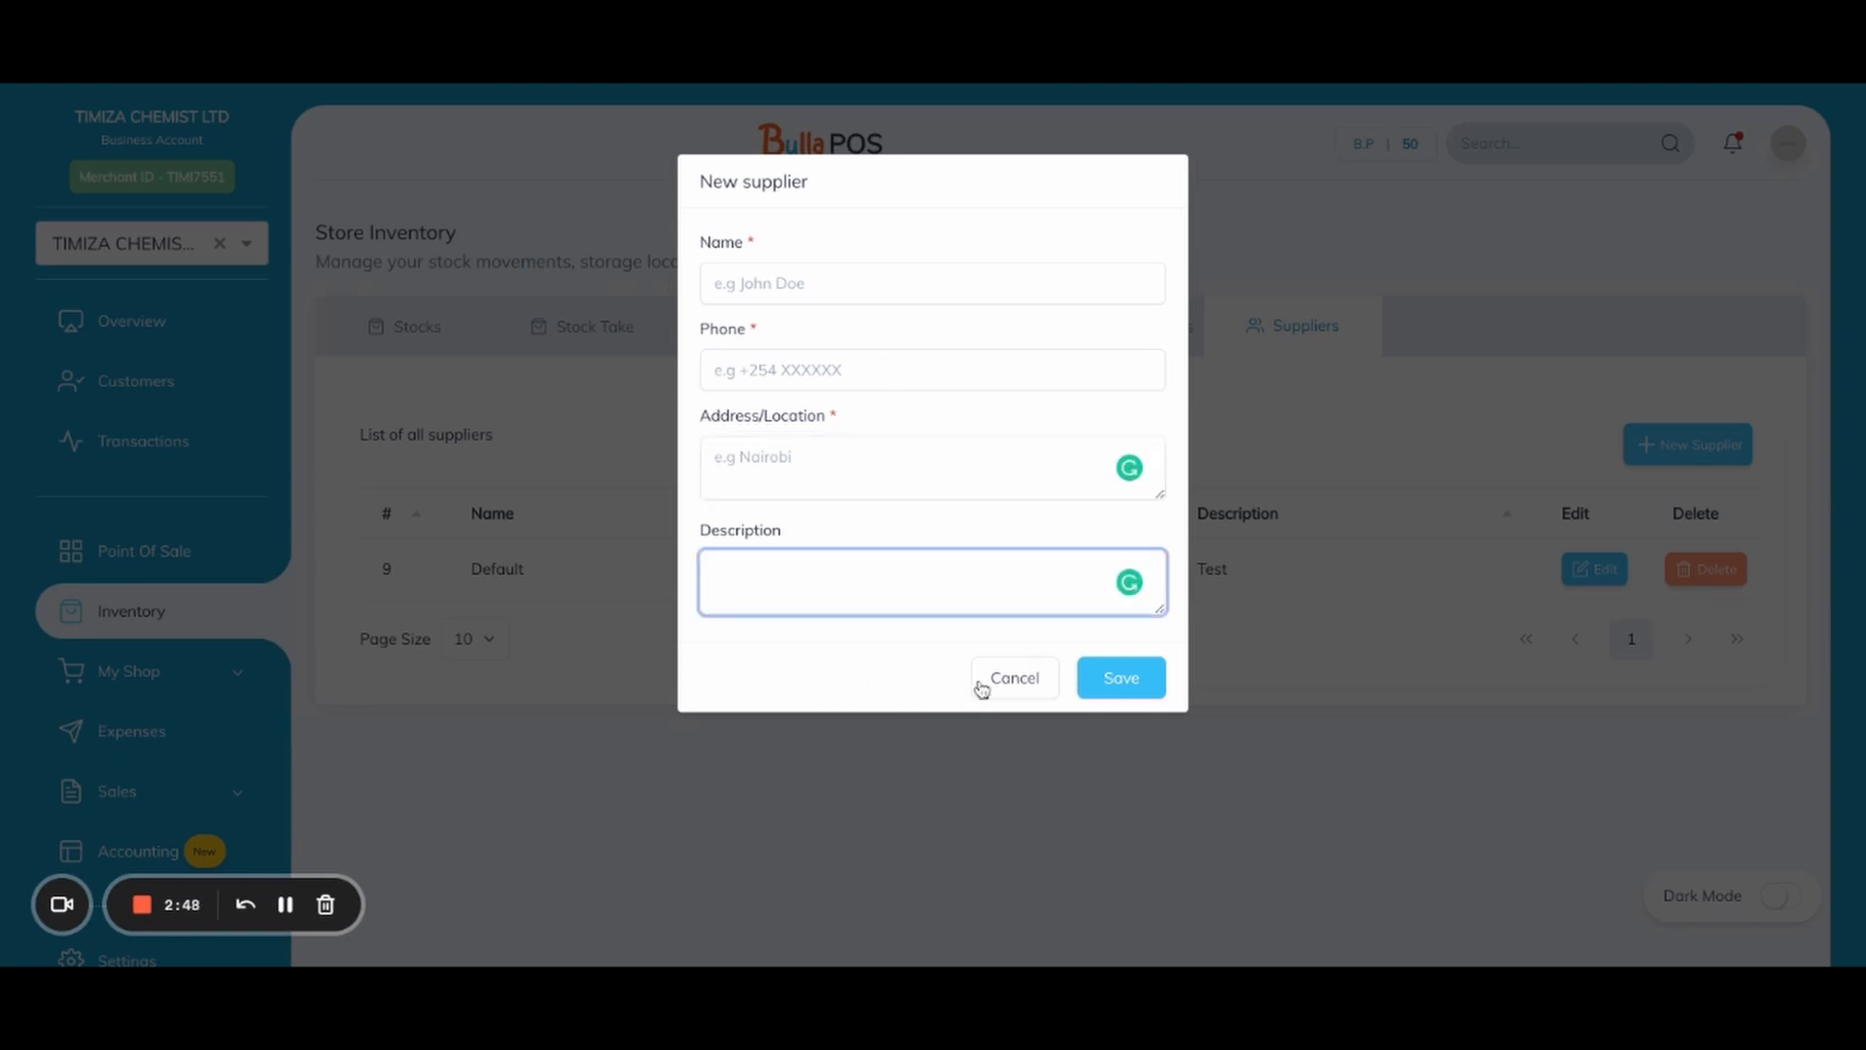
{"action": "left_click", "coordinate": [1012, 677]}
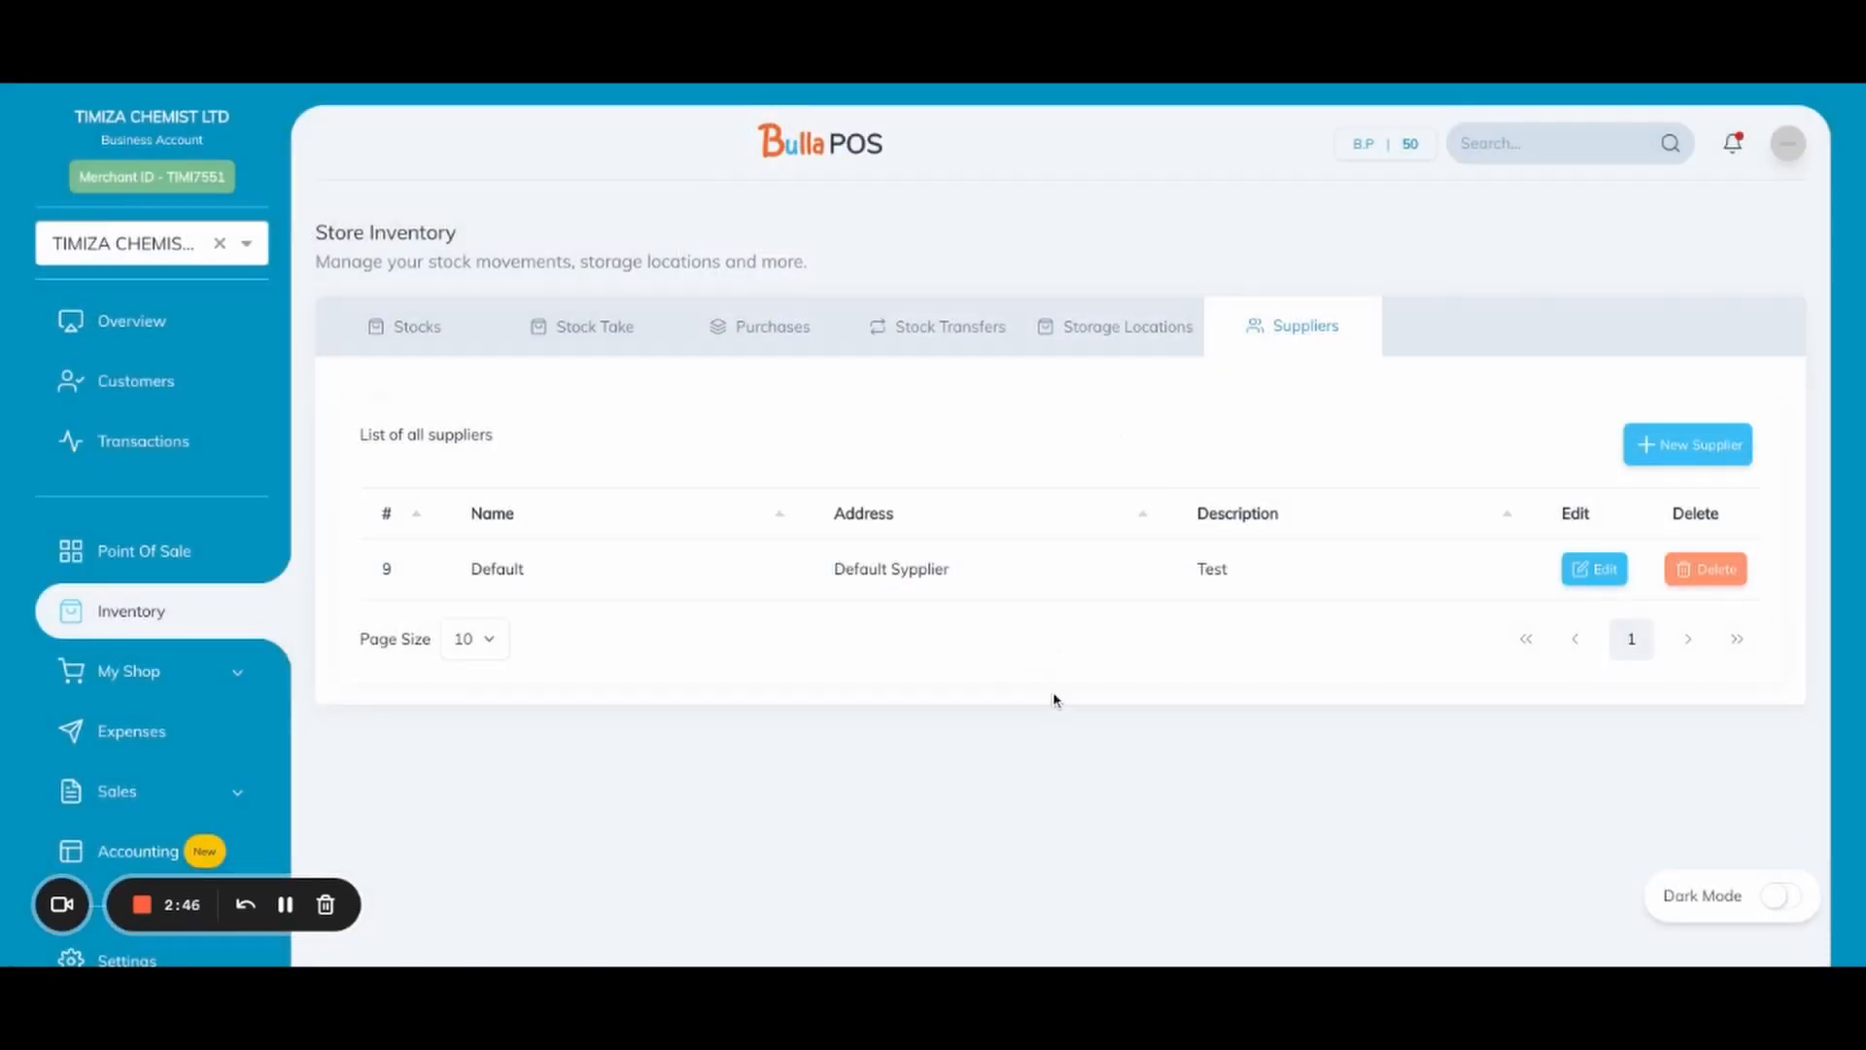
{"action": "mouse_move", "coordinate": [1065, 567]}
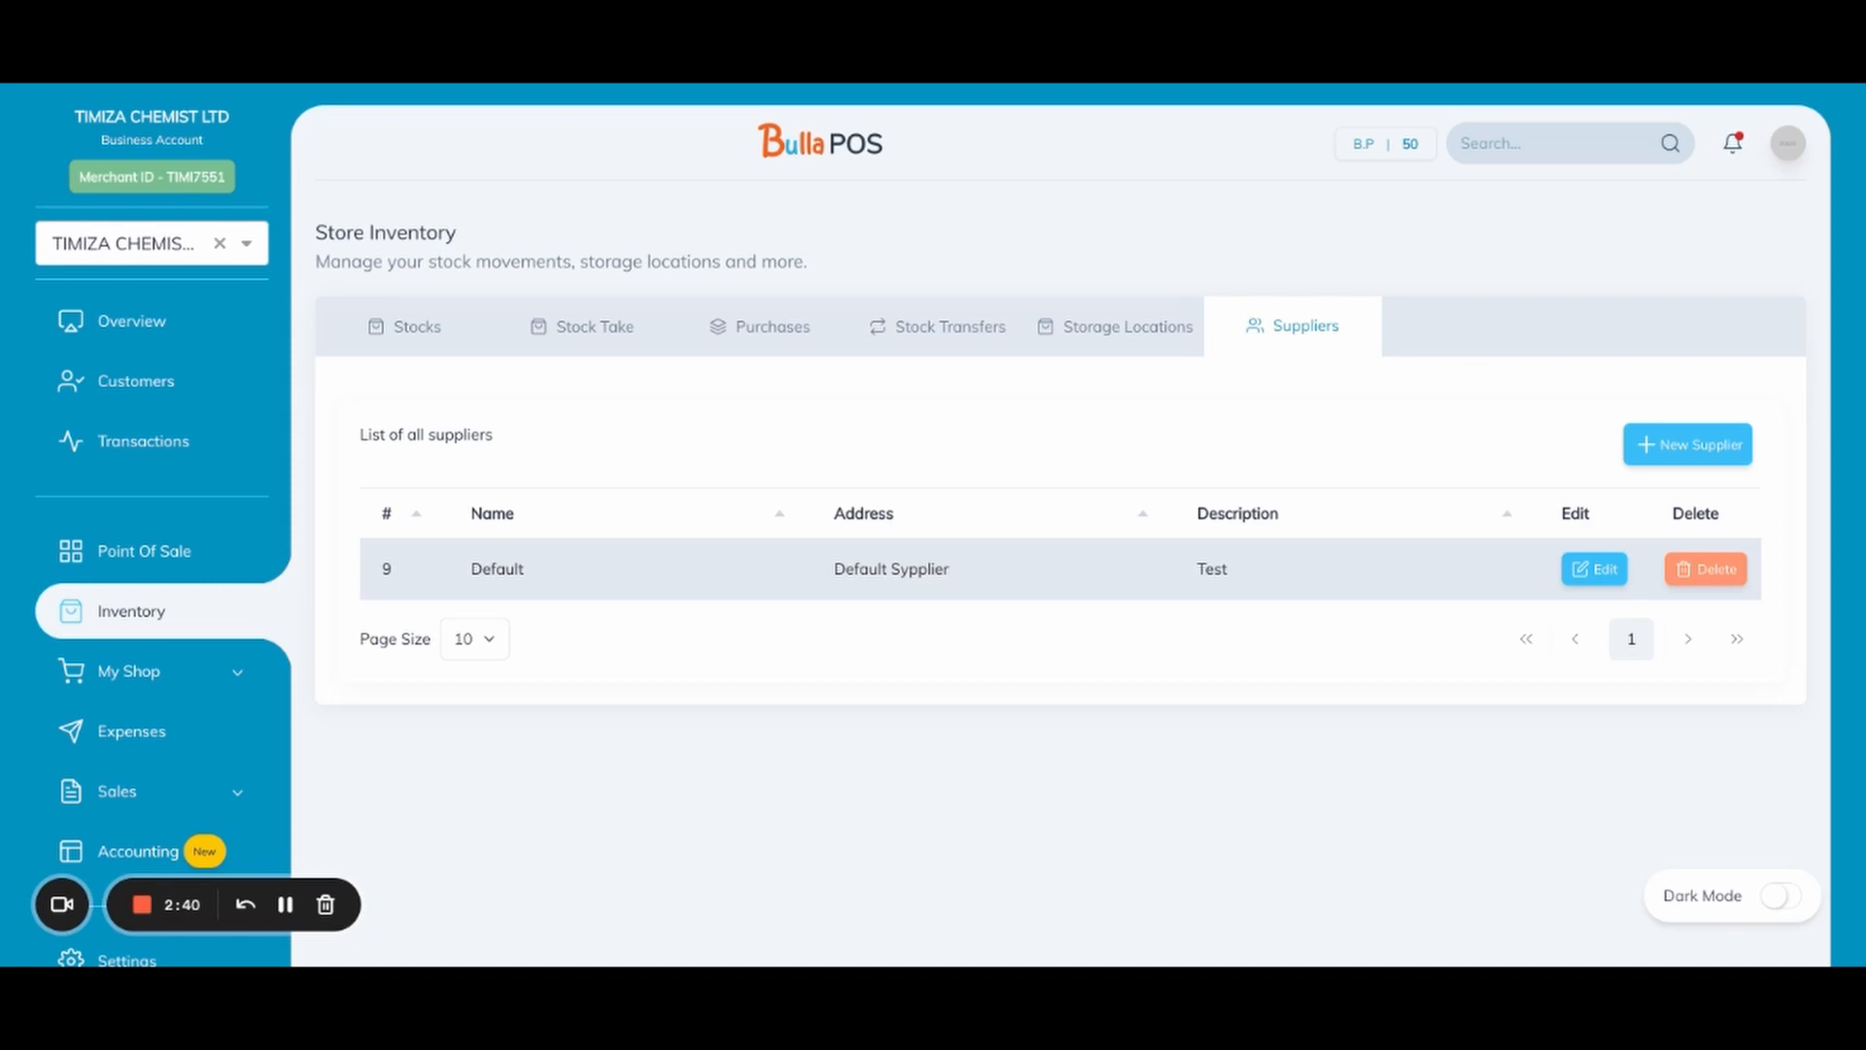
{"action": "mouse_move", "coordinate": [1257, 659]}
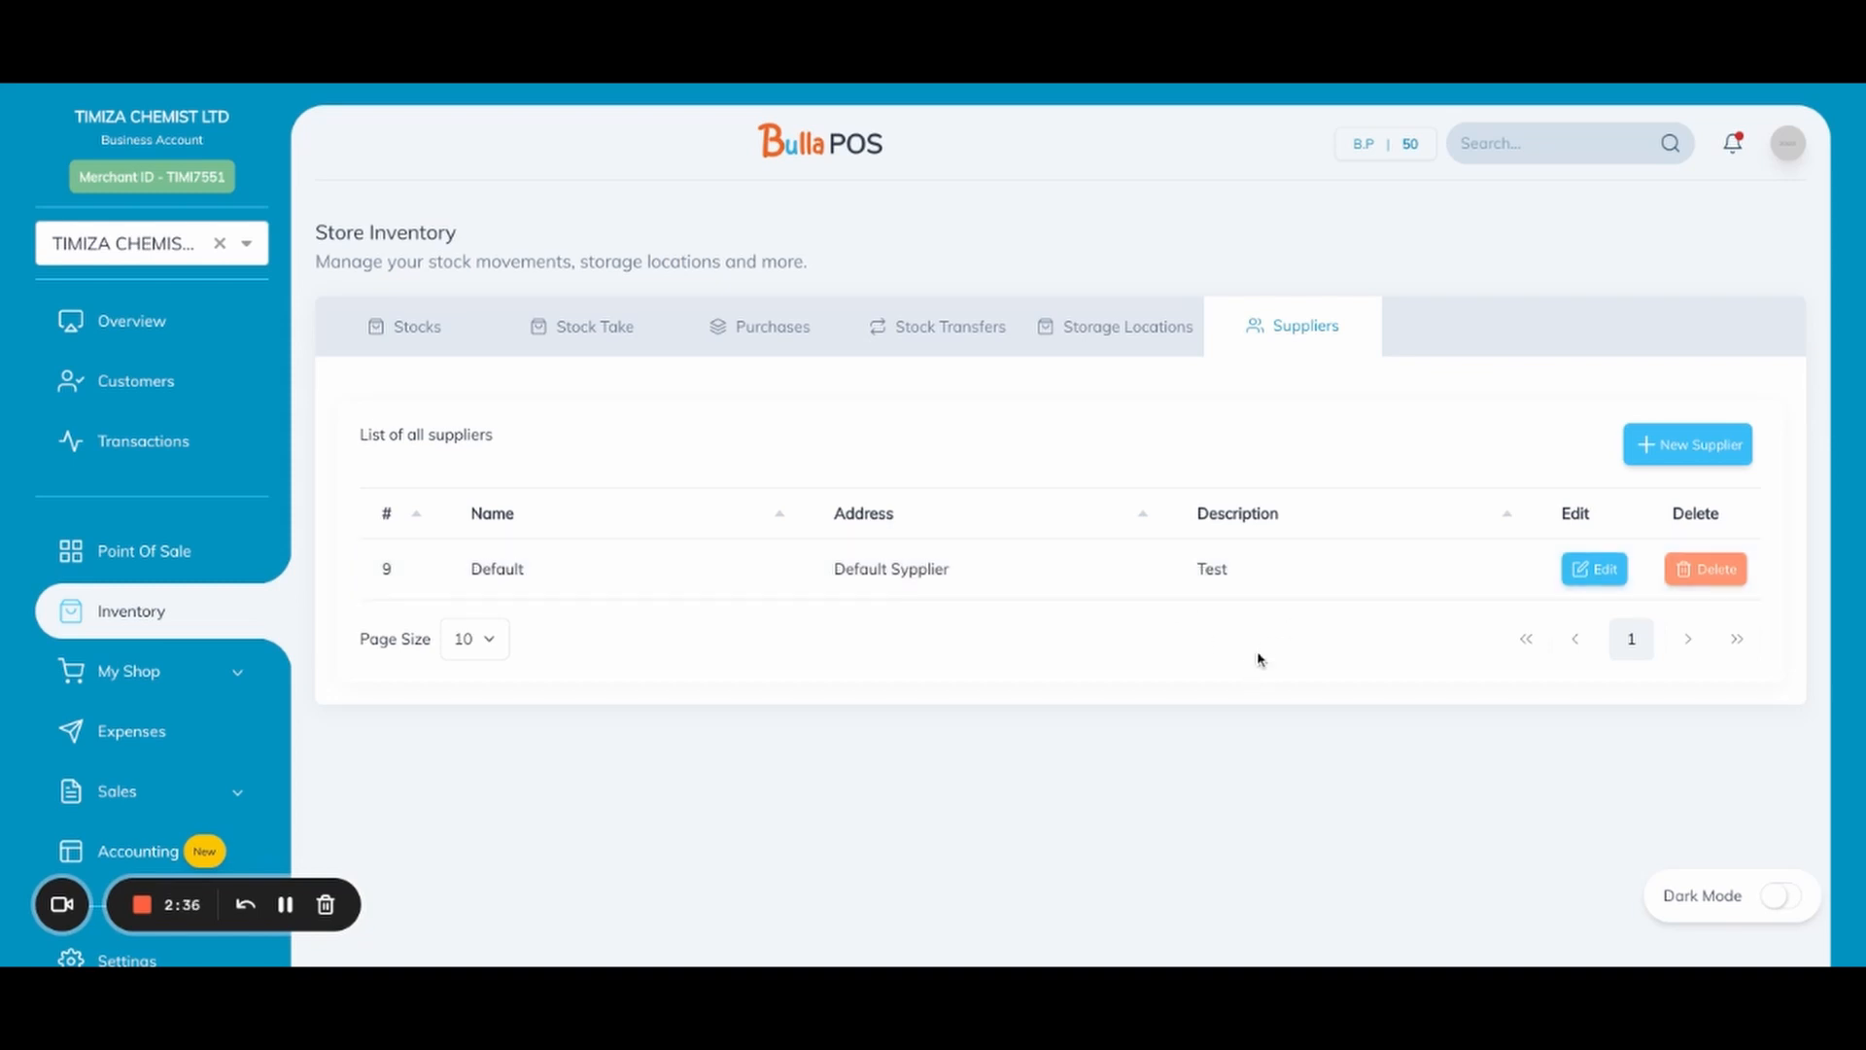
{"action": "mouse_move", "coordinate": [1279, 640]}
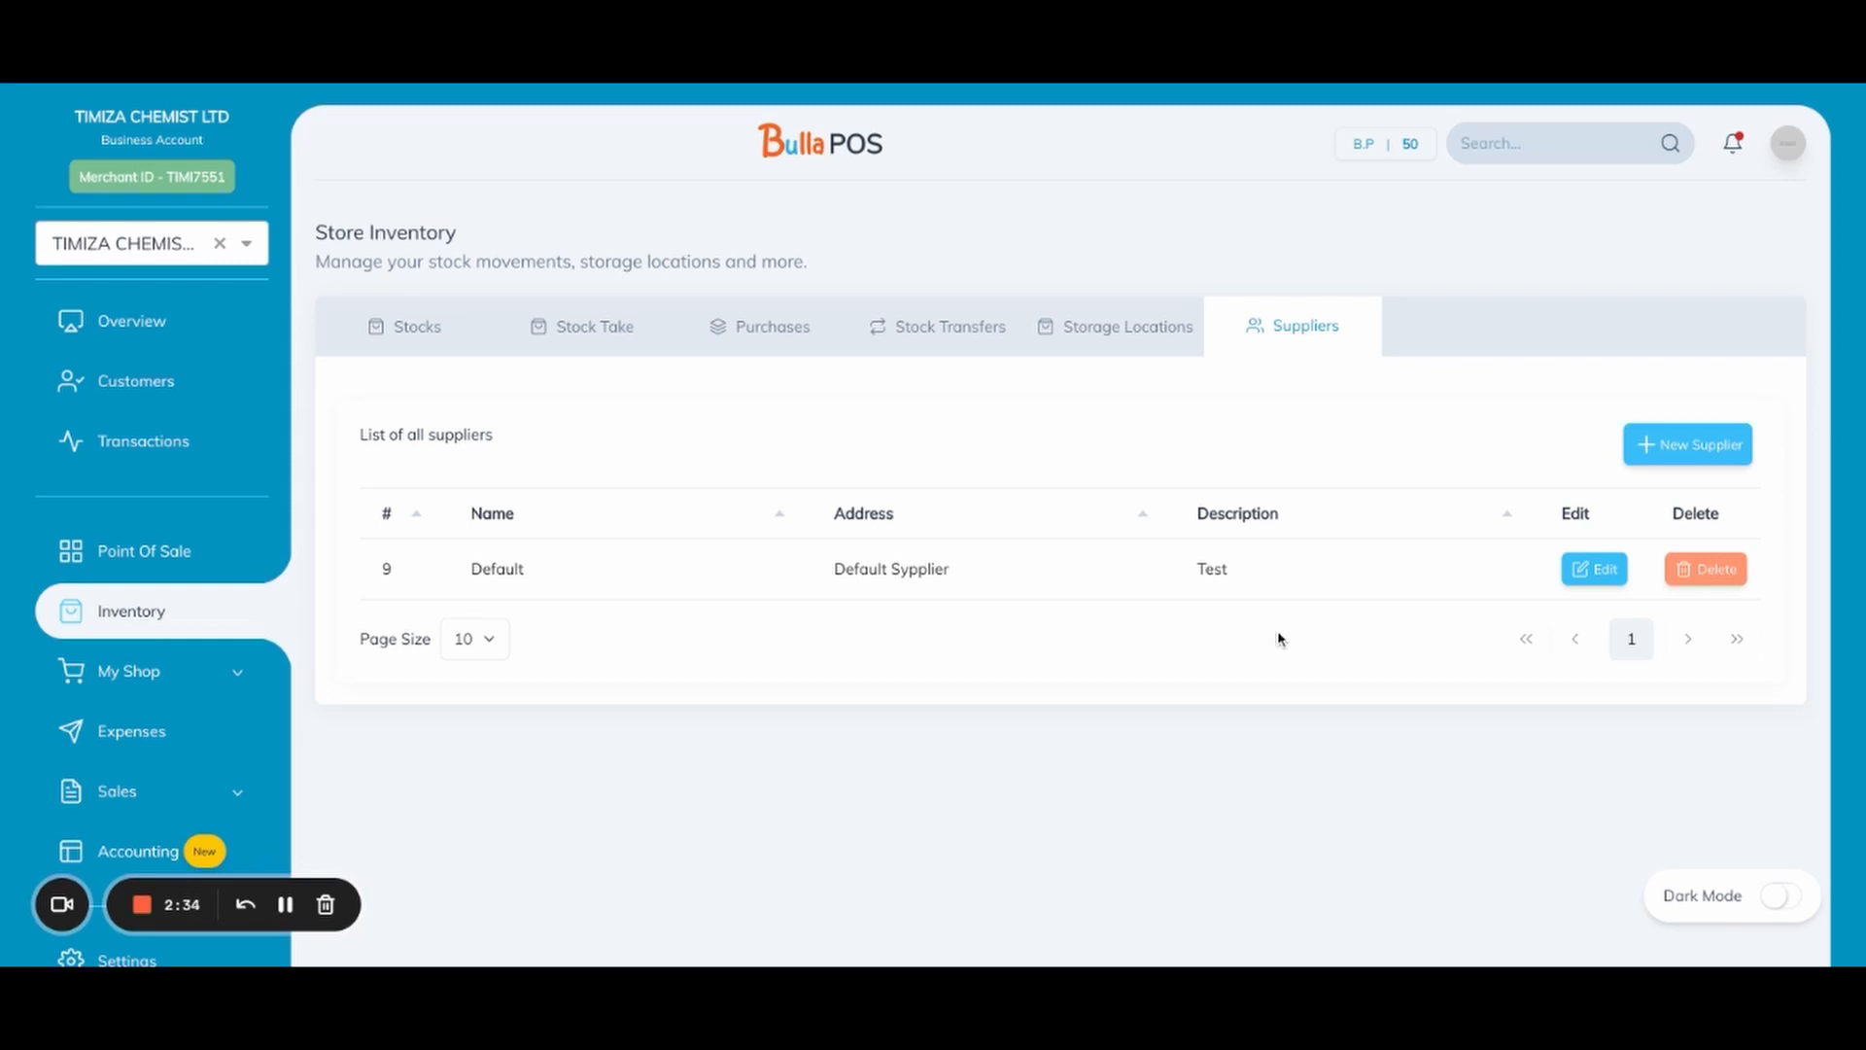
{"action": "scroll", "scroll_direction": "up", "scroll_amount": 3}
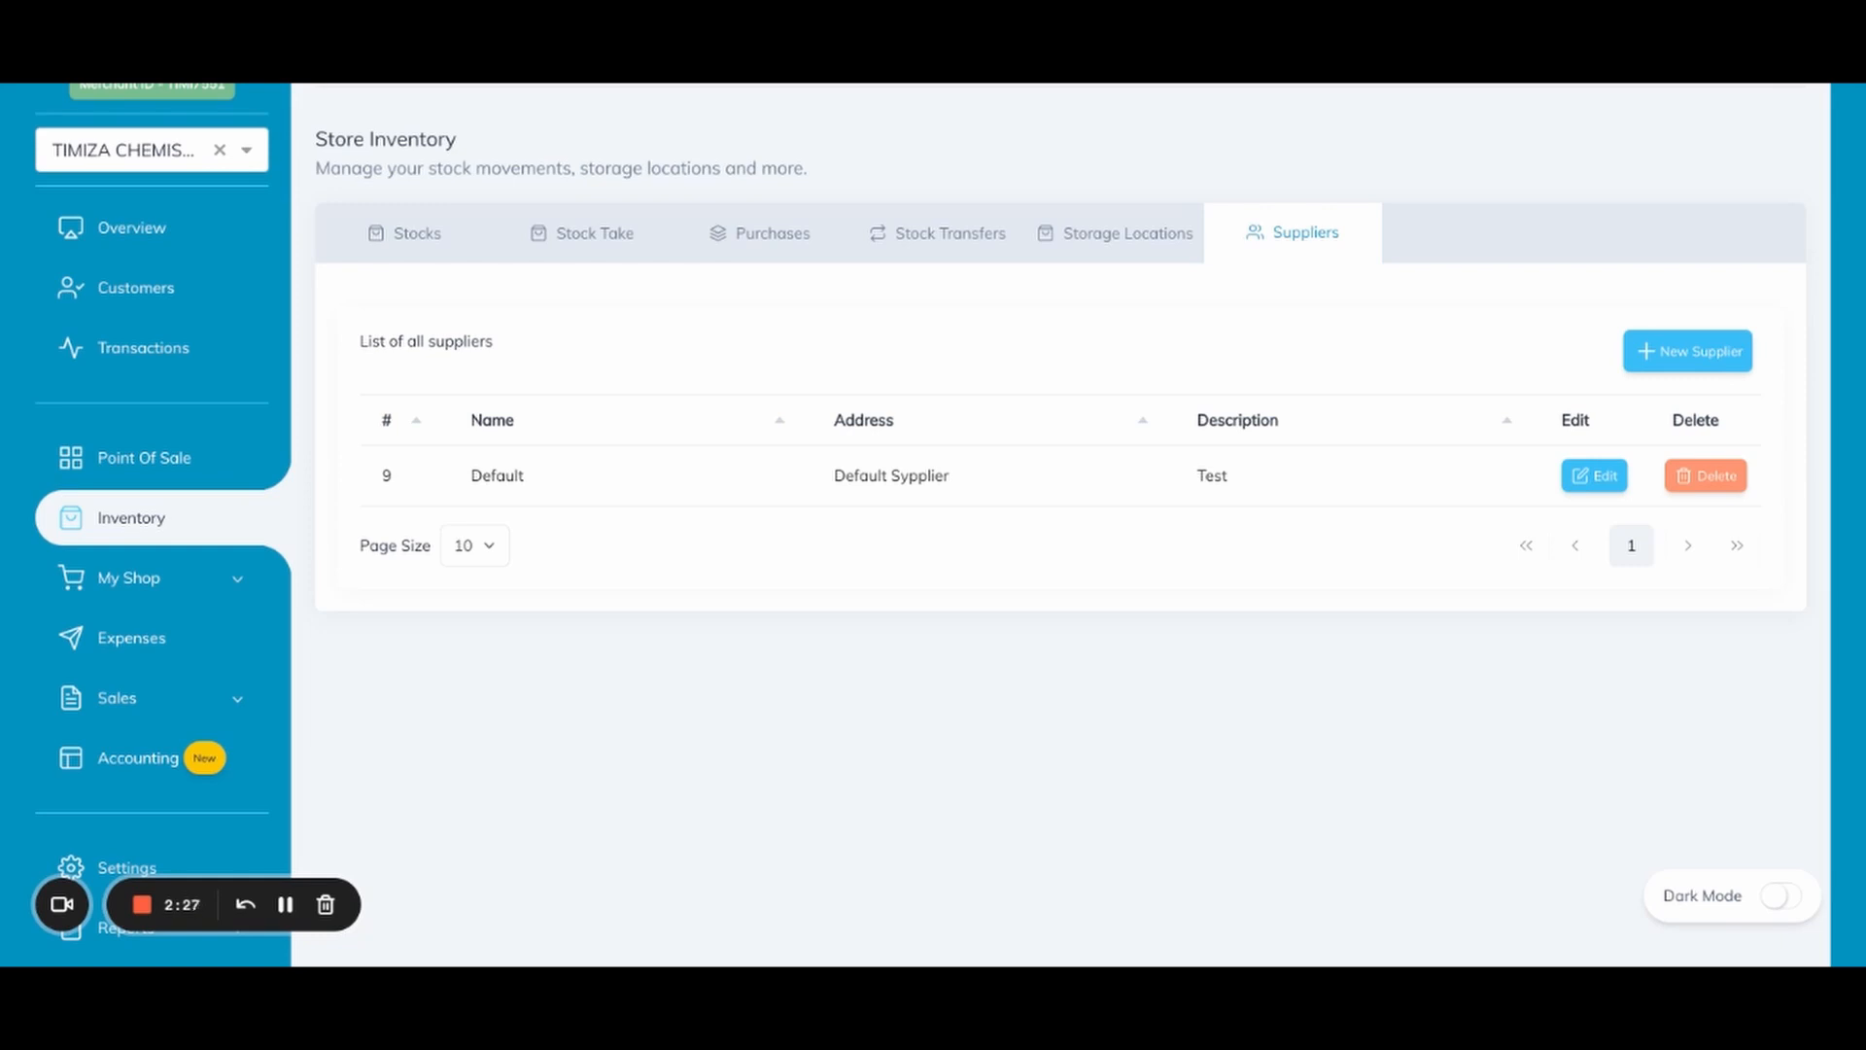
{"action": "mouse_move", "coordinate": [1339, 758]}
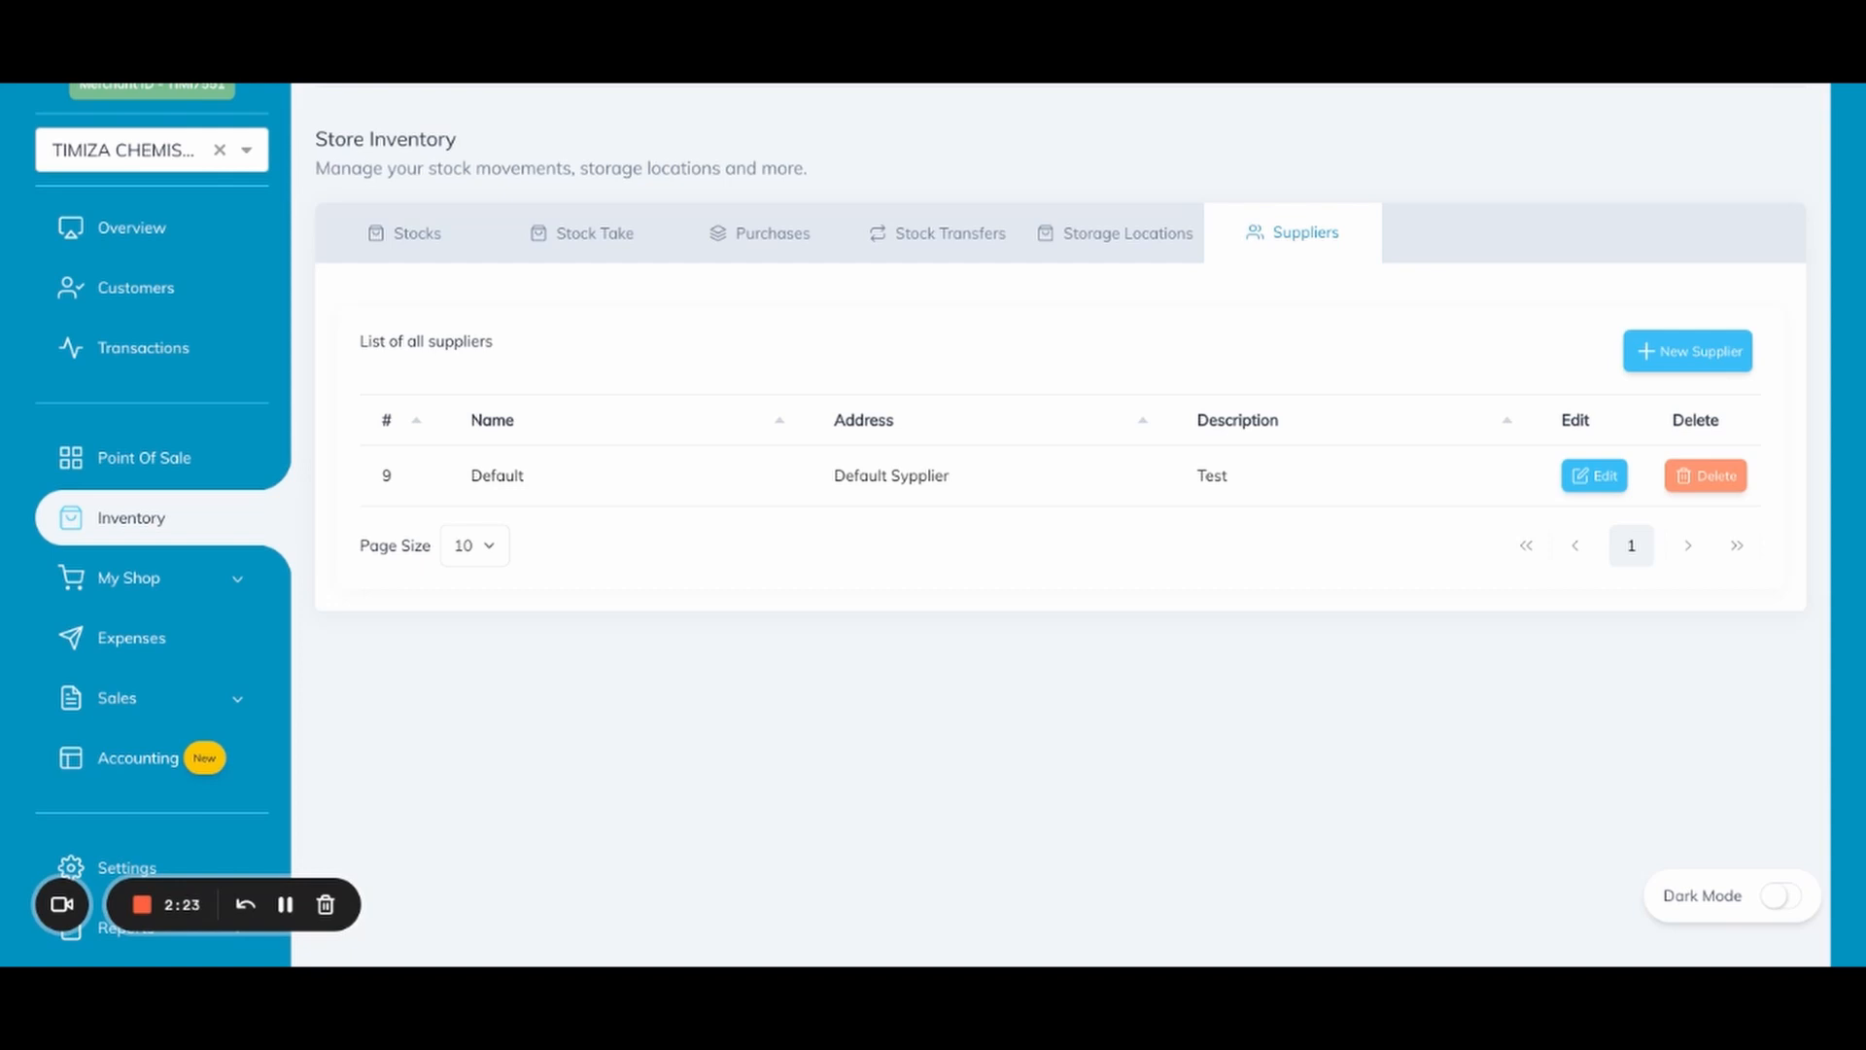
{"action": "mouse_move", "coordinate": [1768, 865]}
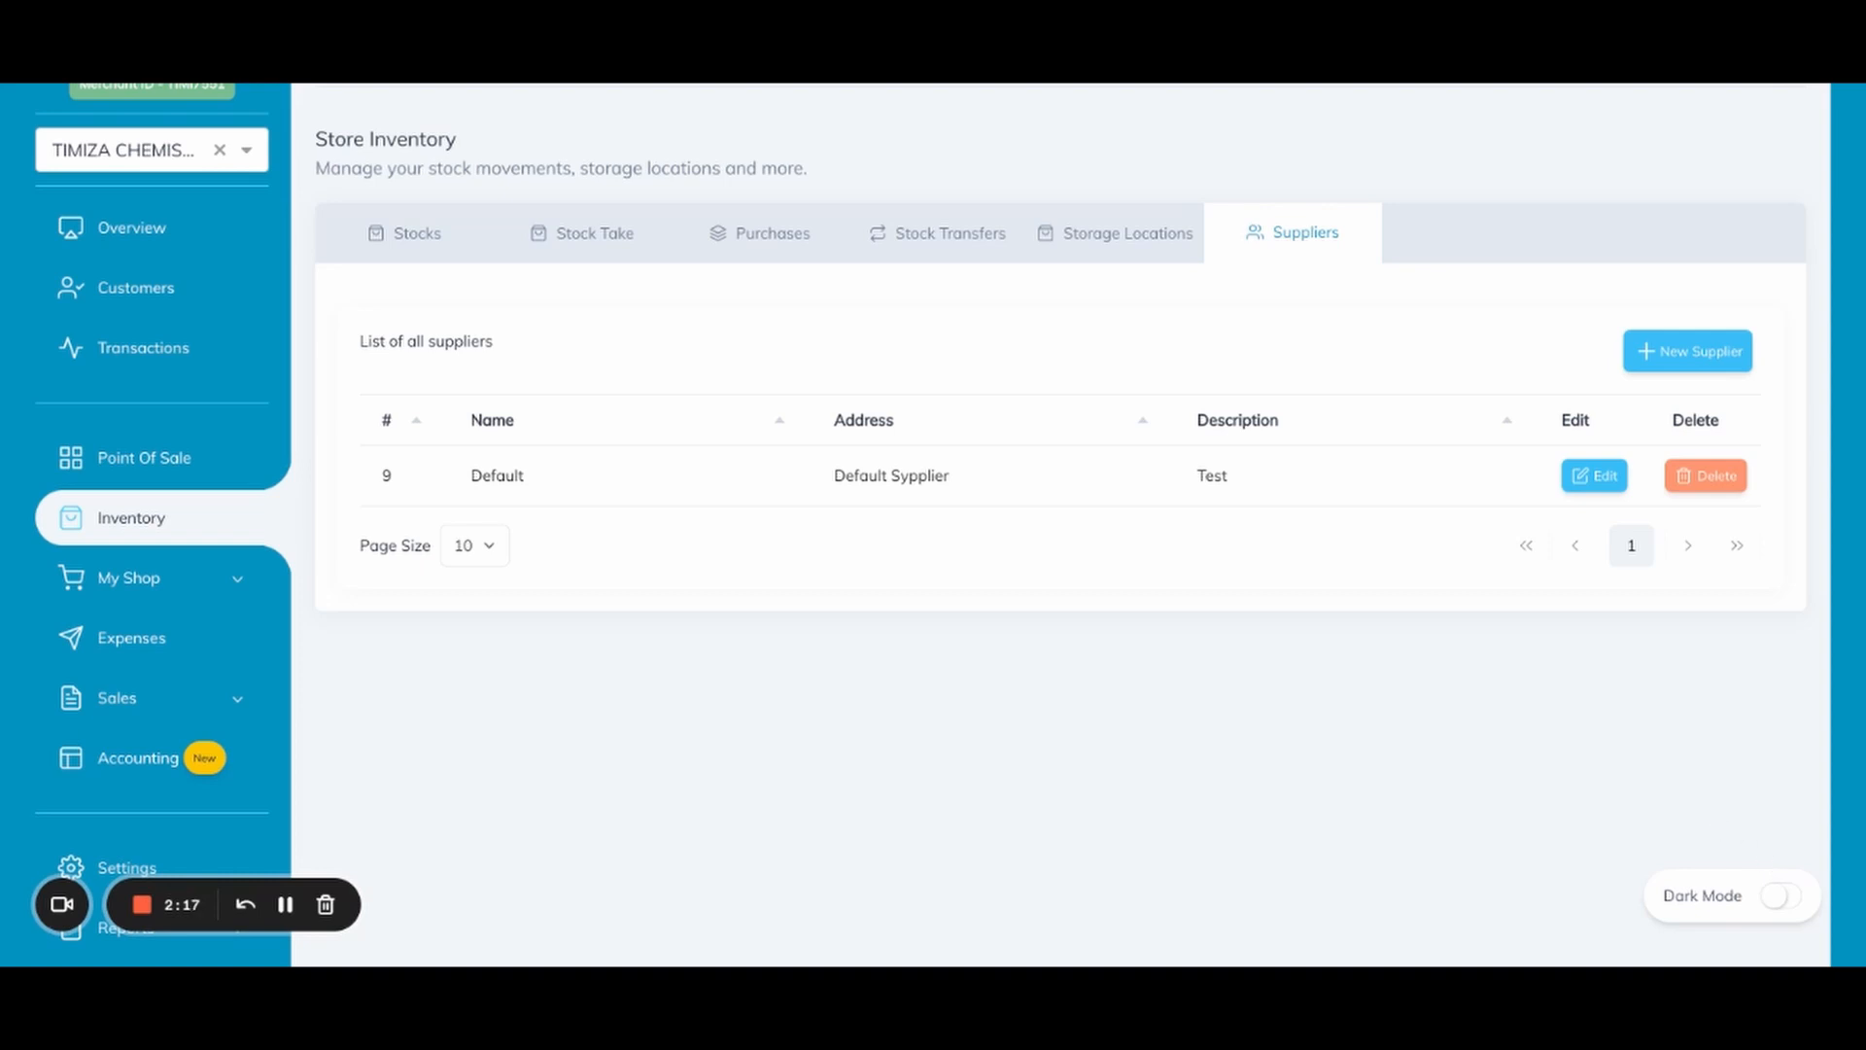
{"action": "mouse_move", "coordinate": [719, 744]}
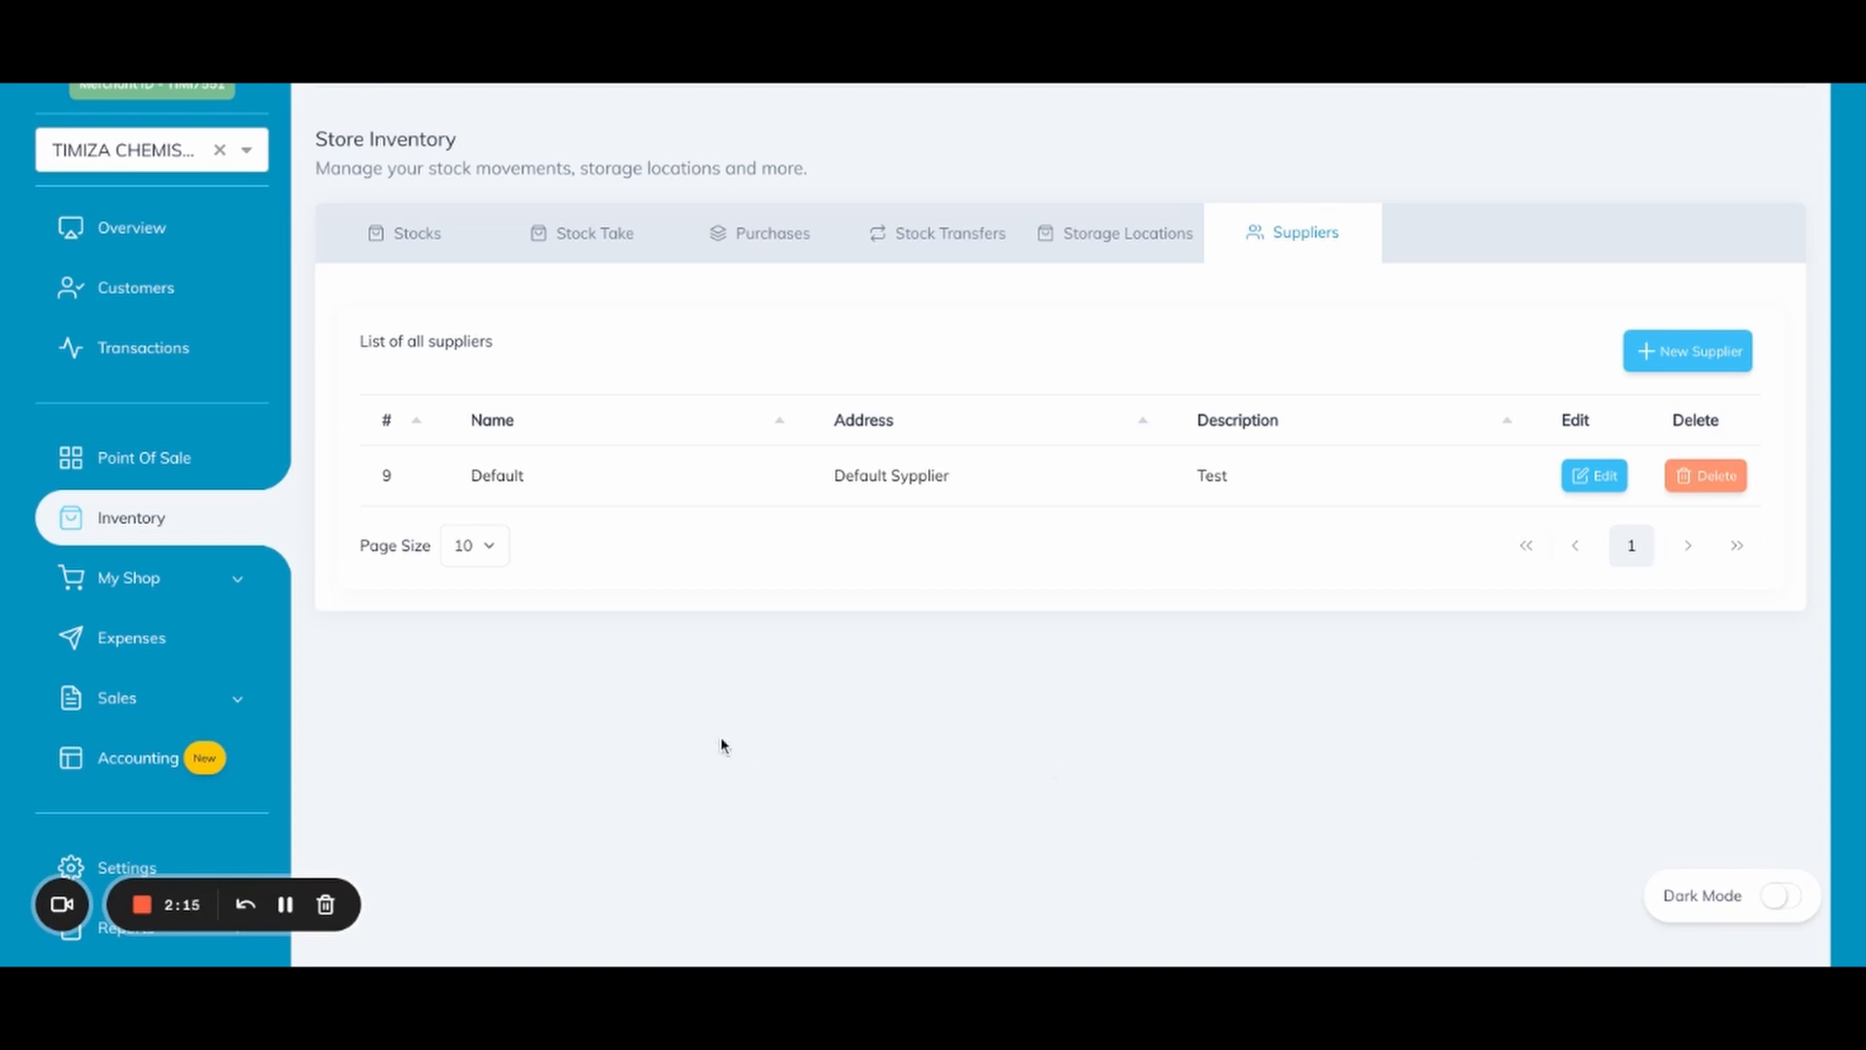
{"action": "mouse_move", "coordinate": [402, 251]}
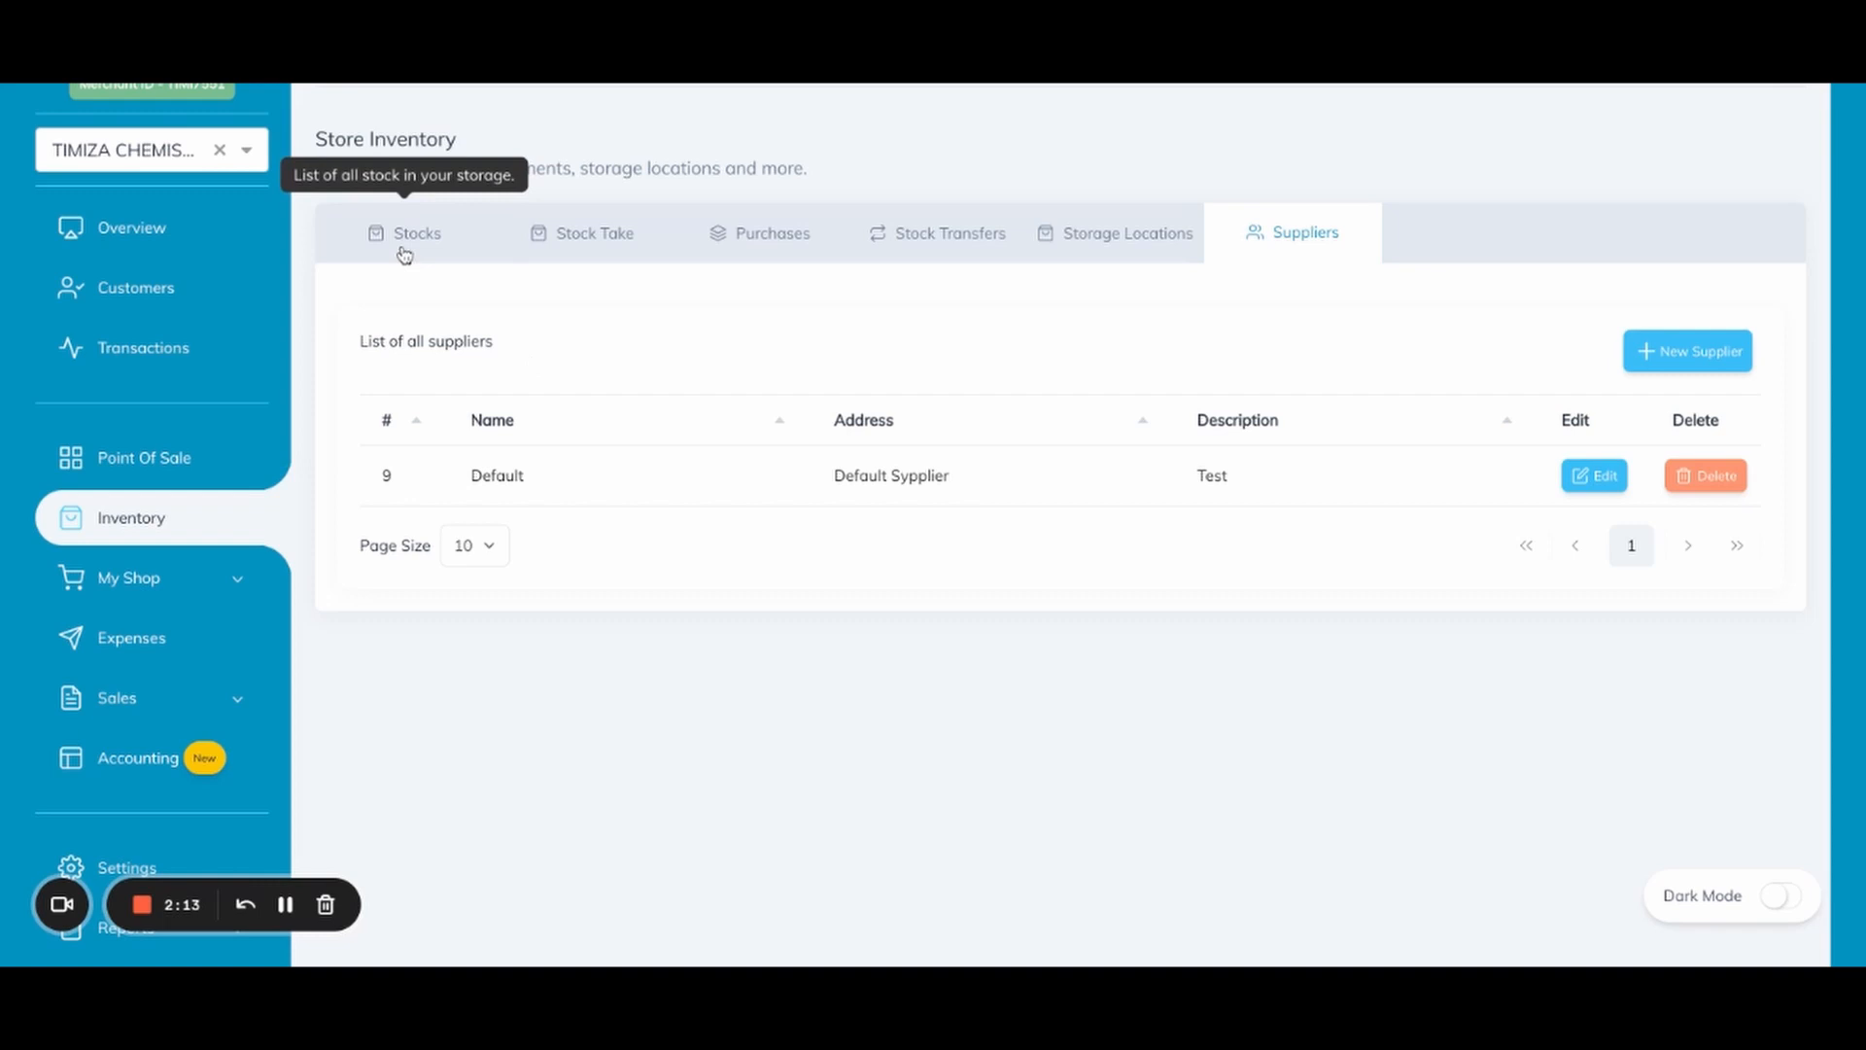
Return to the Stocks list and page to its third page of items (247 onward)
{"action": "left_click", "coordinate": [416, 231]}
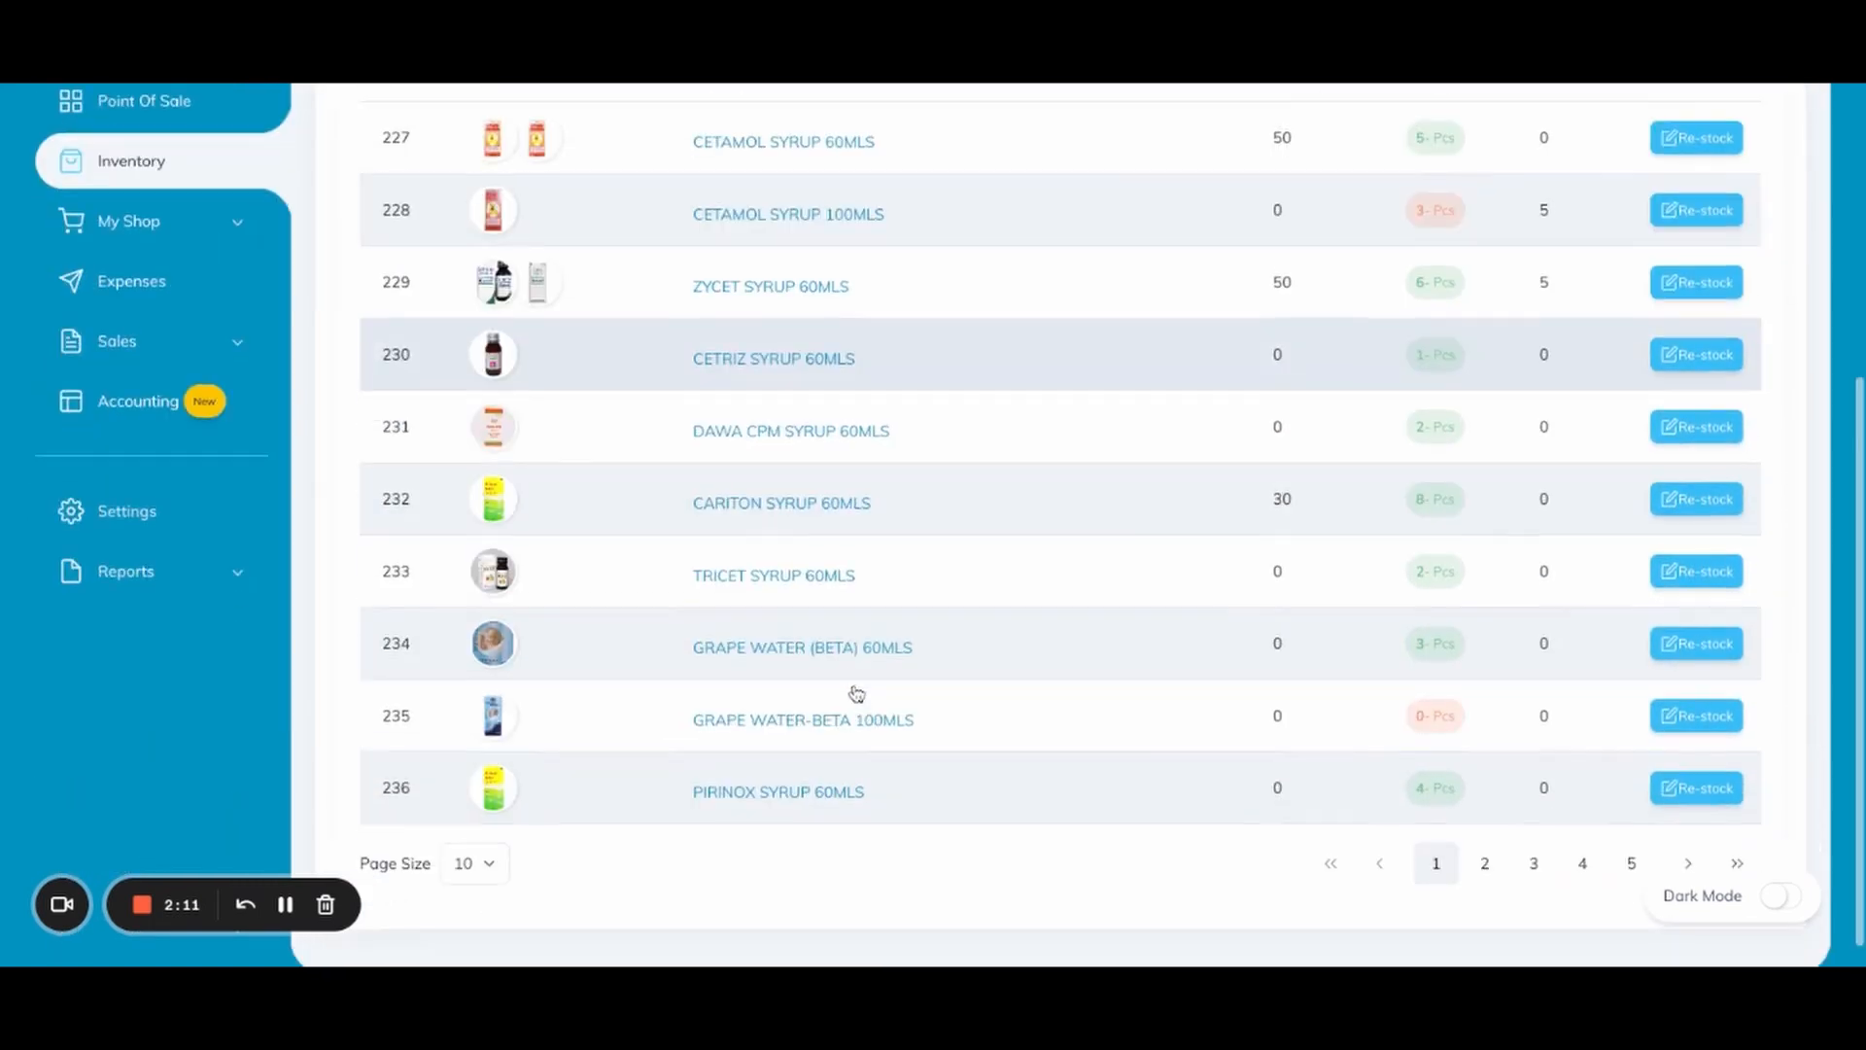
{"action": "left_click", "coordinate": [1483, 863]}
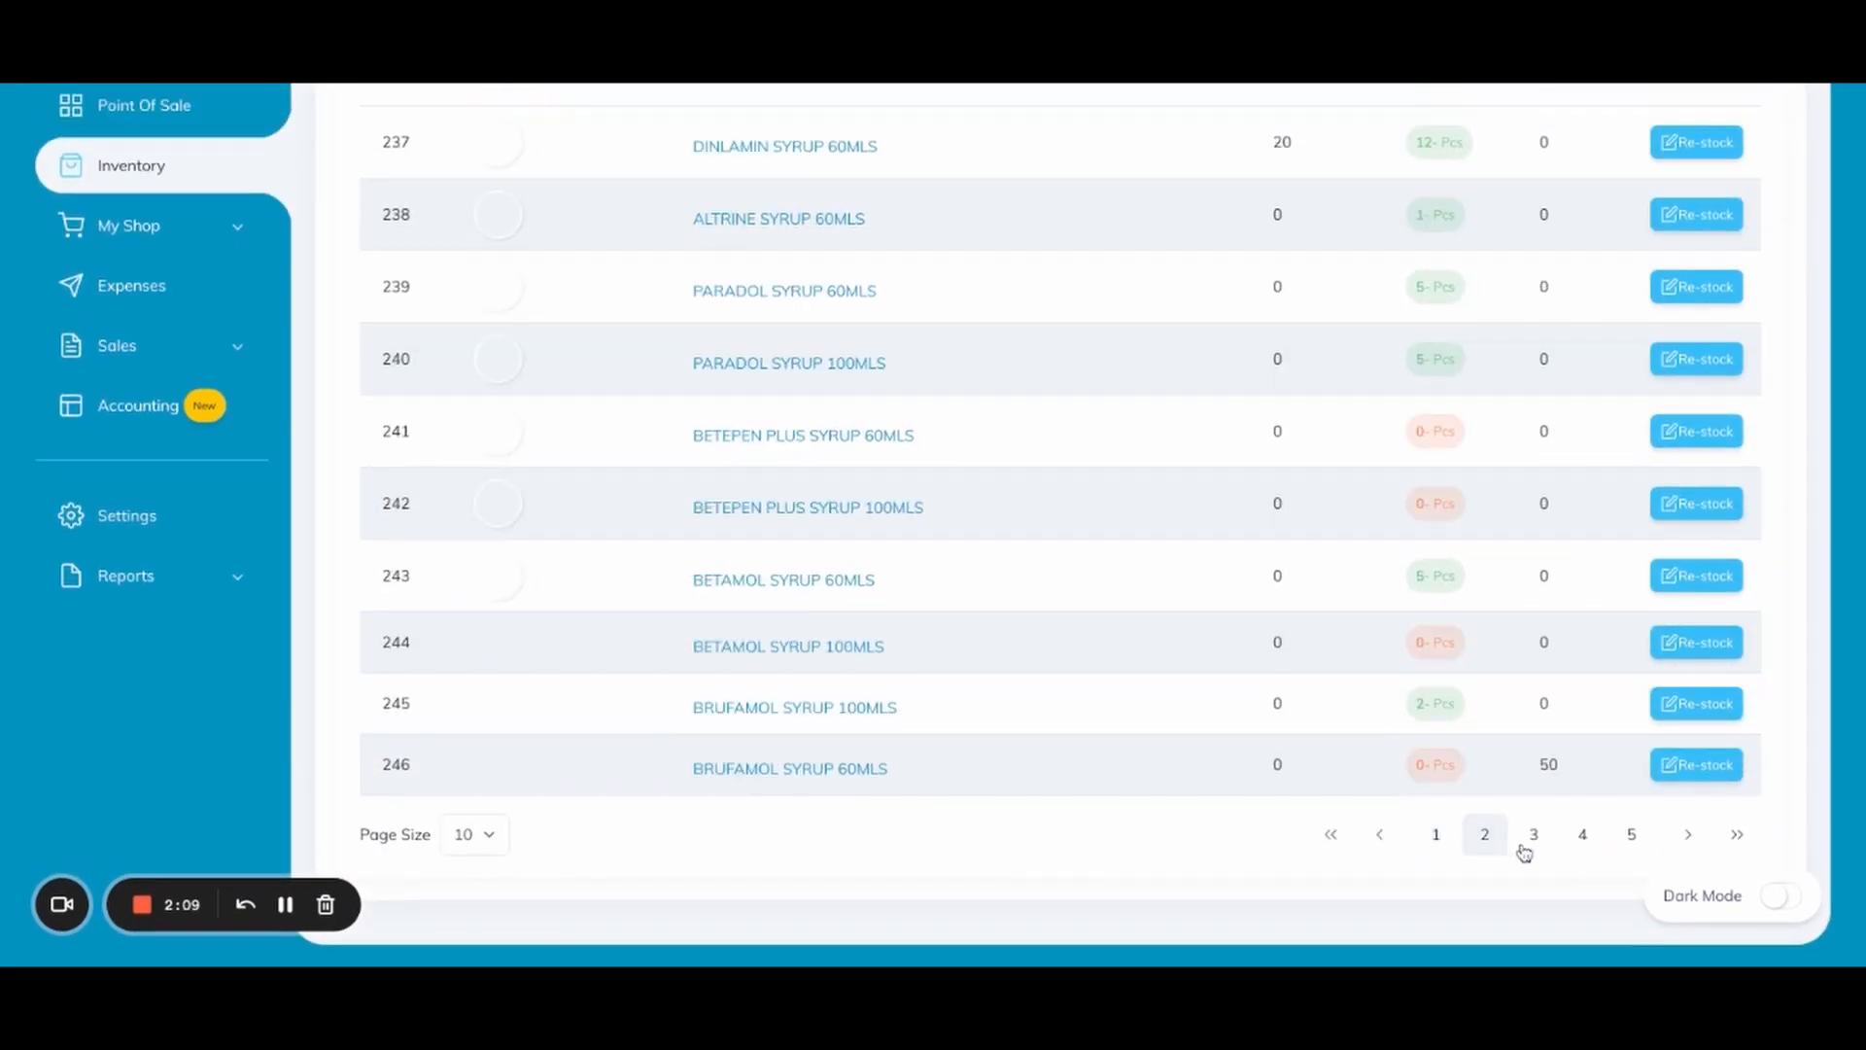
{"action": "left_click", "coordinate": [1531, 833]}
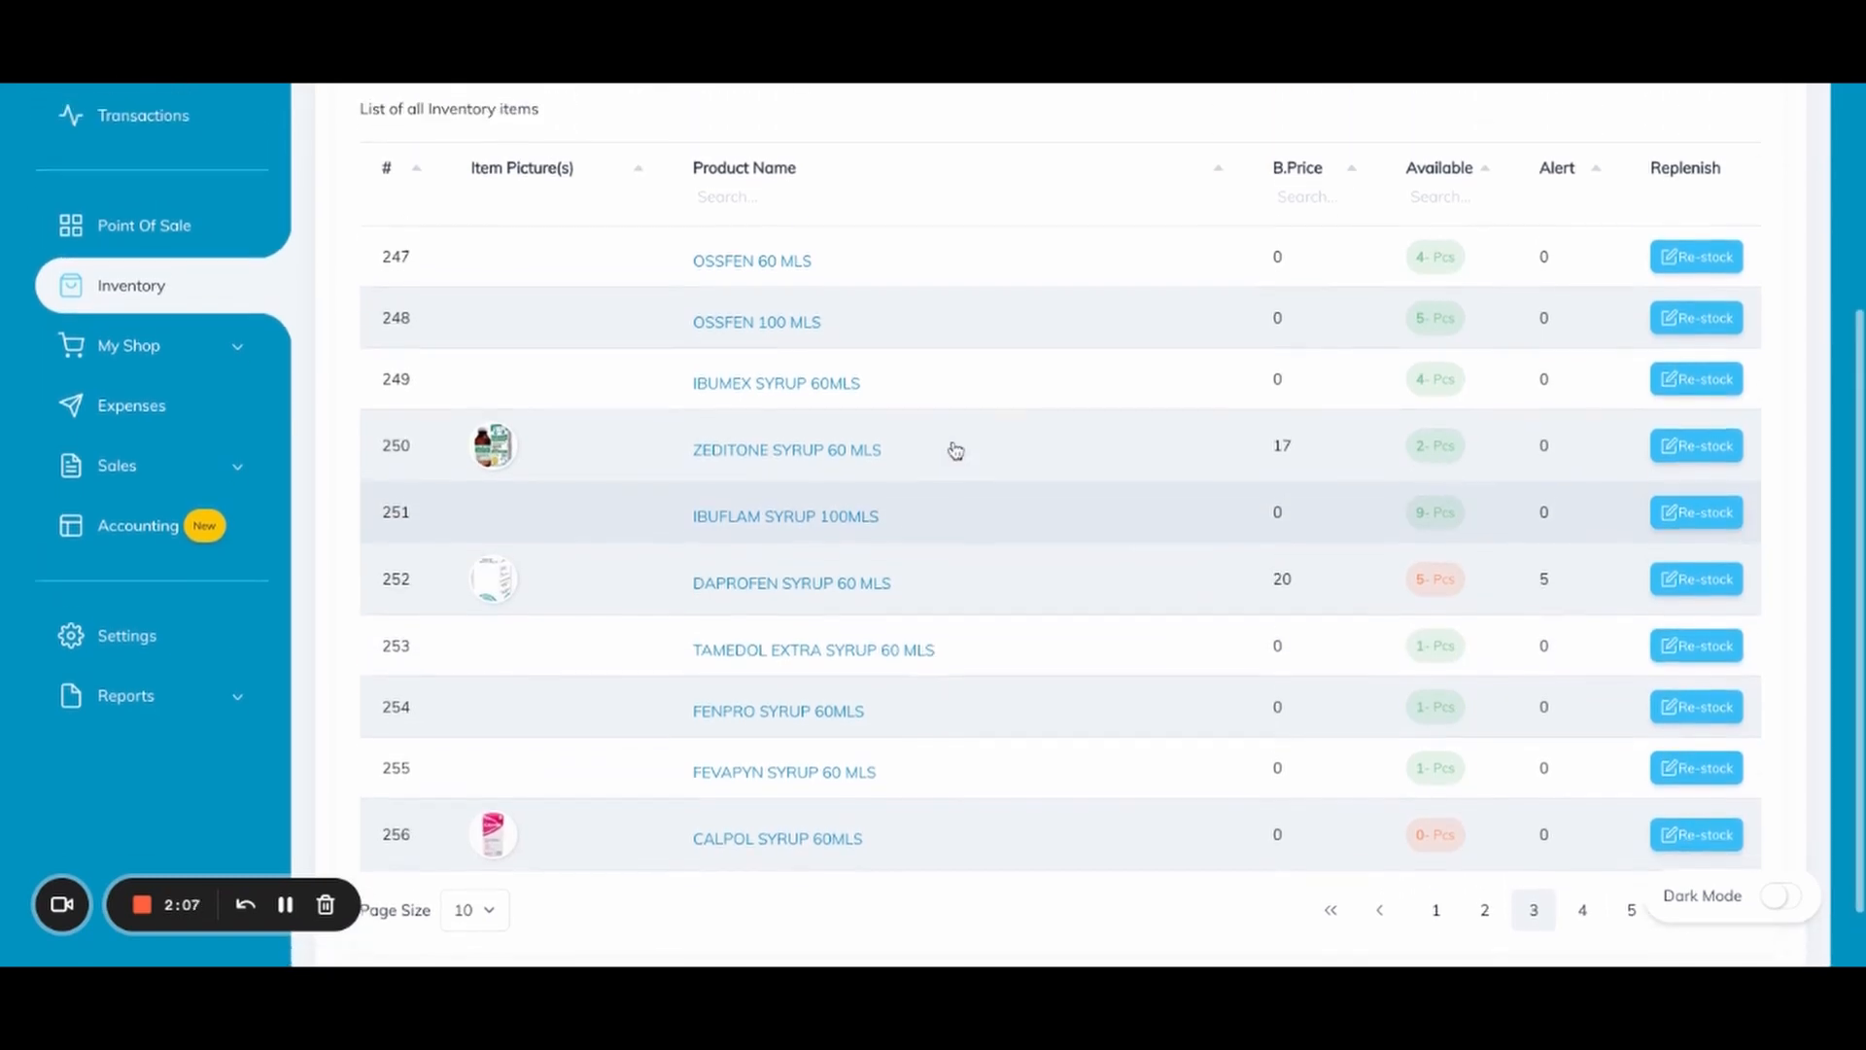
{"action": "scroll", "scroll_direction": "up", "scroll_amount": 3}
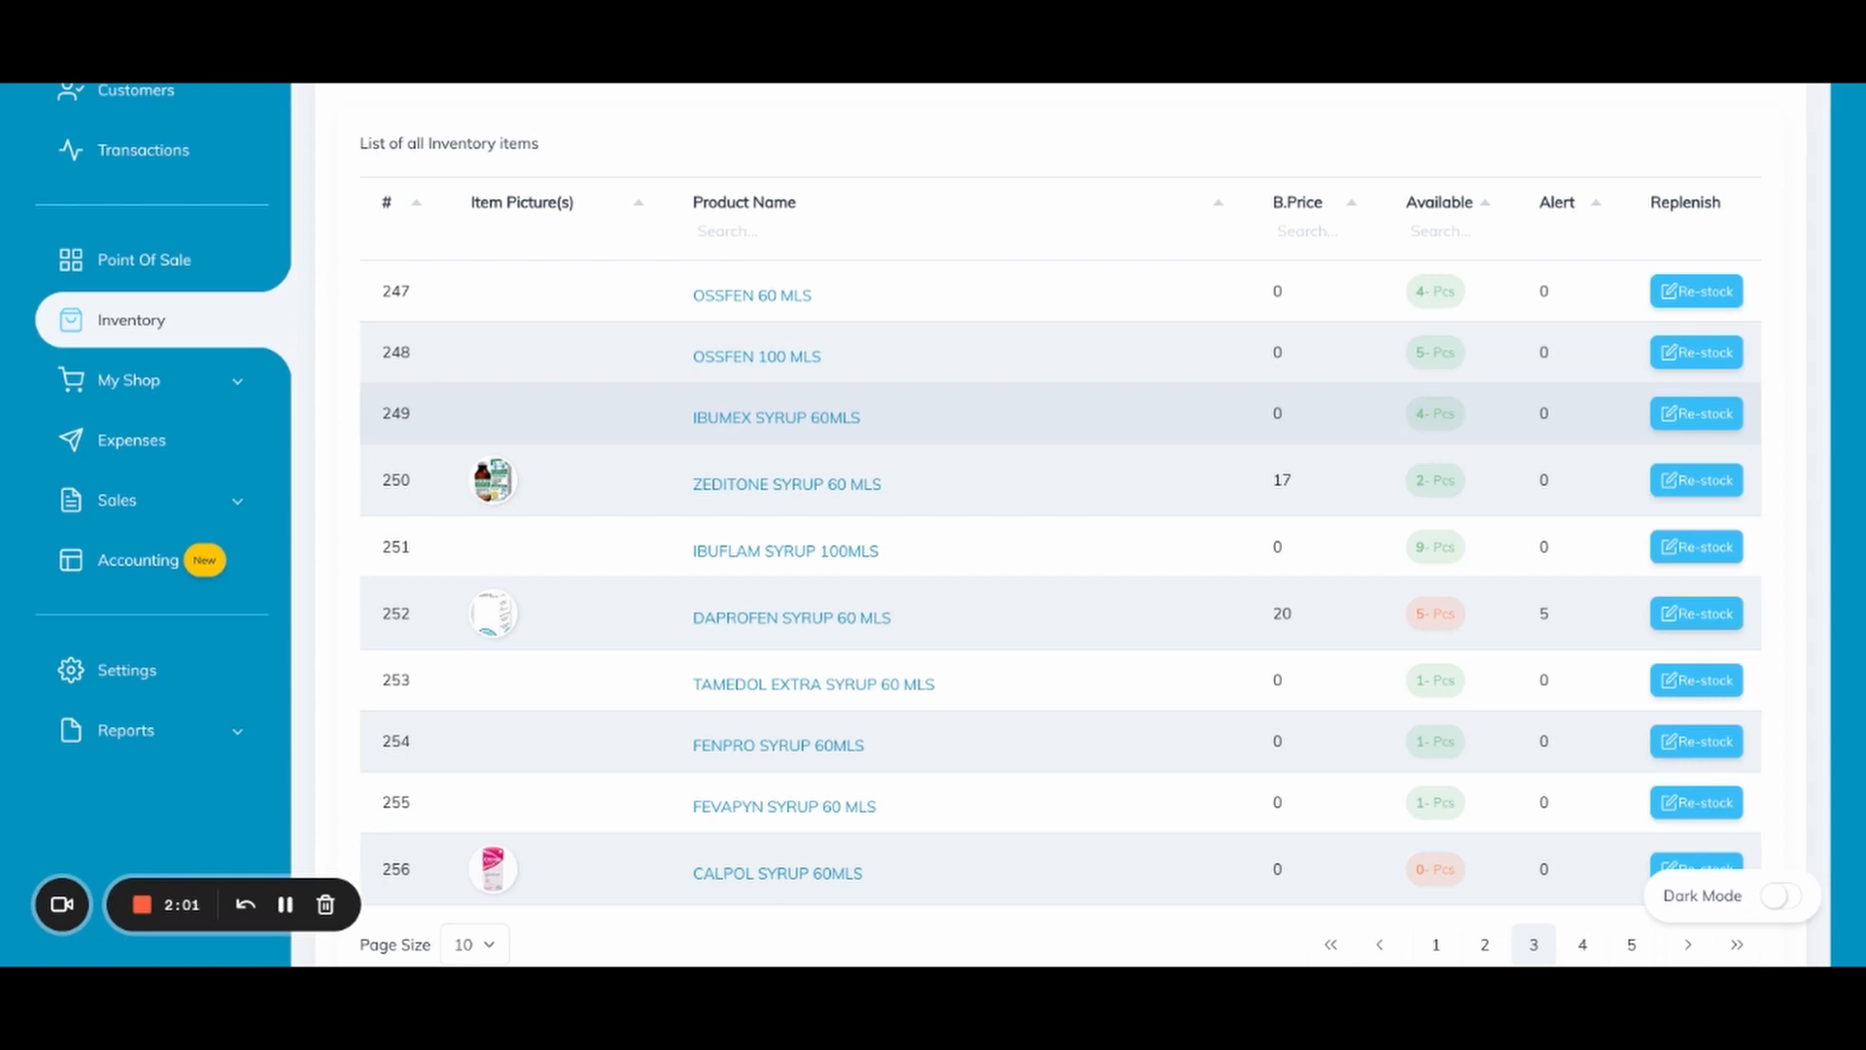
{"action": "scroll", "scroll_direction": "up", "scroll_amount": 3}
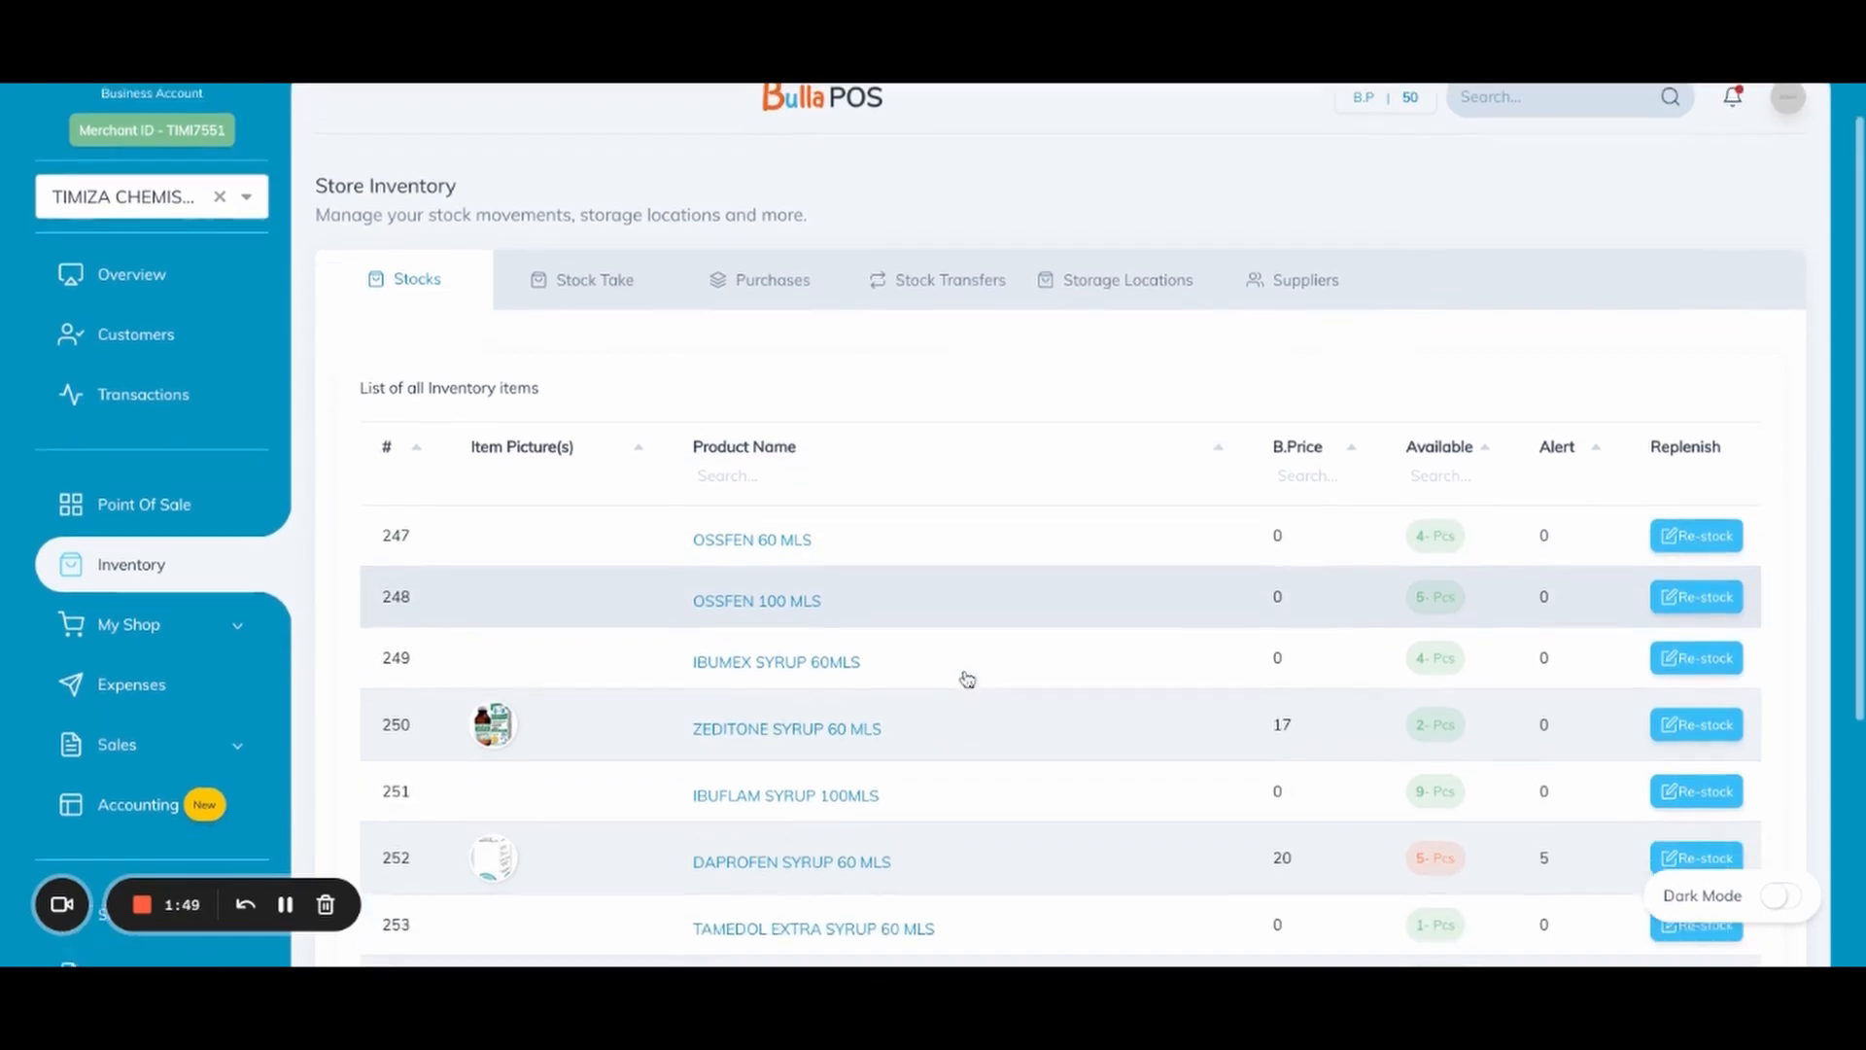
{"action": "scroll", "scroll_direction": "down", "scroll_amount": 3}
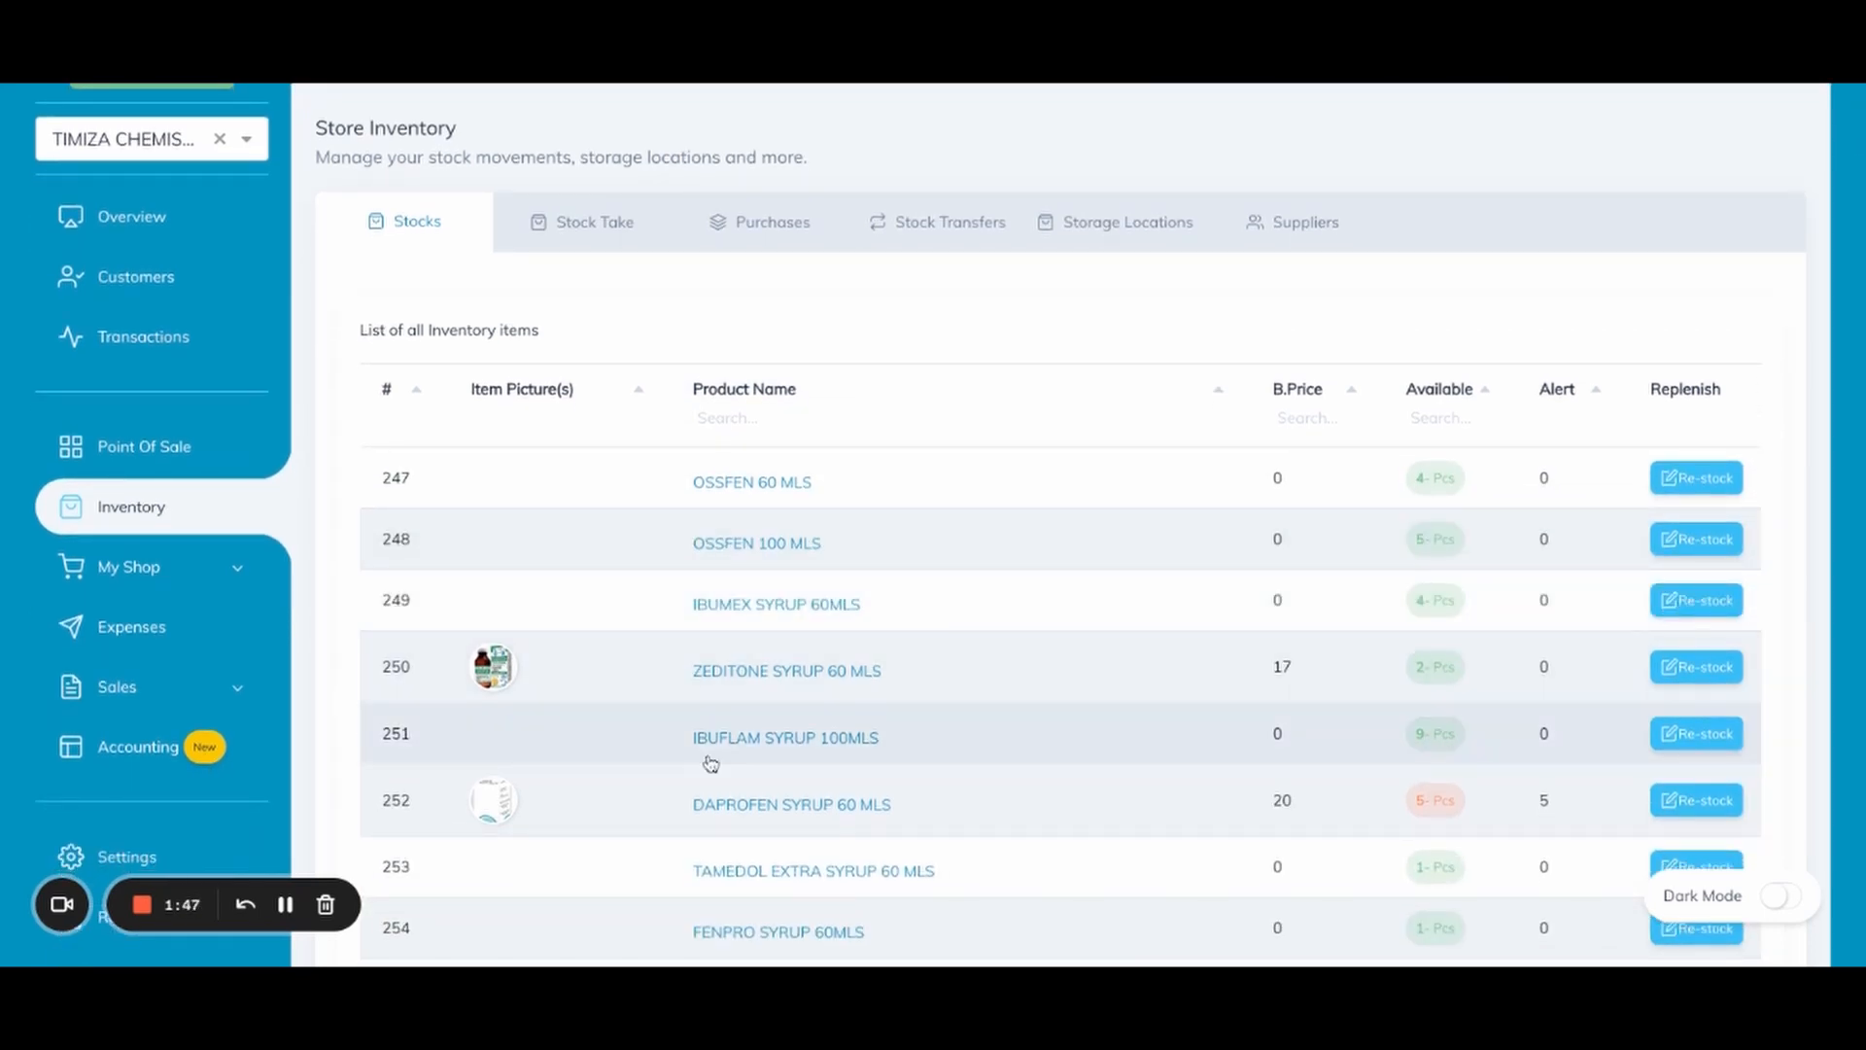
{"action": "mouse_move", "coordinate": [1069, 786]}
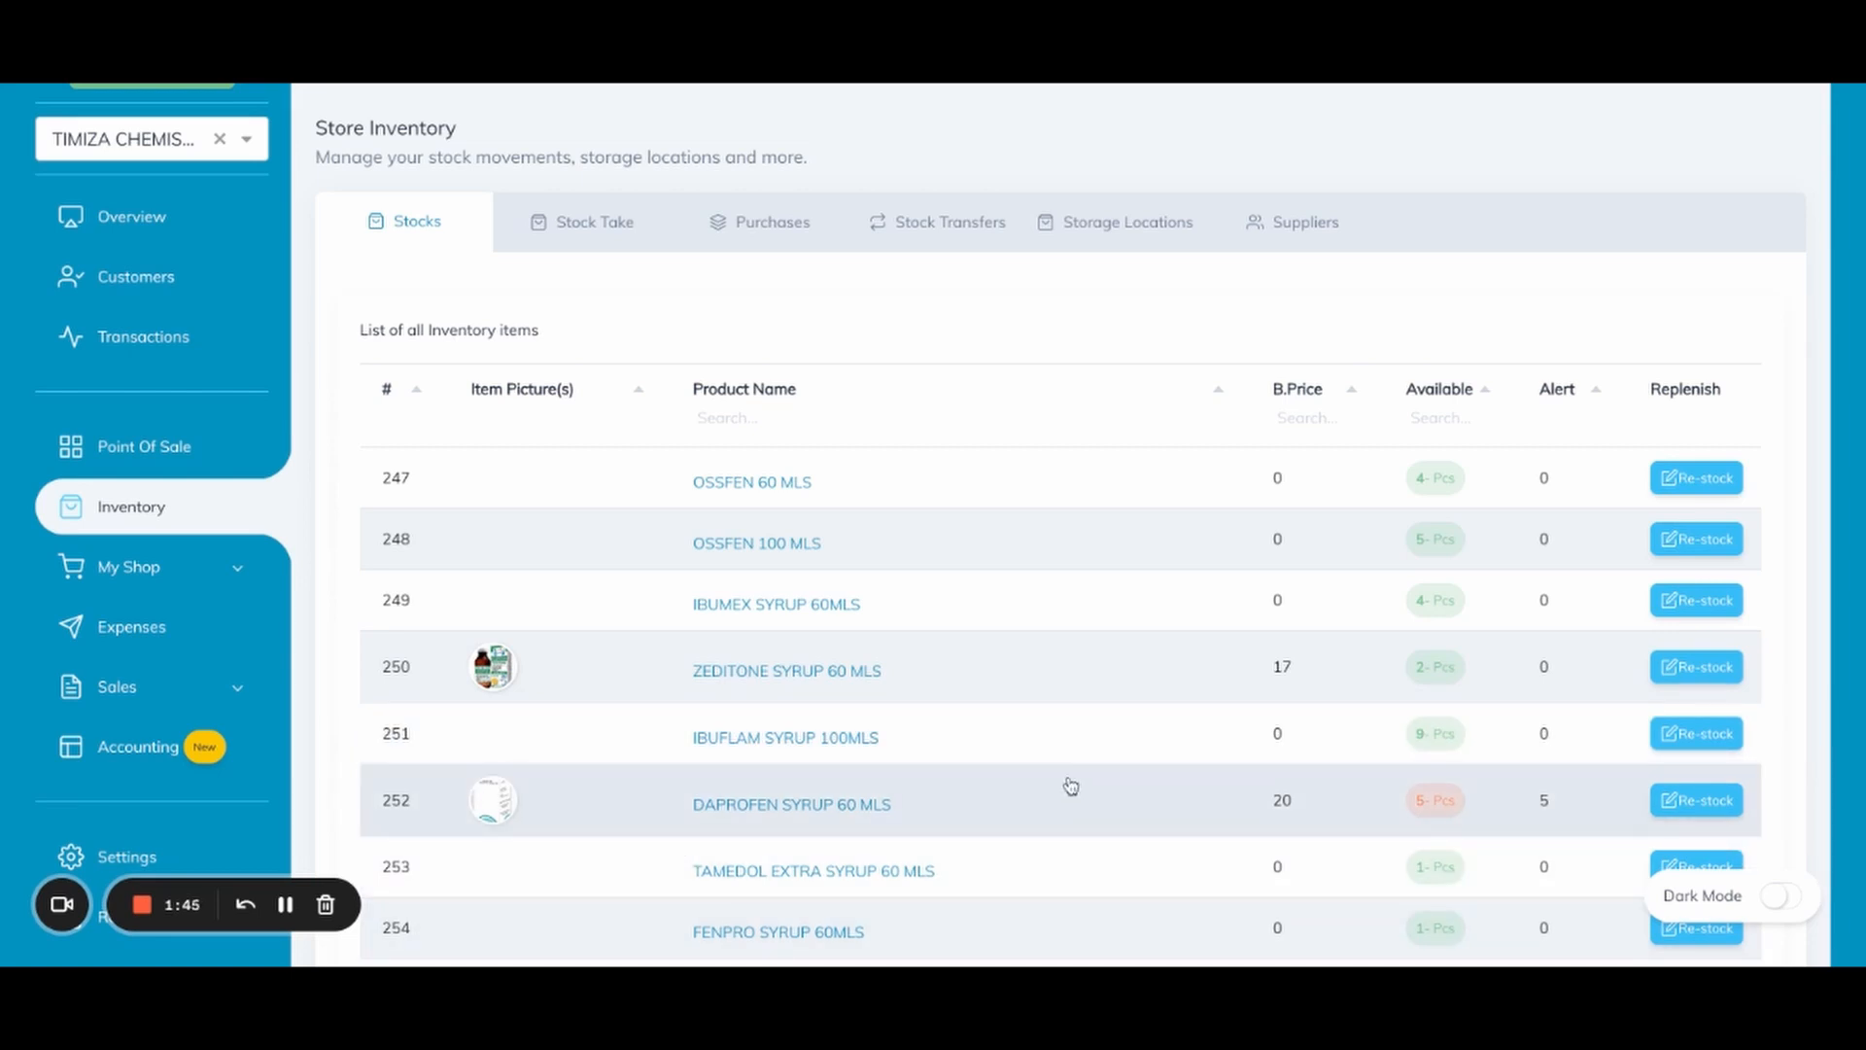
{"action": "mouse_move", "coordinate": [325, 904]}
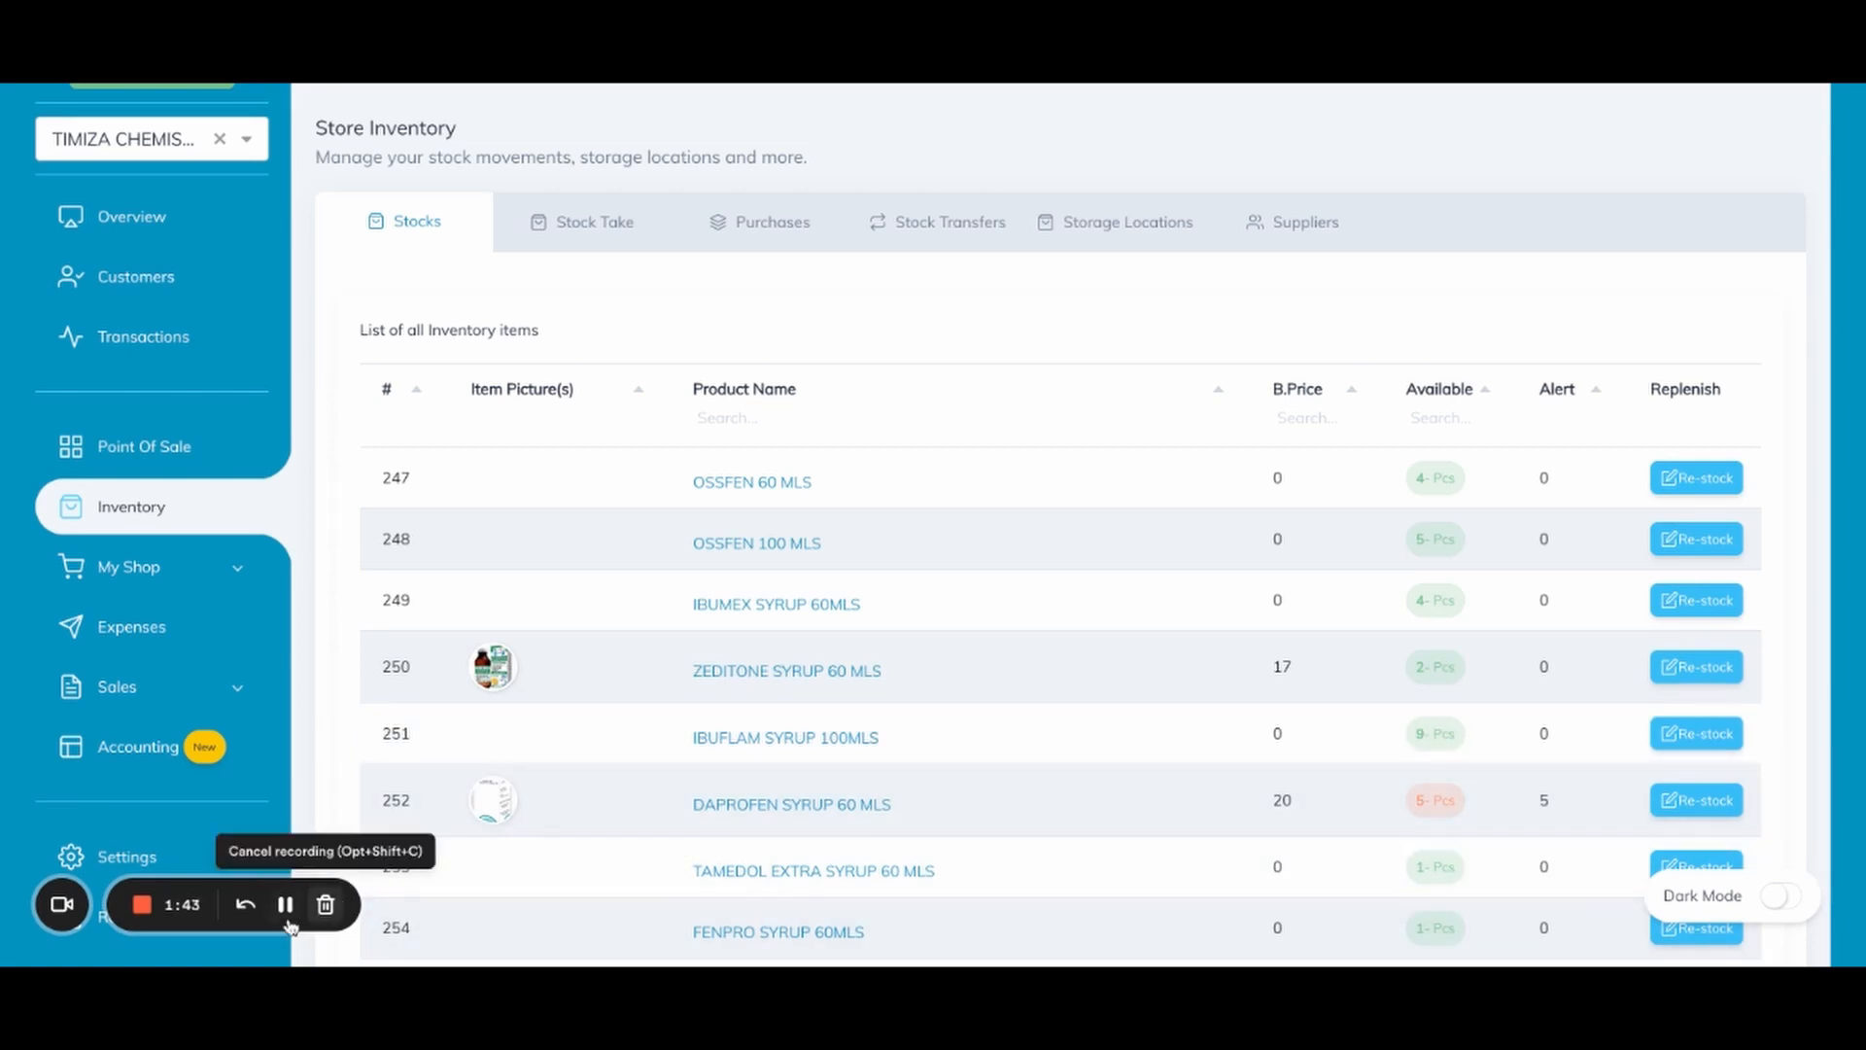